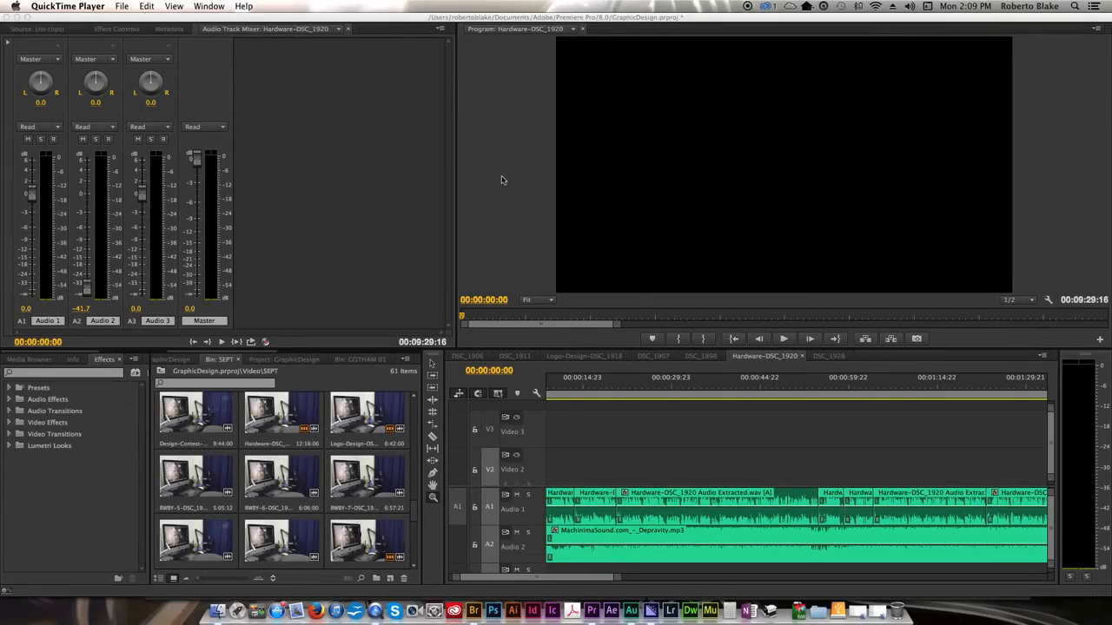
mouse_move(385, 243)
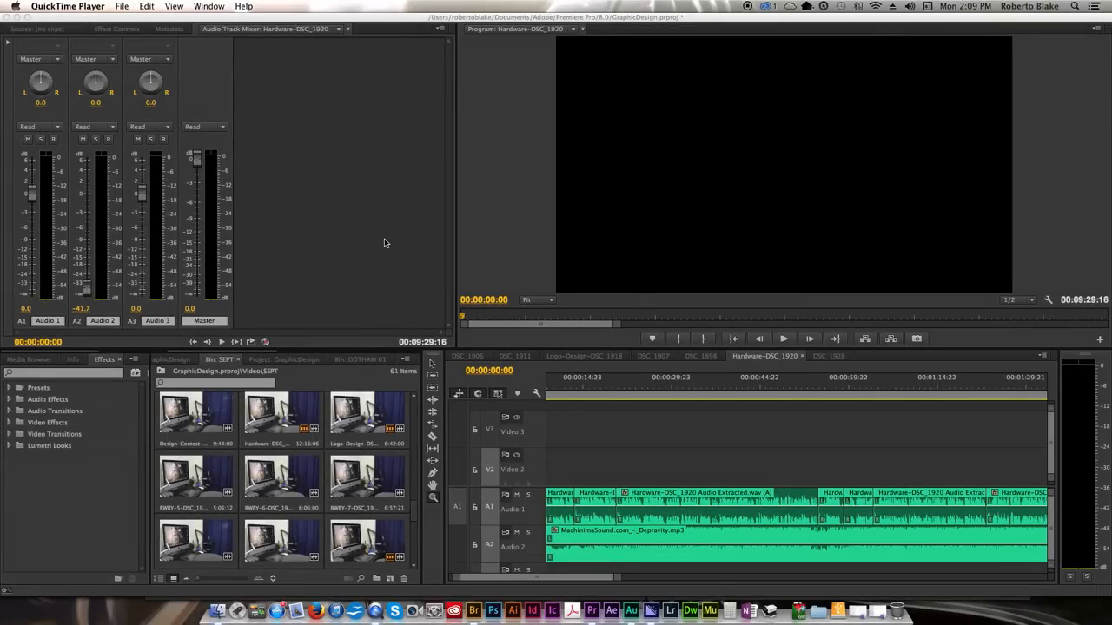
mouse_move(399, 326)
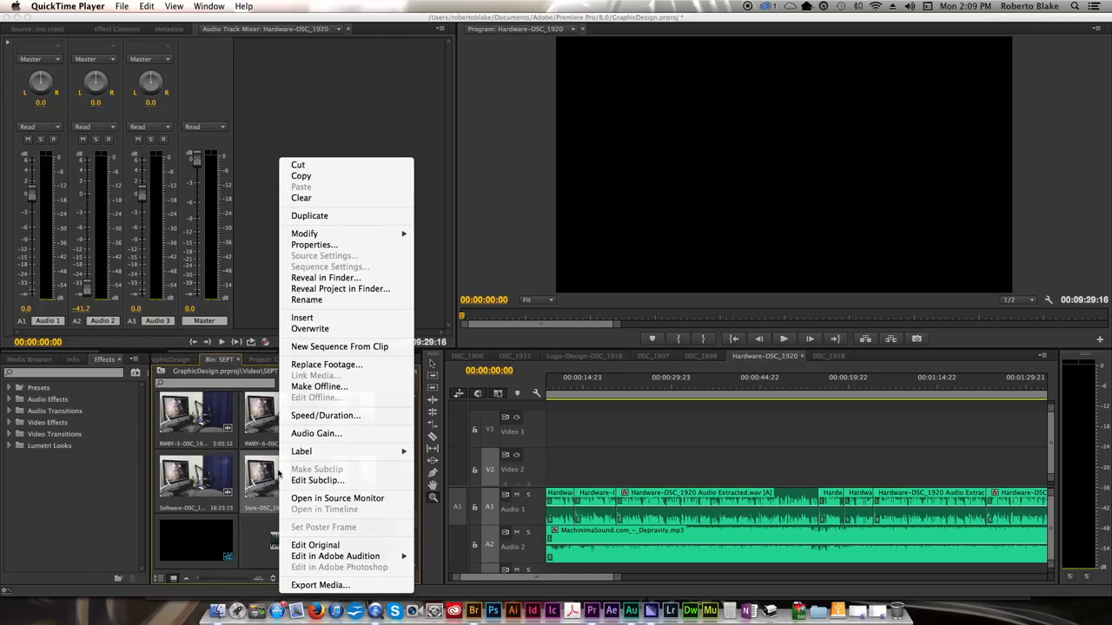
mouse_move(341, 347)
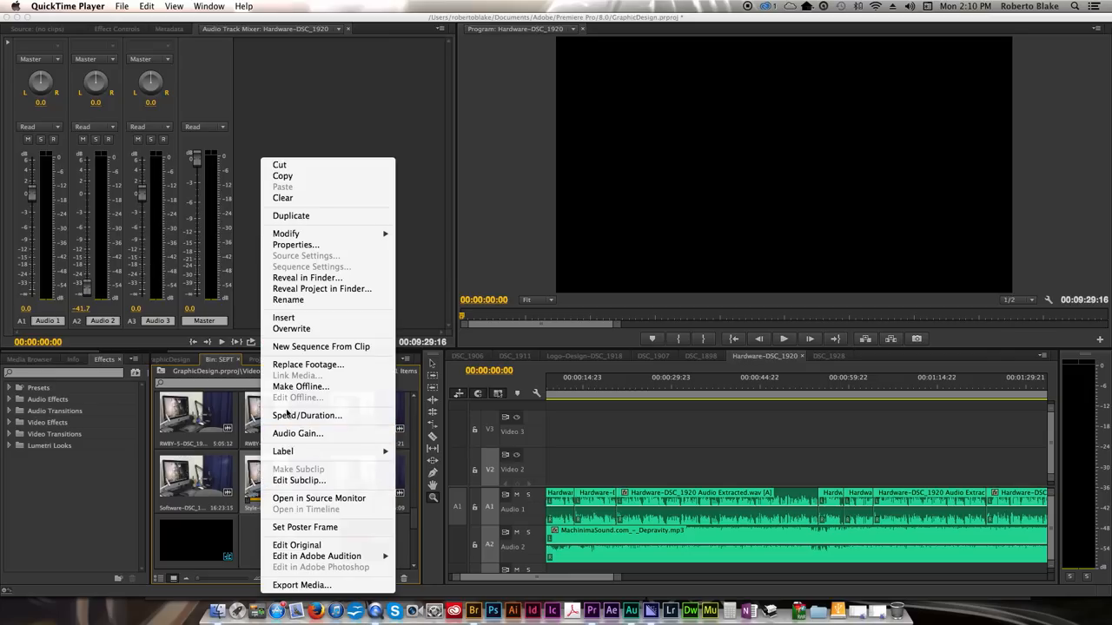
mouse_move(319, 348)
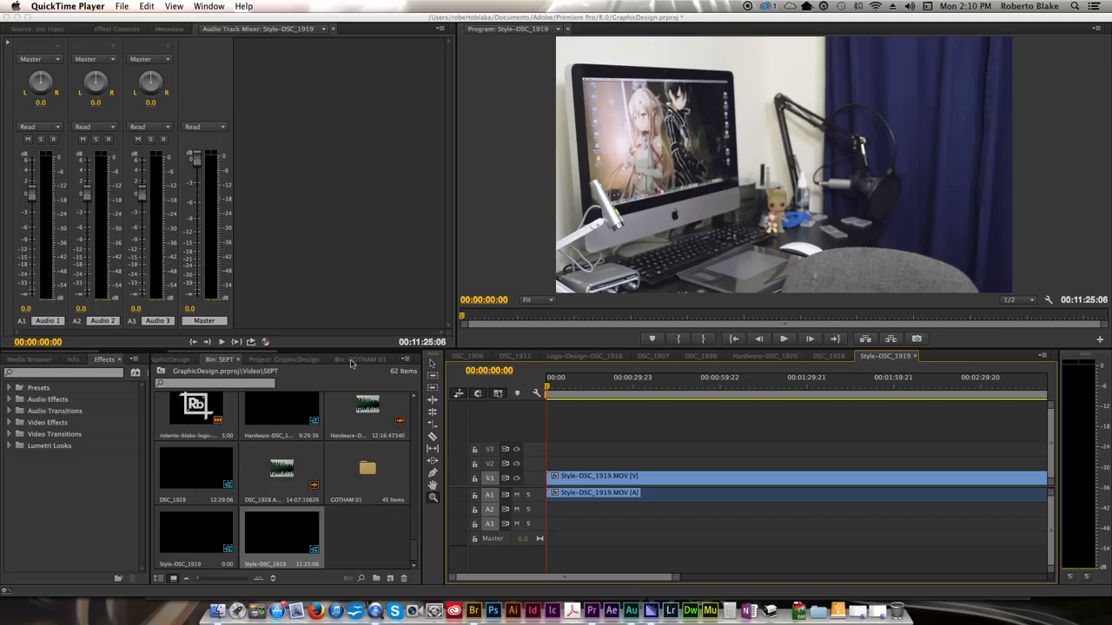
mouse_move(681, 449)
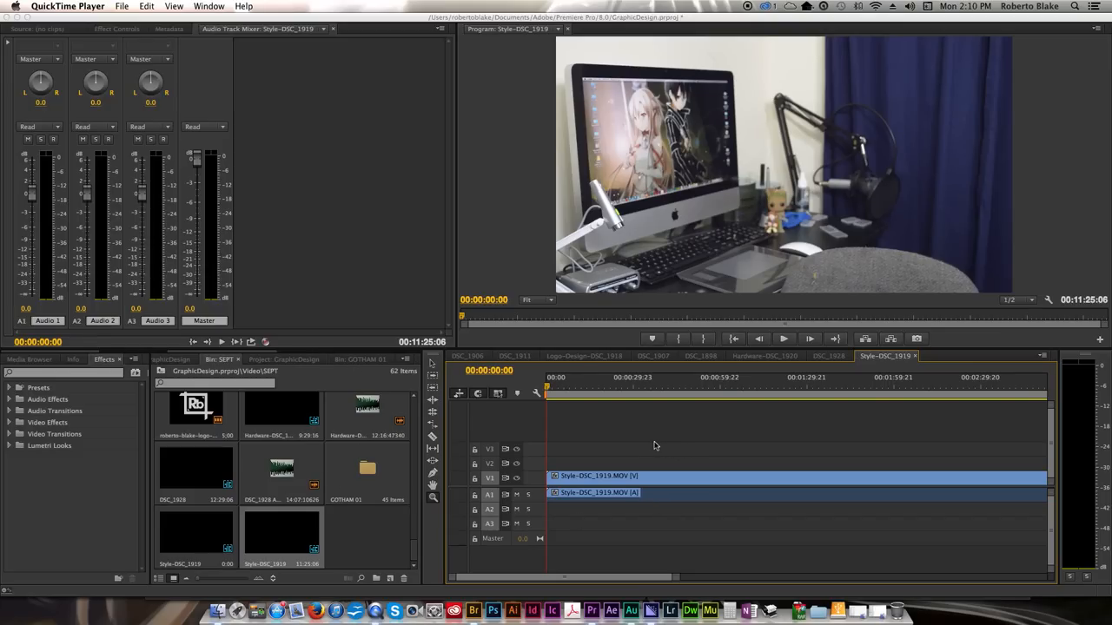
mouse_move(573, 389)
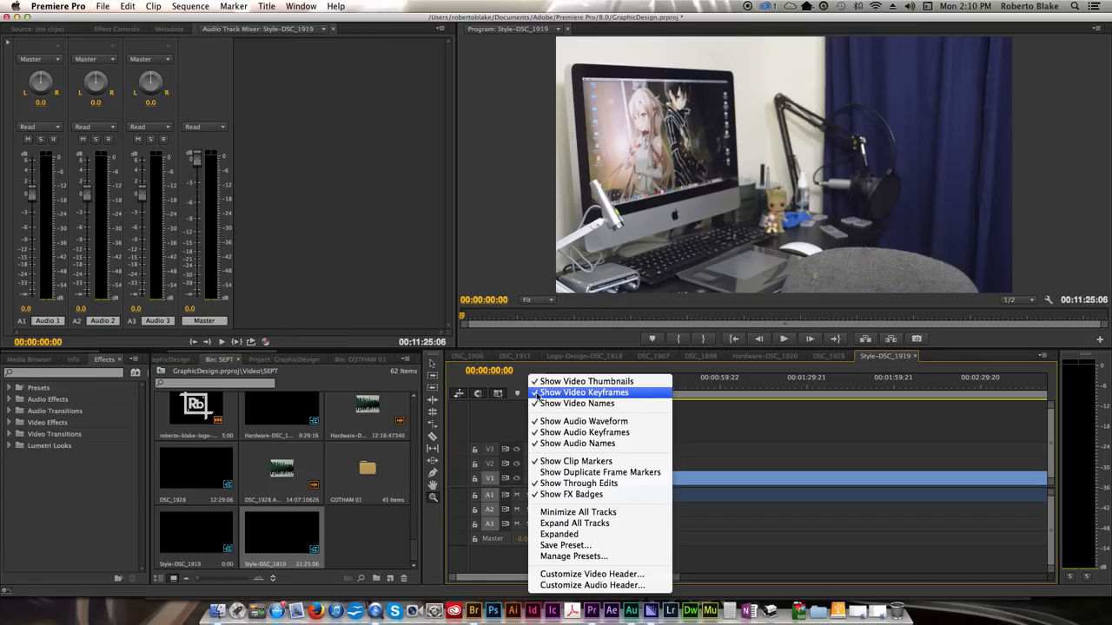
mouse_move(573, 522)
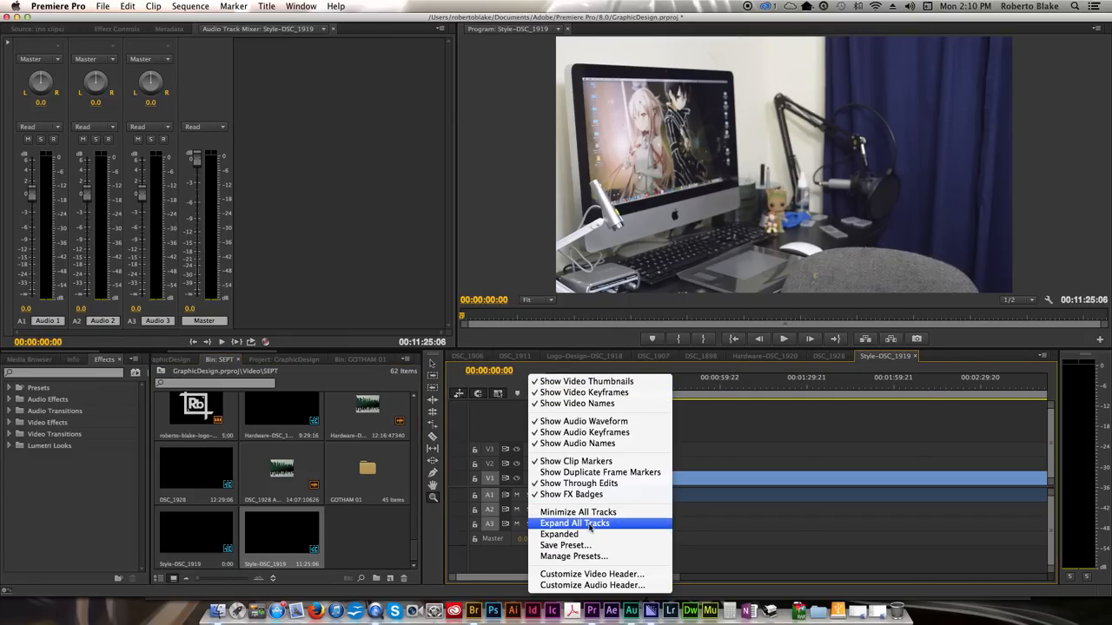
Step: Expand all timeline tracks so the Style clip's thumbnails and waveform show
click(575, 523)
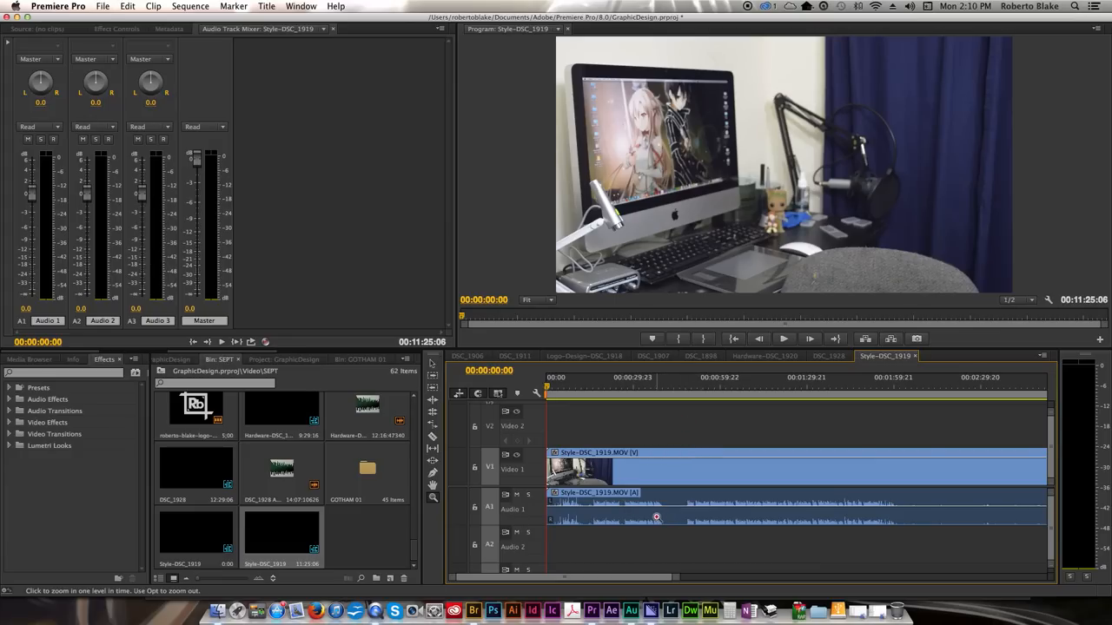
mouse_move(634, 521)
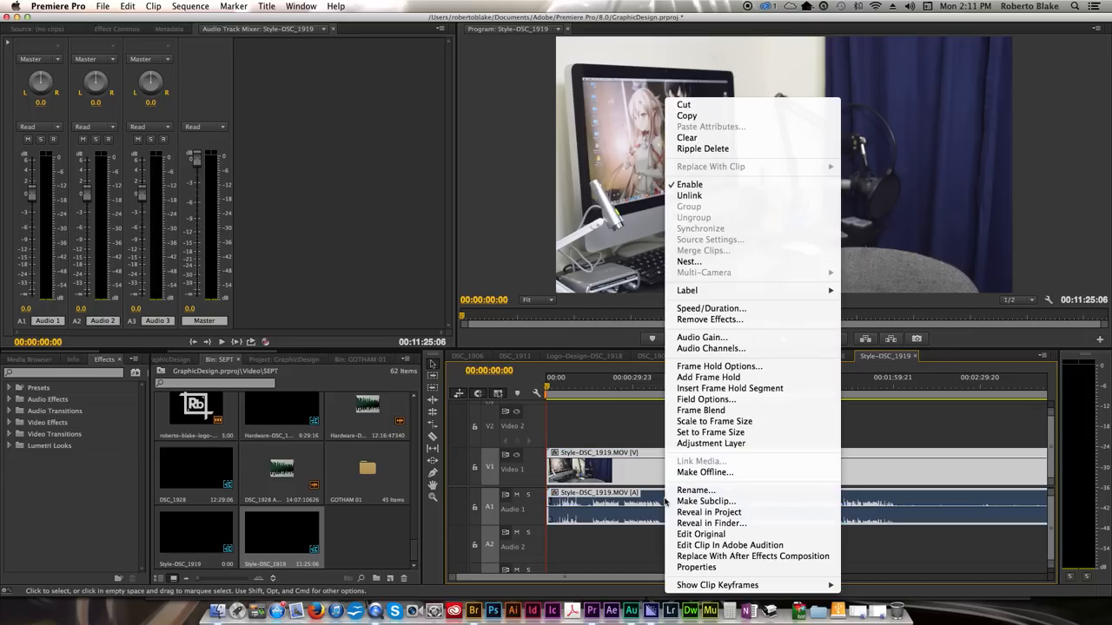
mouse_move(730, 545)
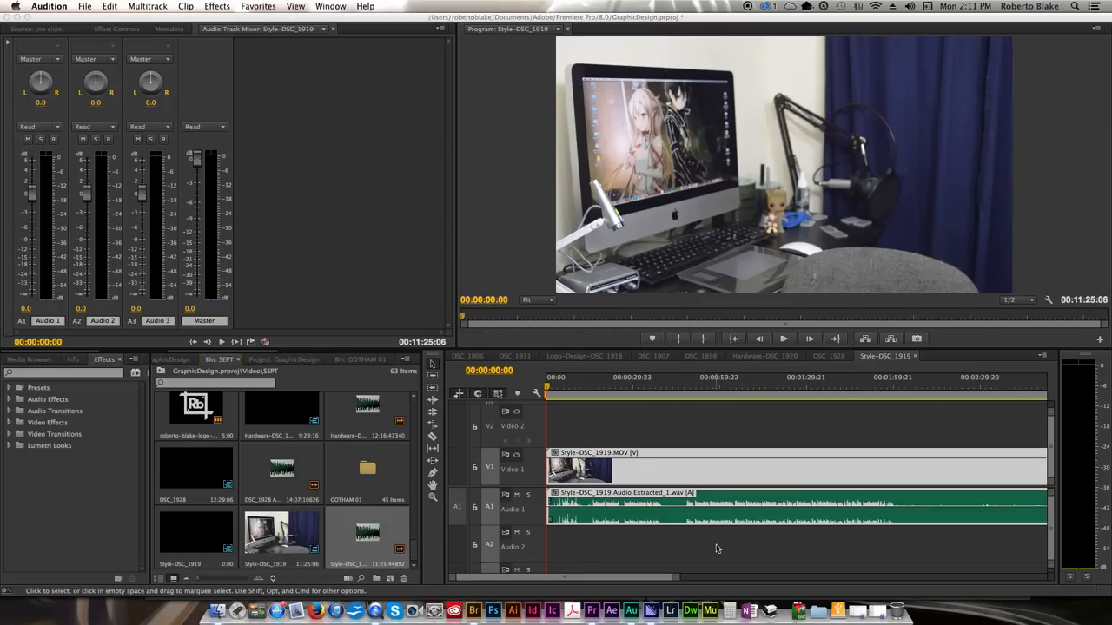
mouse_move(716, 545)
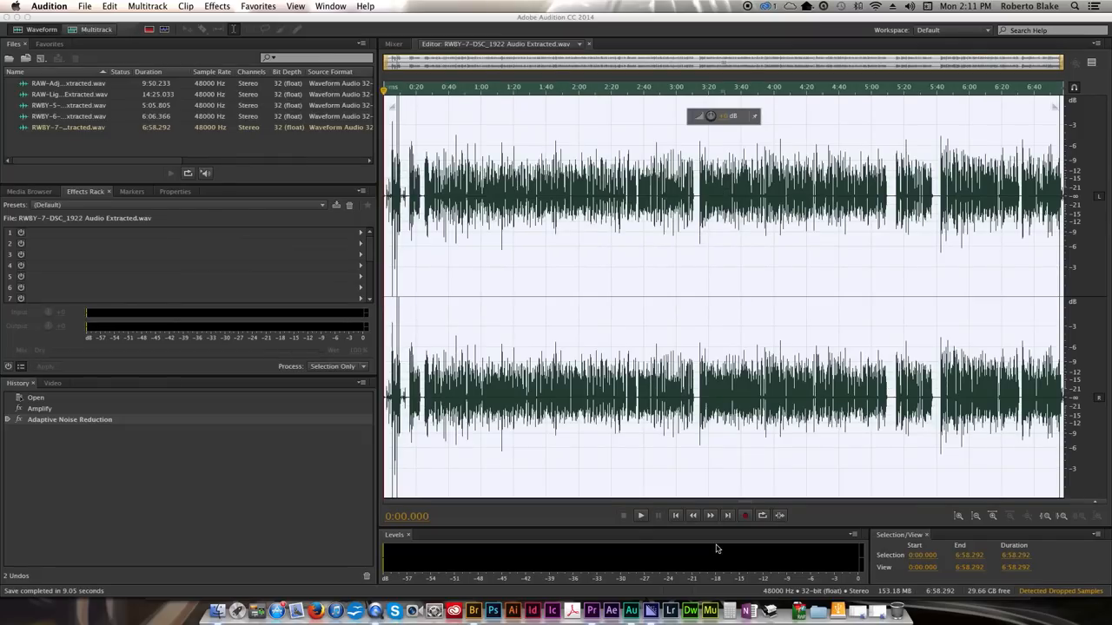
Step: Open the extracted Style-DSC_1919 audio file from the Files panel
double_click(70, 139)
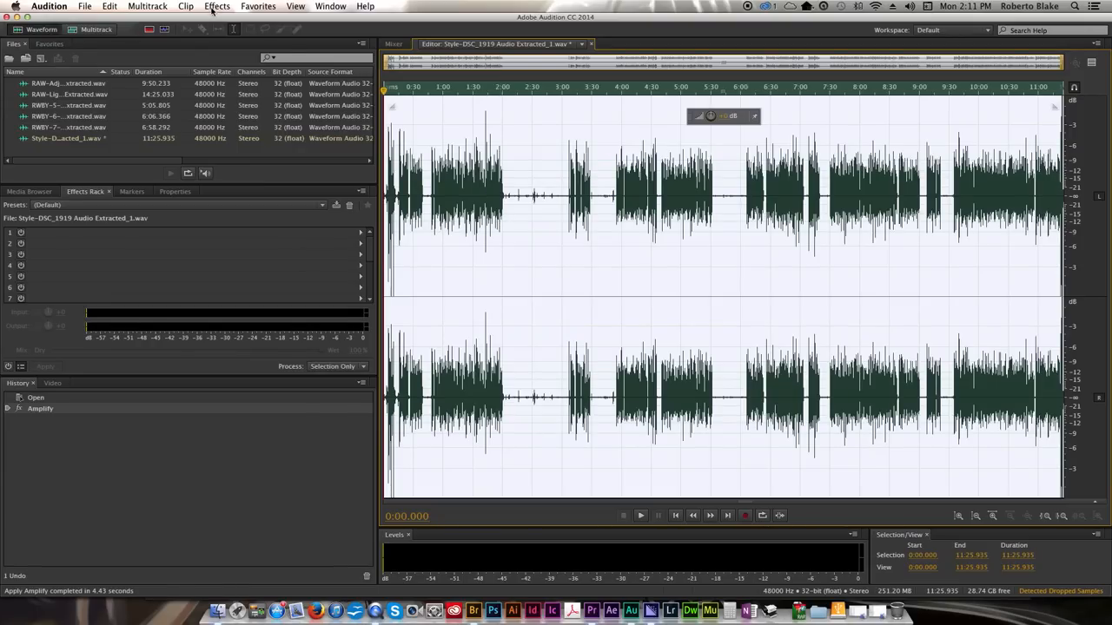
Step: Apply Adaptive Noise Reduction to the voice recording after previewing the result
click(217, 7)
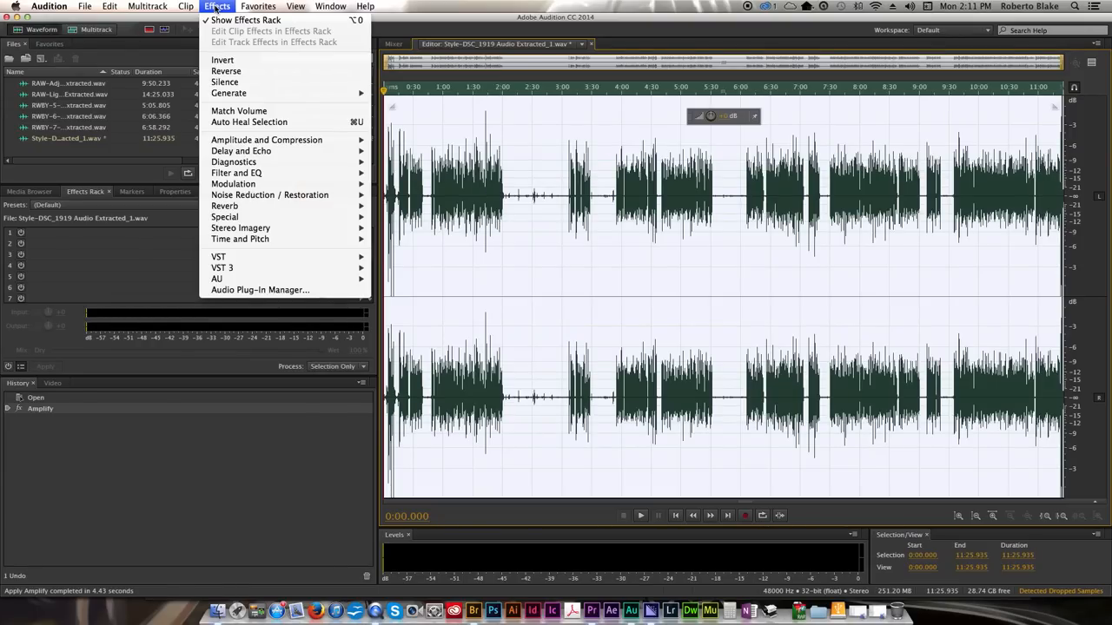
mouse_move(224, 216)
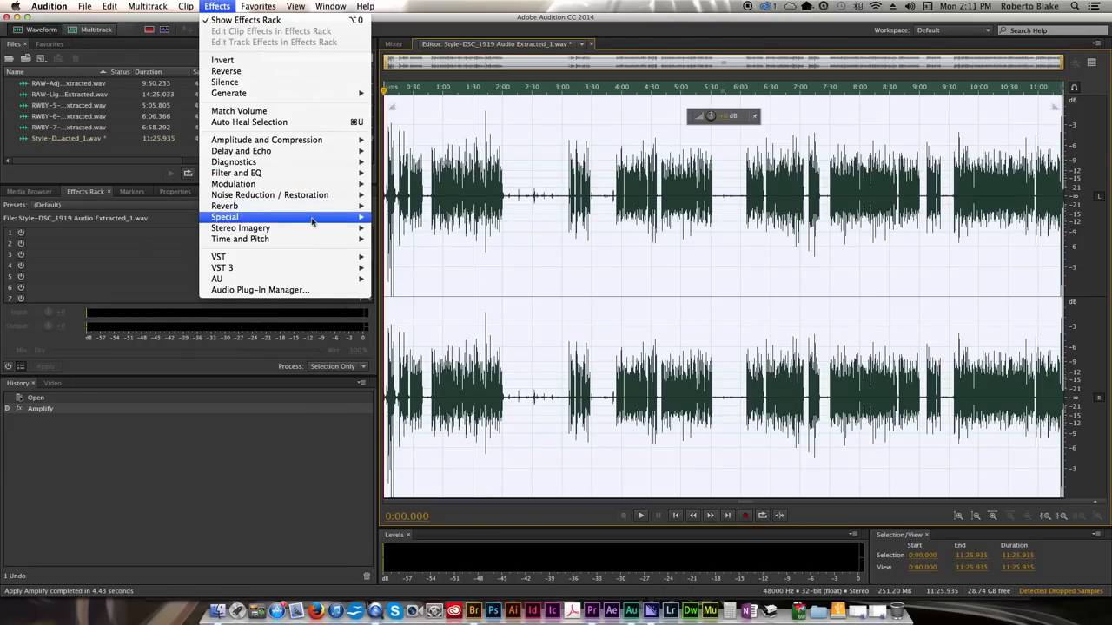
mouse_move(269, 195)
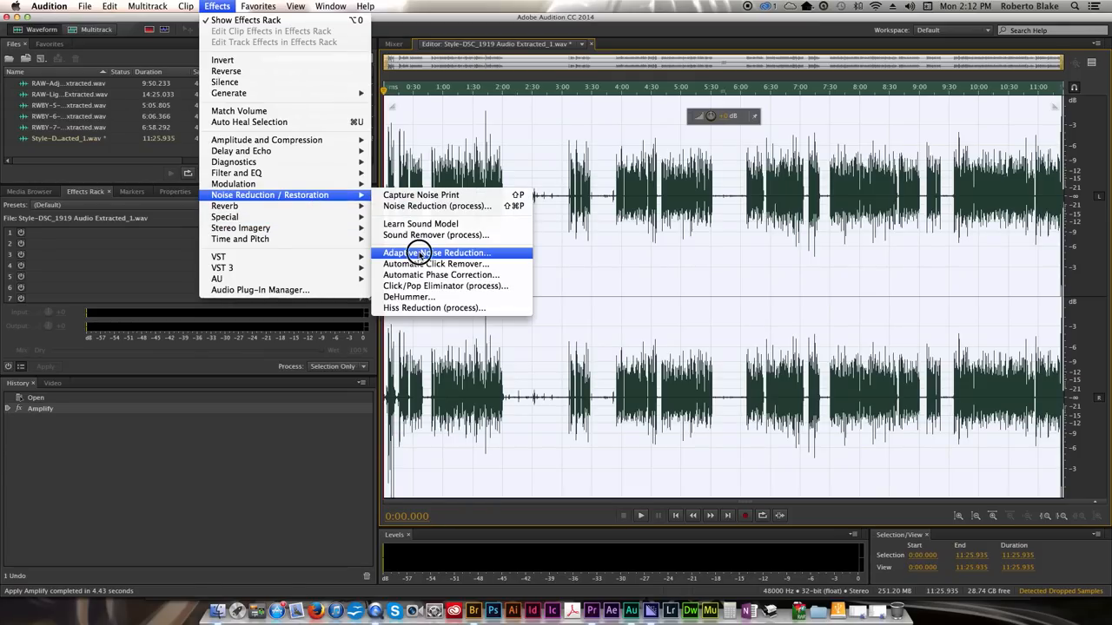
click(438, 254)
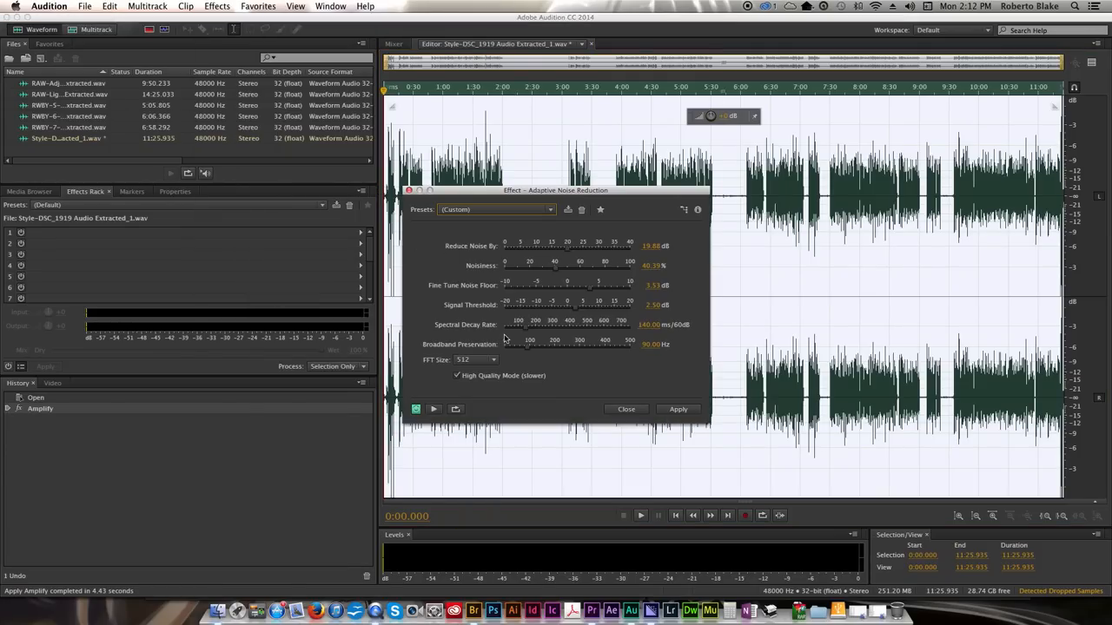
click(435, 410)
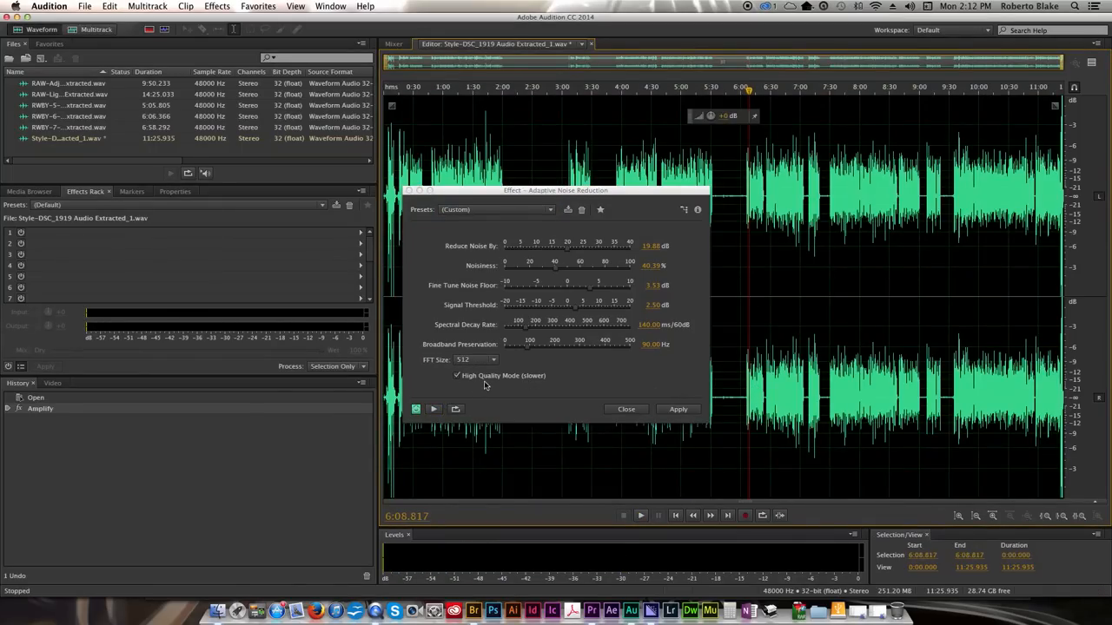
mouse_move(435, 410)
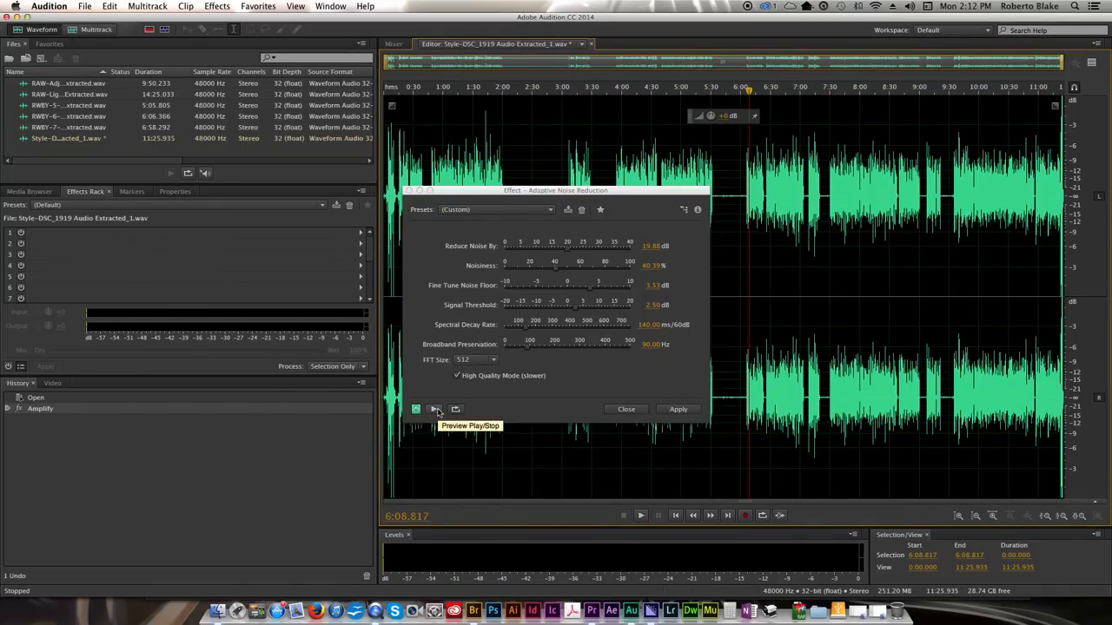
click(434, 410)
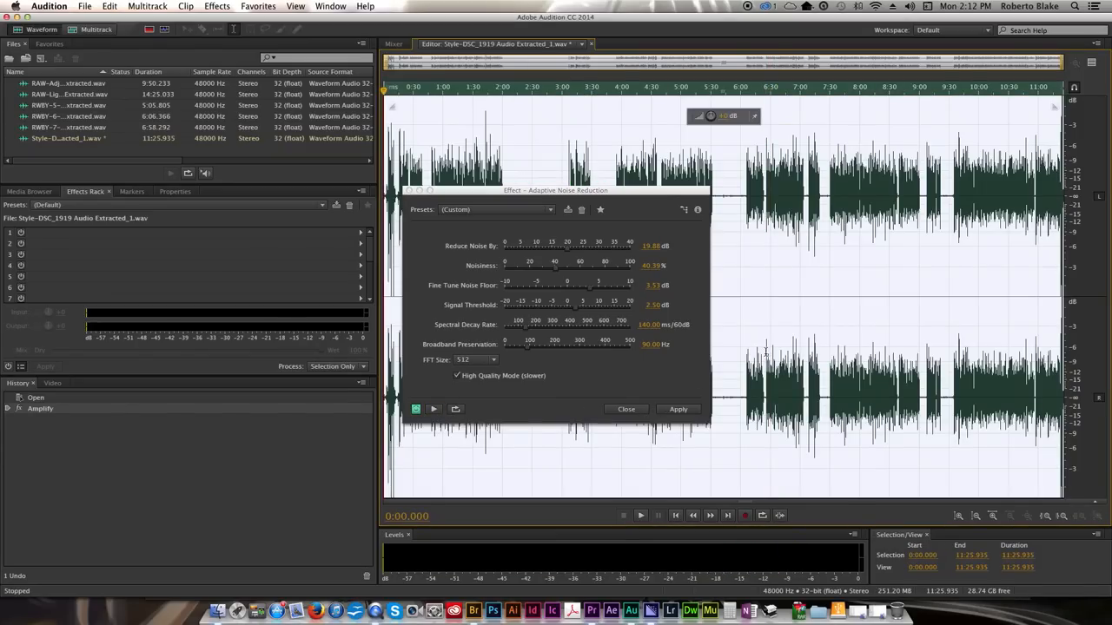
click(677, 410)
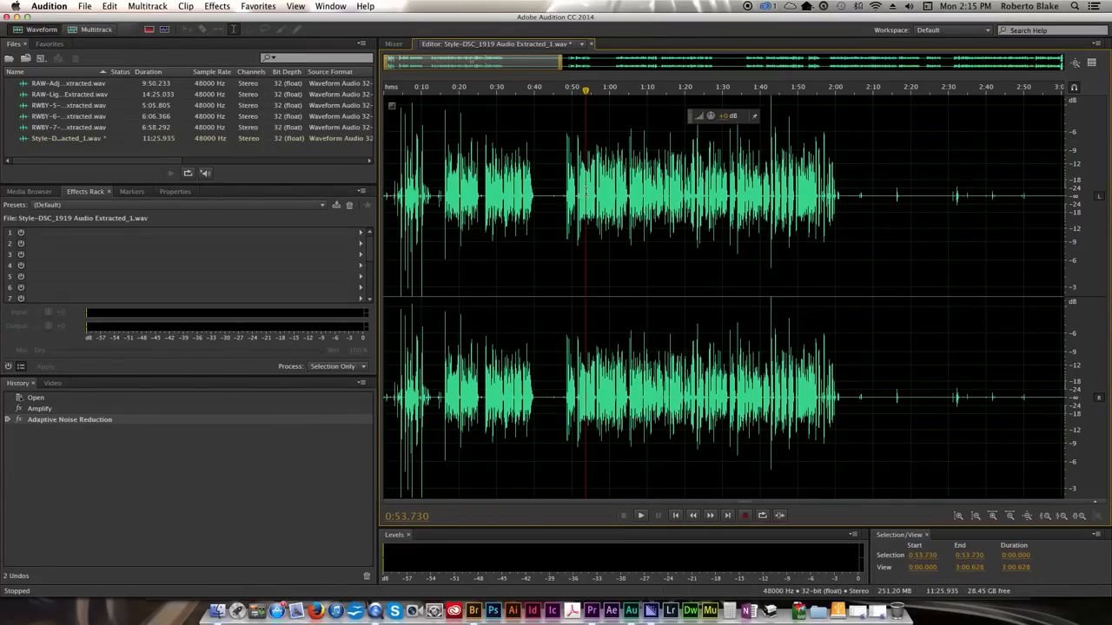
Step: Run Amplify again to boost the noise-reduced audio
click(639, 515)
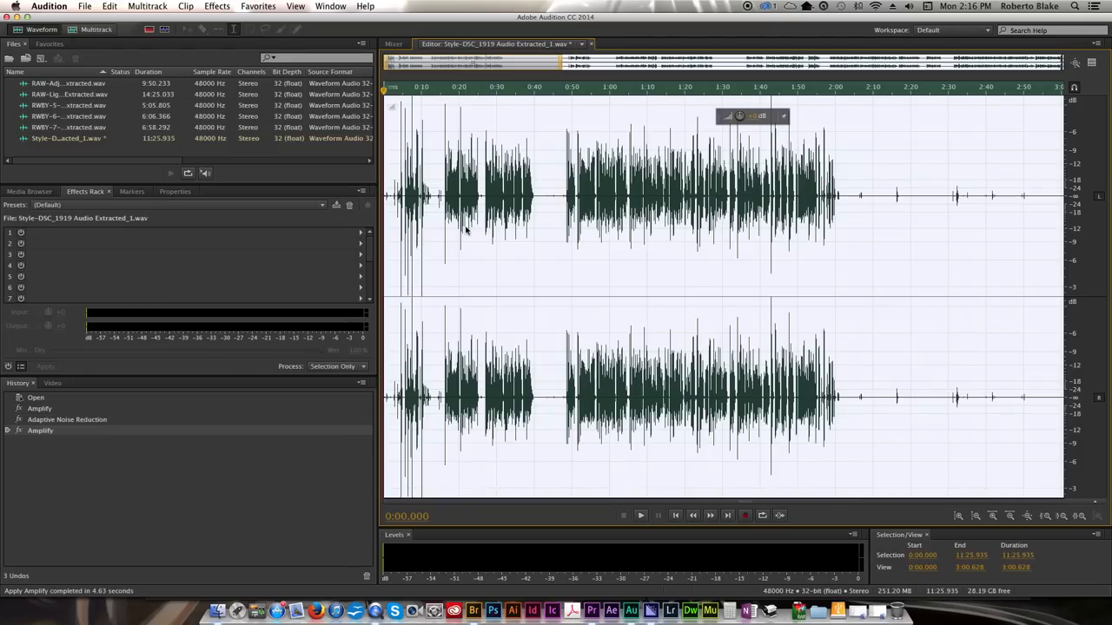
click(323, 205)
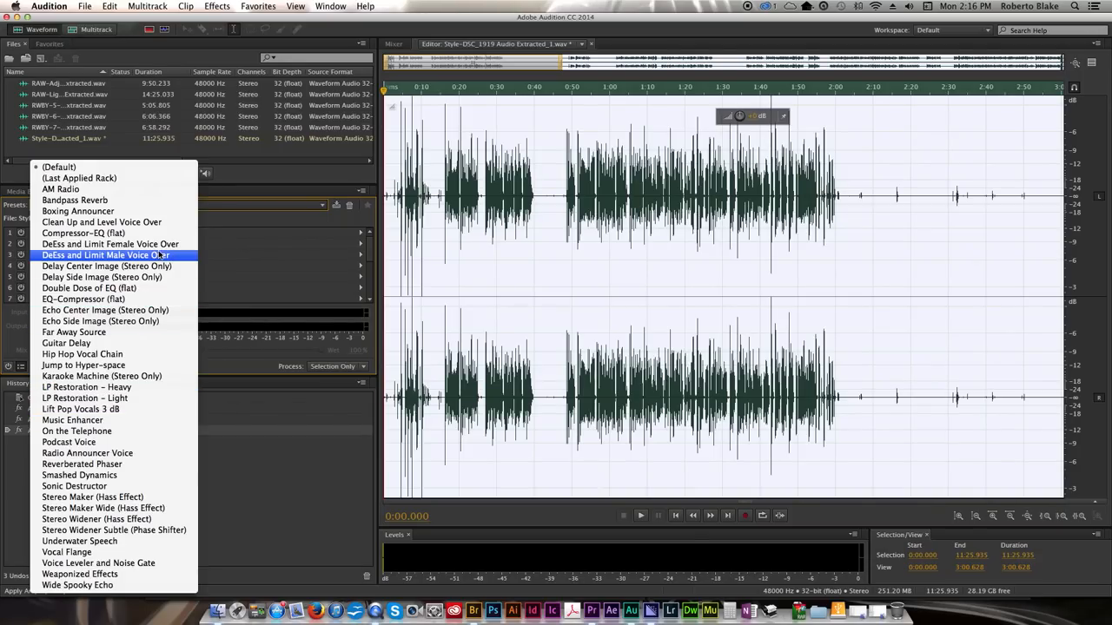
mouse_move(101, 222)
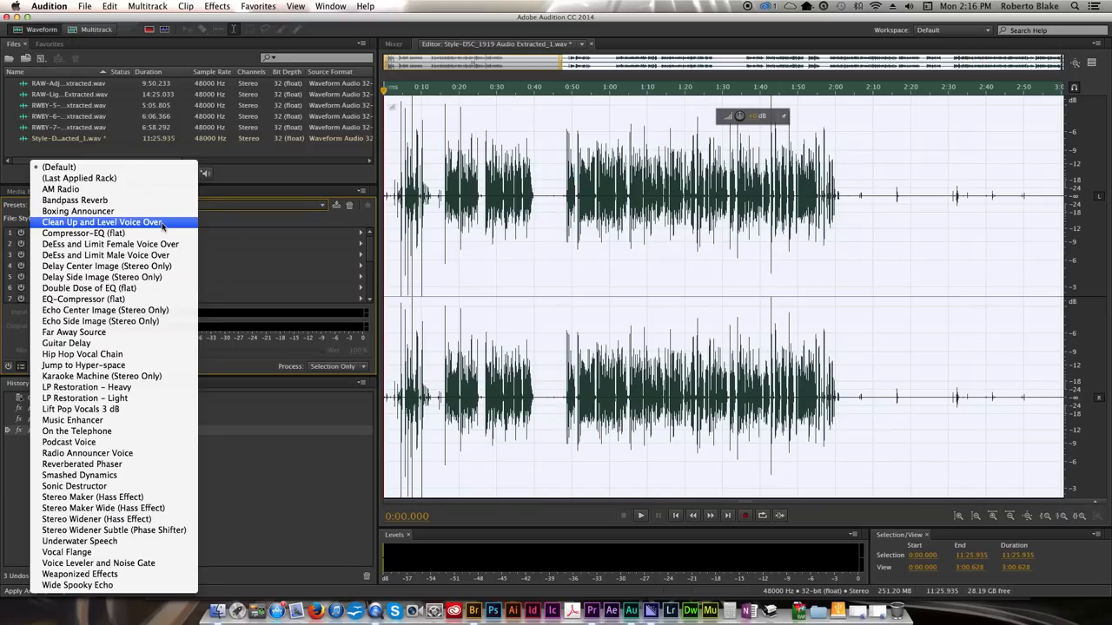
mouse_move(72, 421)
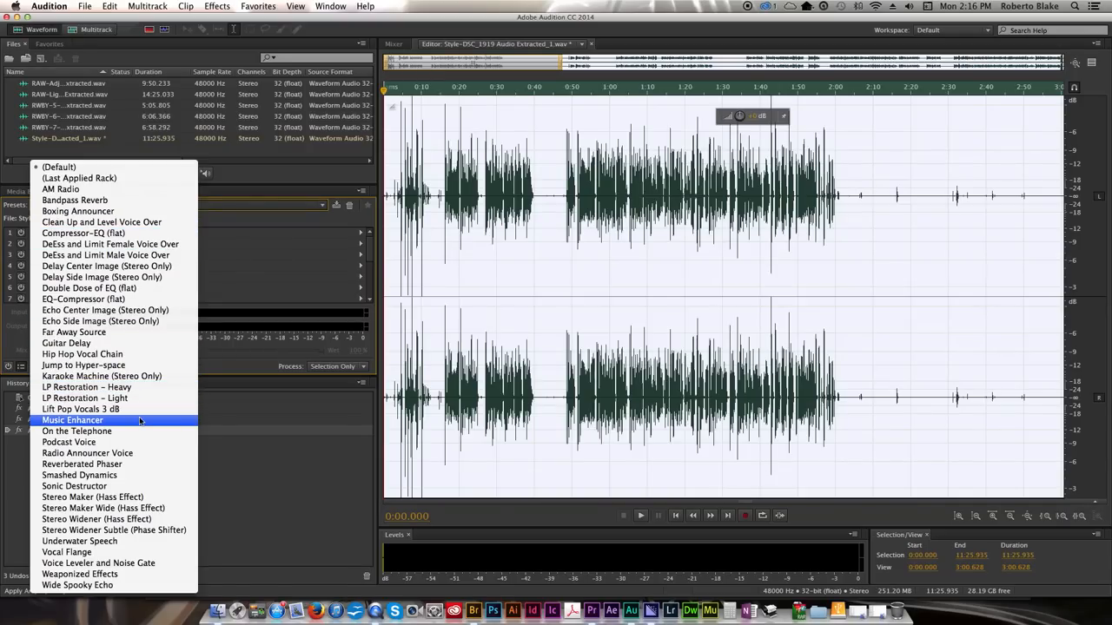
mouse_move(101, 223)
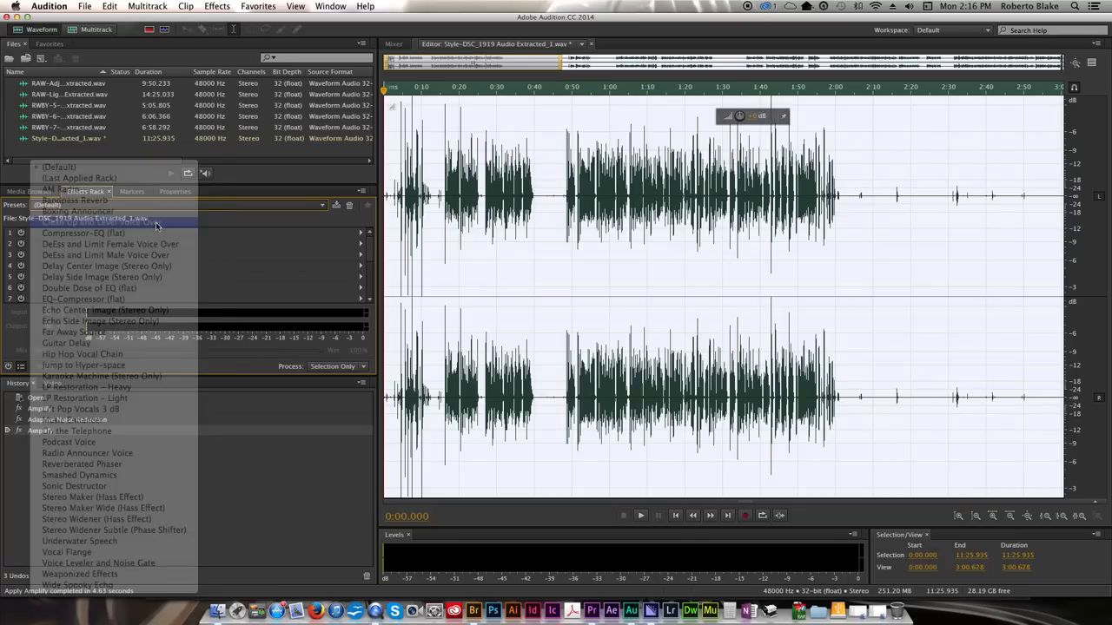
Step: Apply the Clean Up and Level Voice Over effects rack preset after previewing playback
click(90, 222)
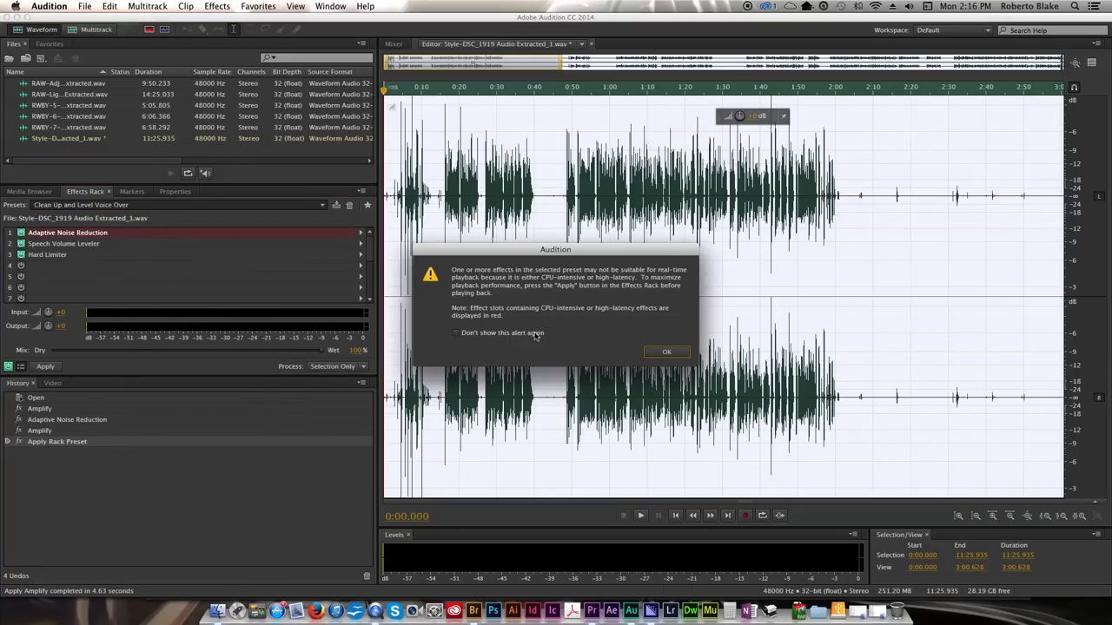
click(667, 351)
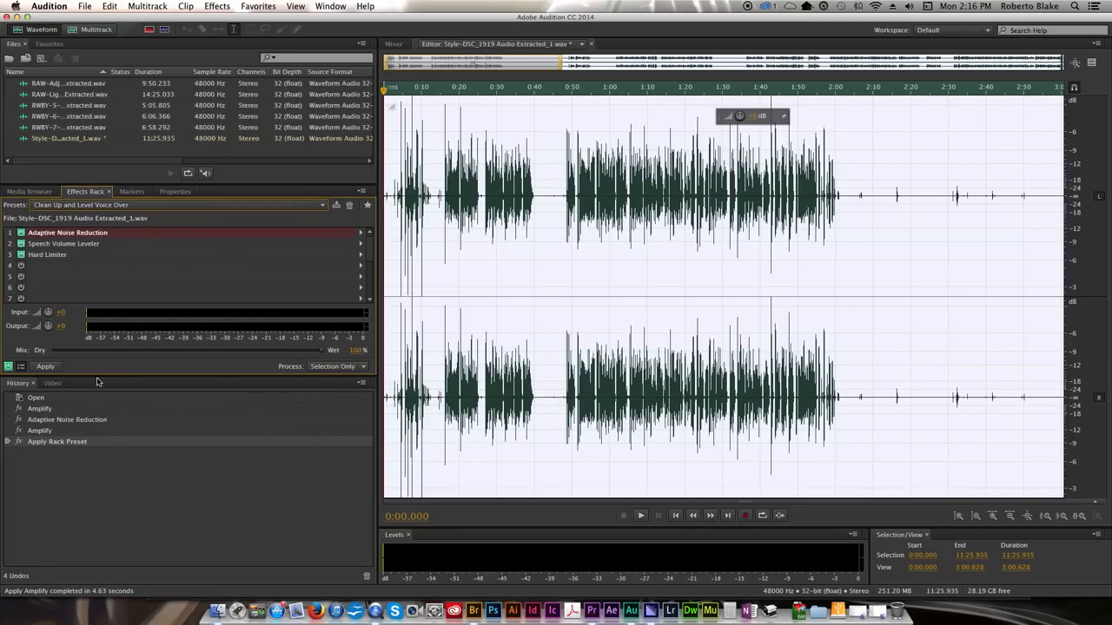
click(45, 365)
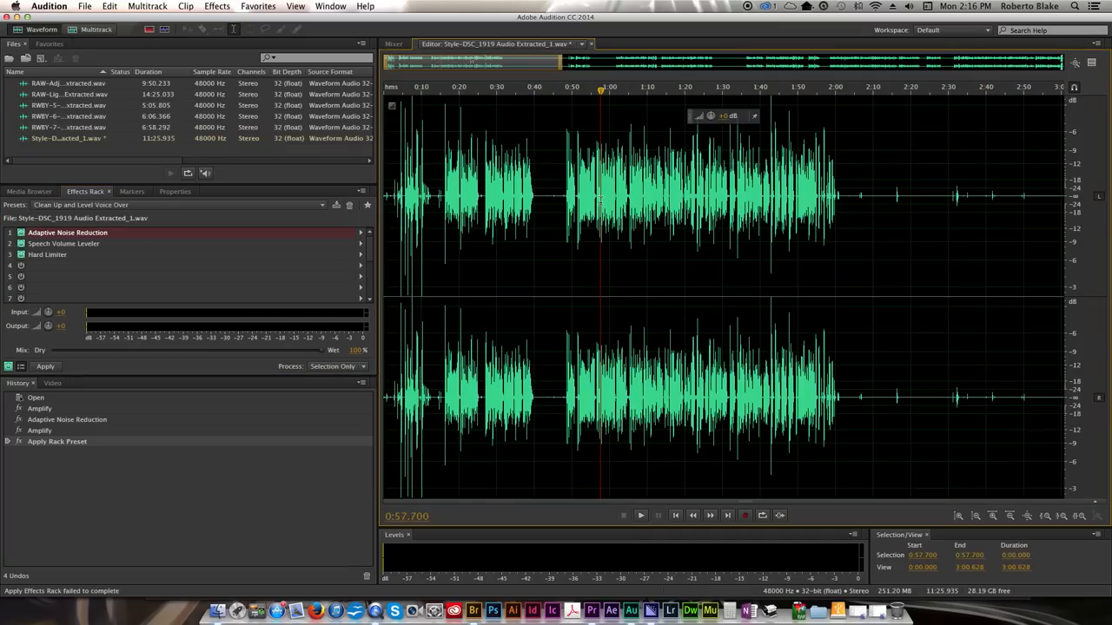
click(641, 514)
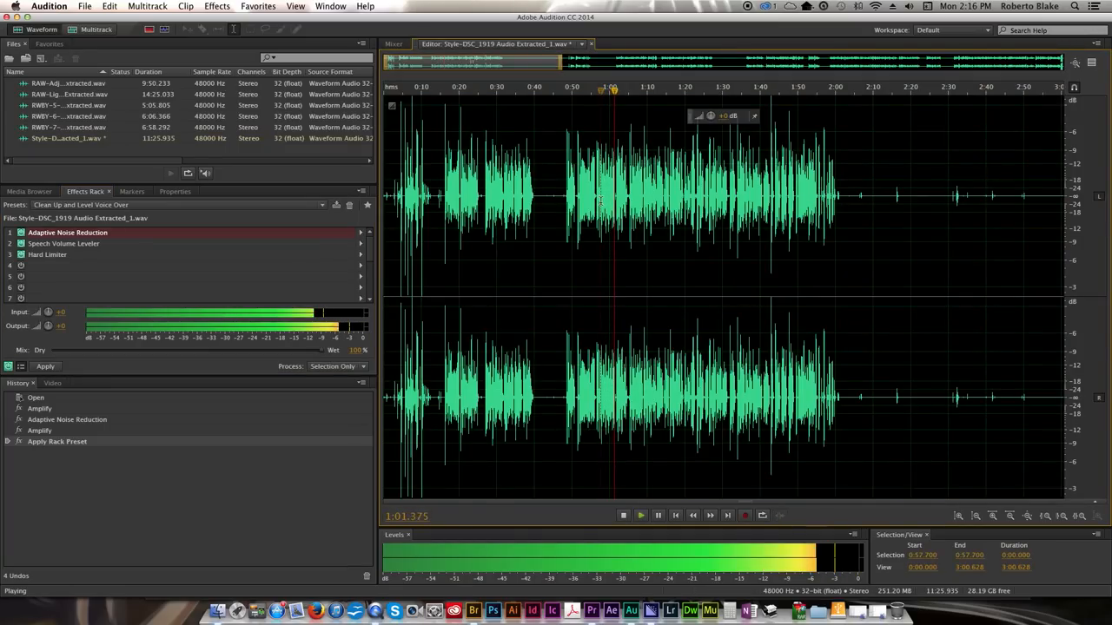
click(622, 515)
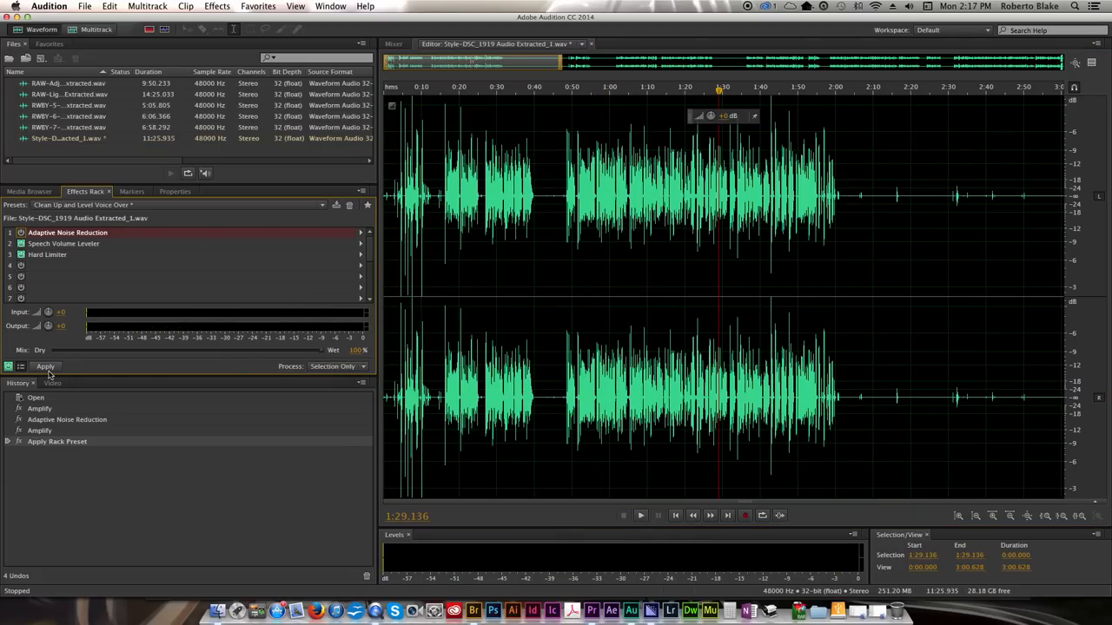
click(45, 364)
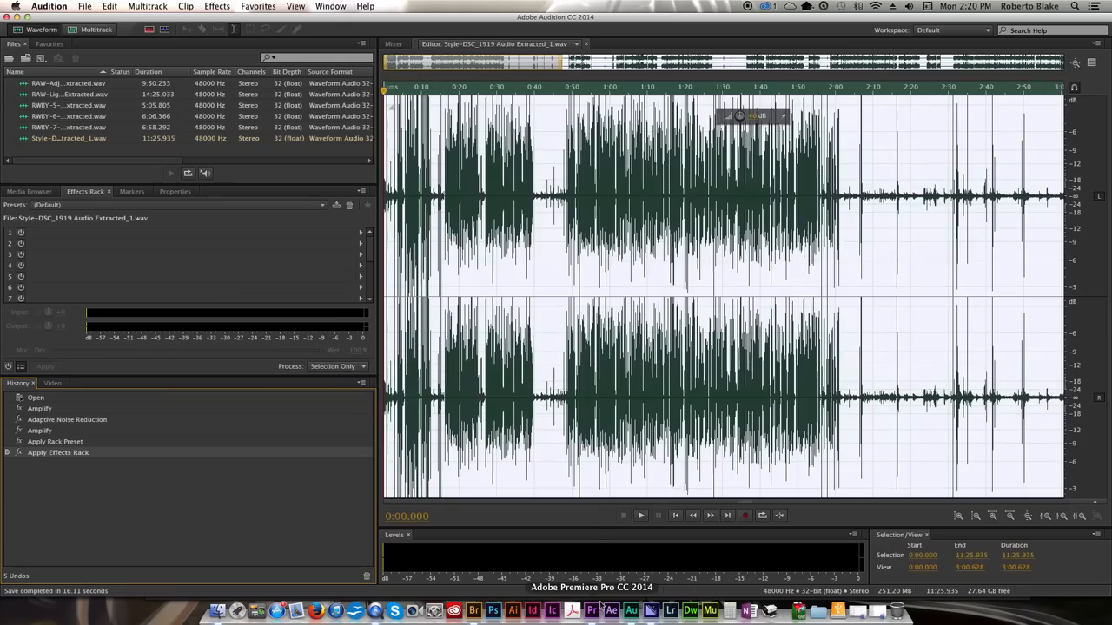
Step: Return to Premiere Pro and scrub the opening to find where the speaker appears, near seventeen seconds
click(591, 612)
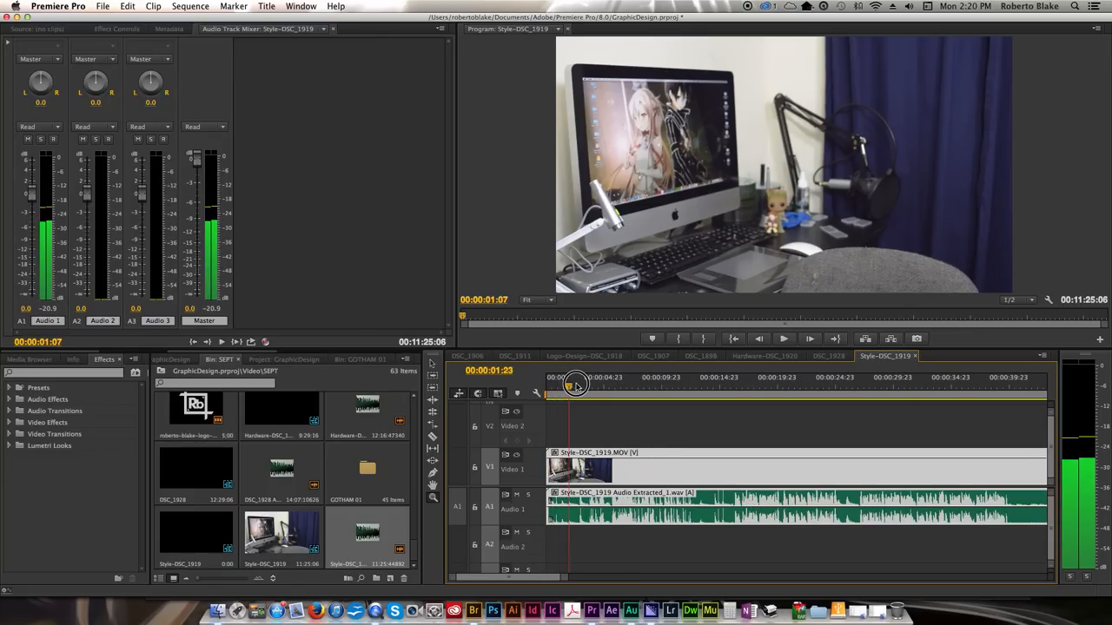
drag(577, 386, 615, 386)
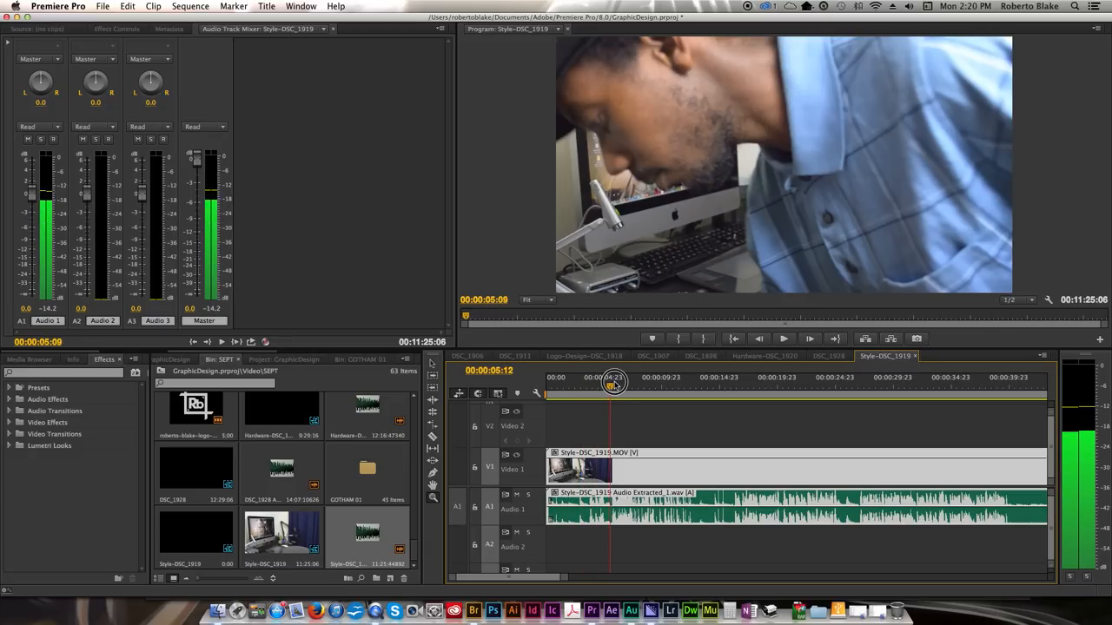
drag(615, 384, 709, 384)
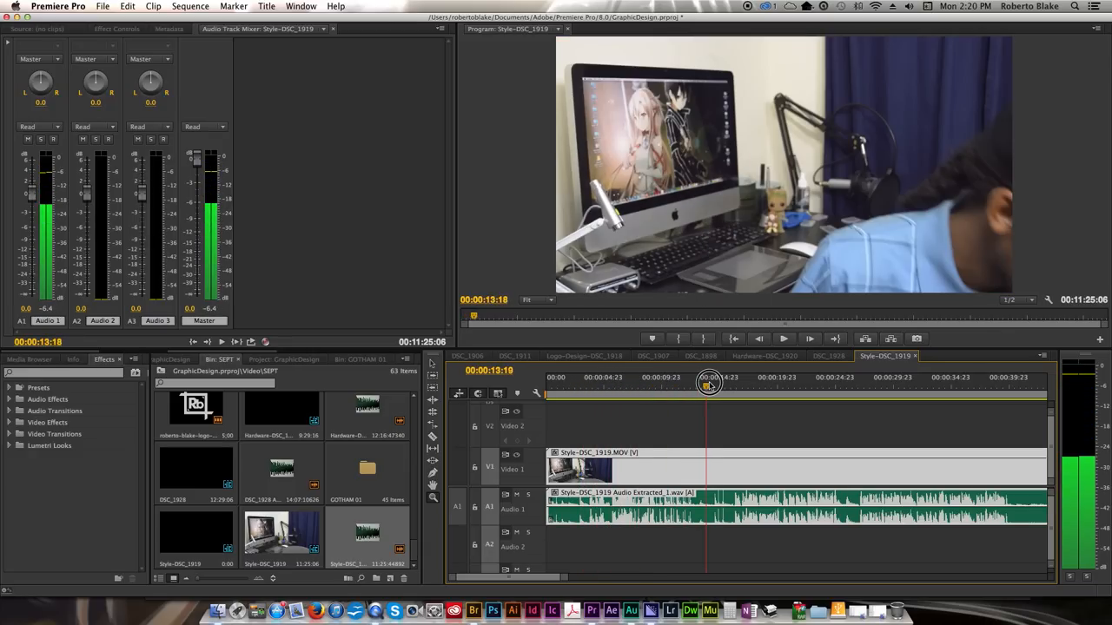
drag(709, 382, 726, 382)
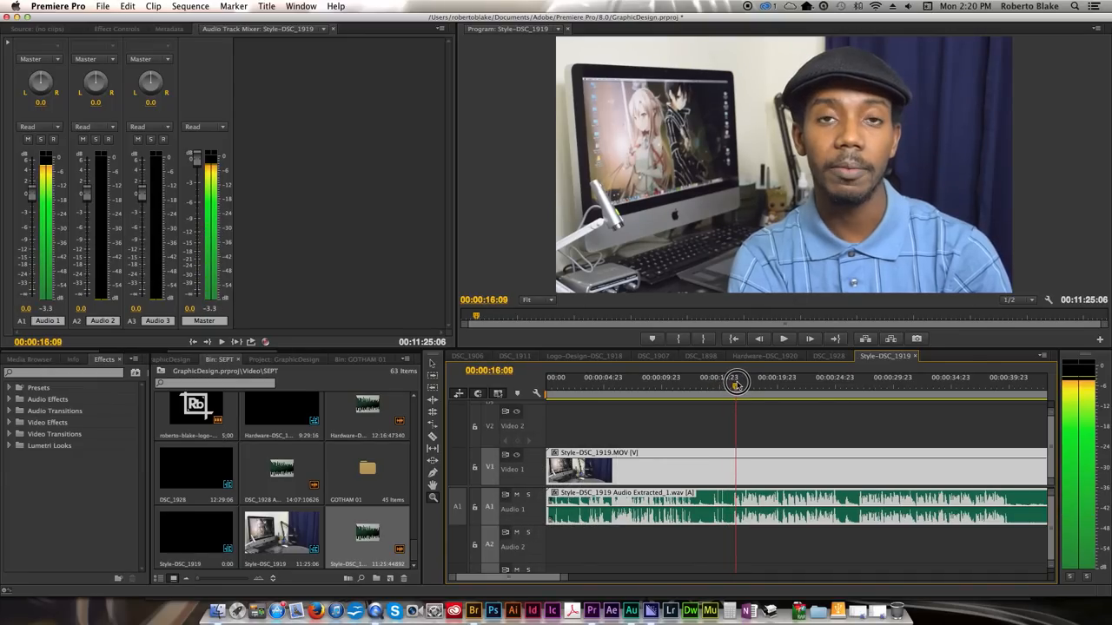
drag(736, 382, 750, 383)
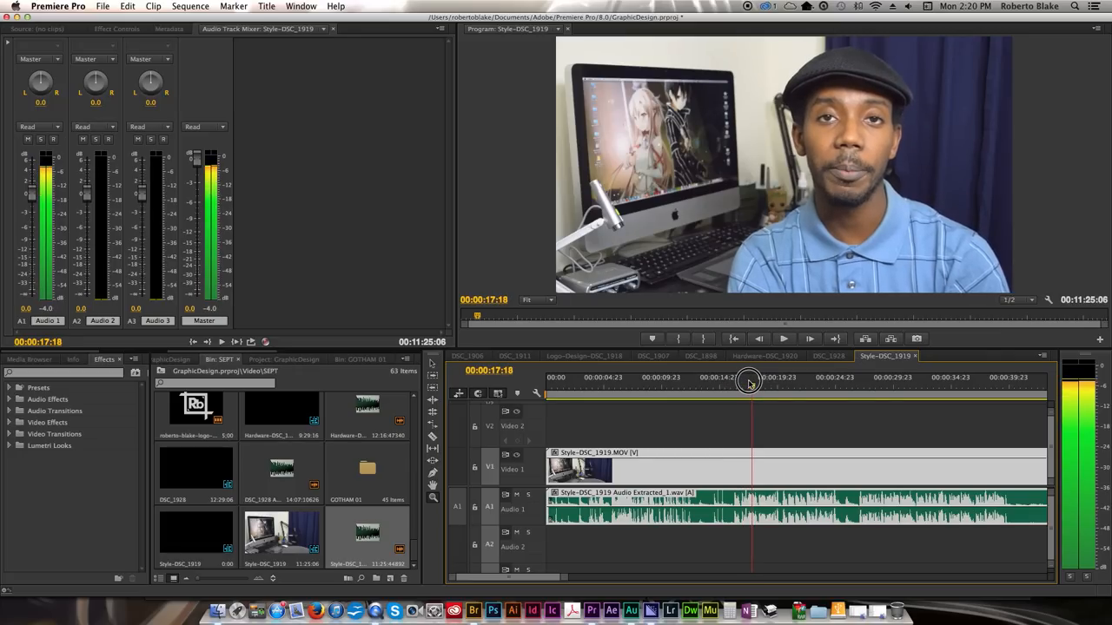
drag(751, 382, 729, 382)
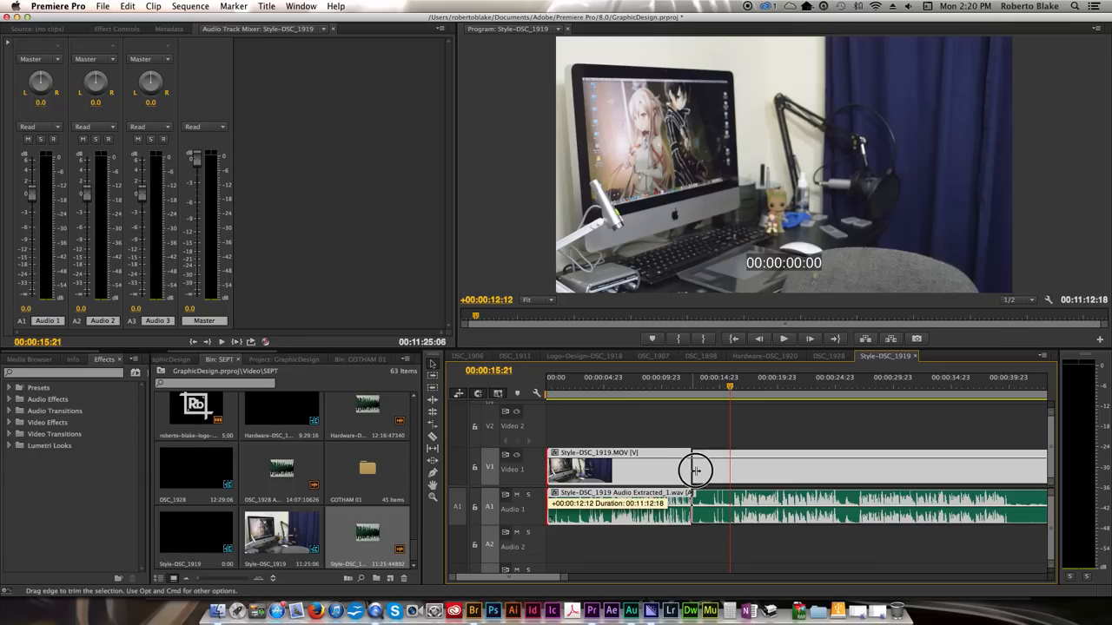
Step: Trim the dead opening, ripple delete the gap, and set playback resolution to 1/4
click(729, 389)
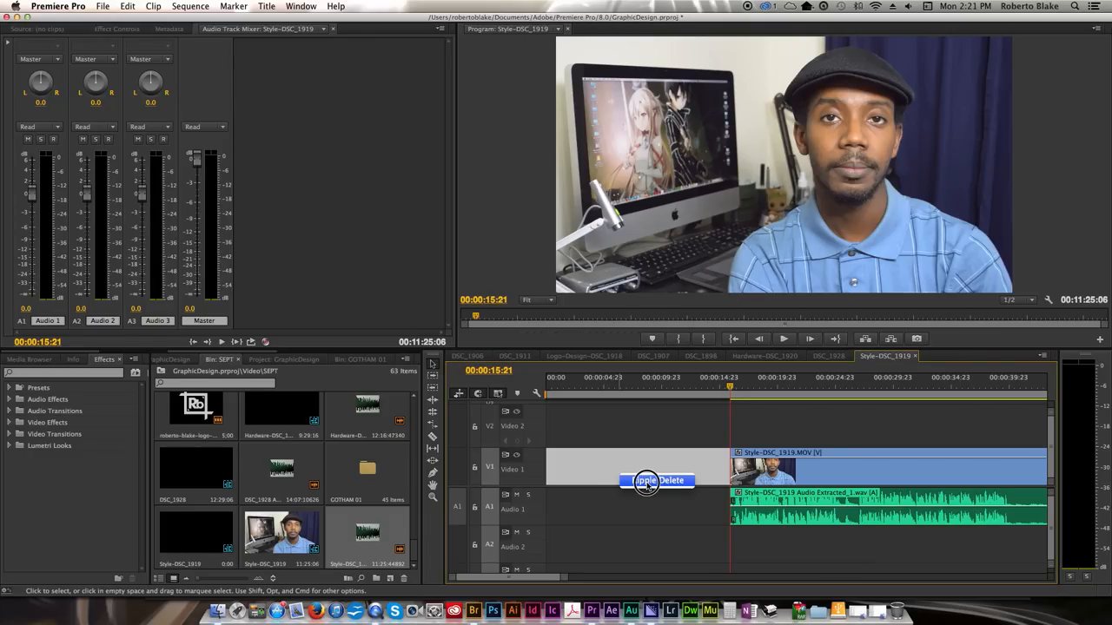
click(657, 480)
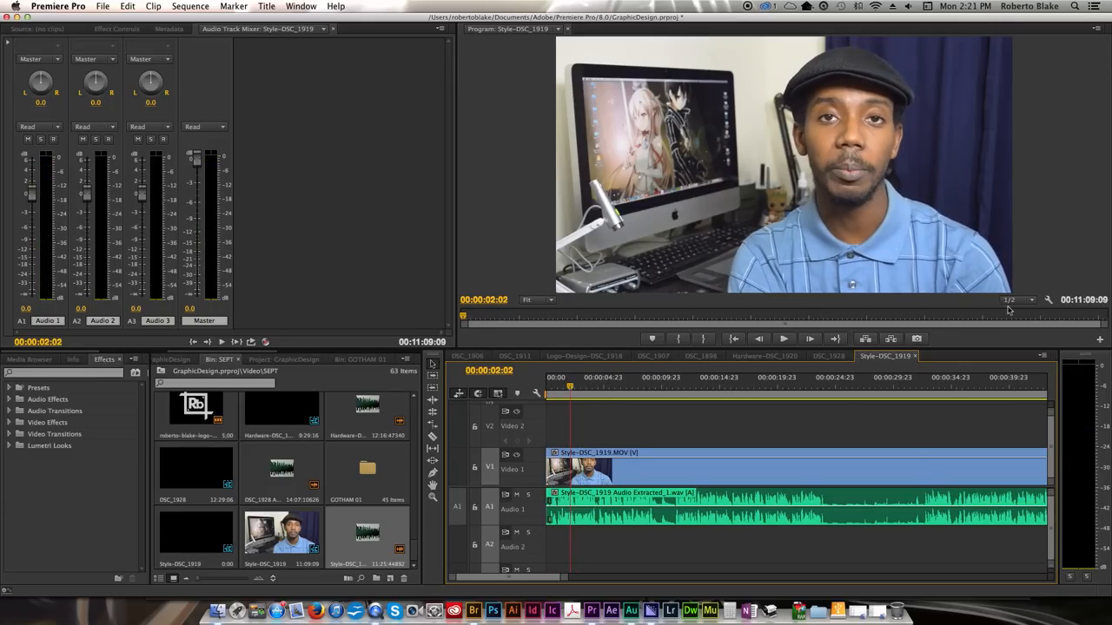
click(1017, 299)
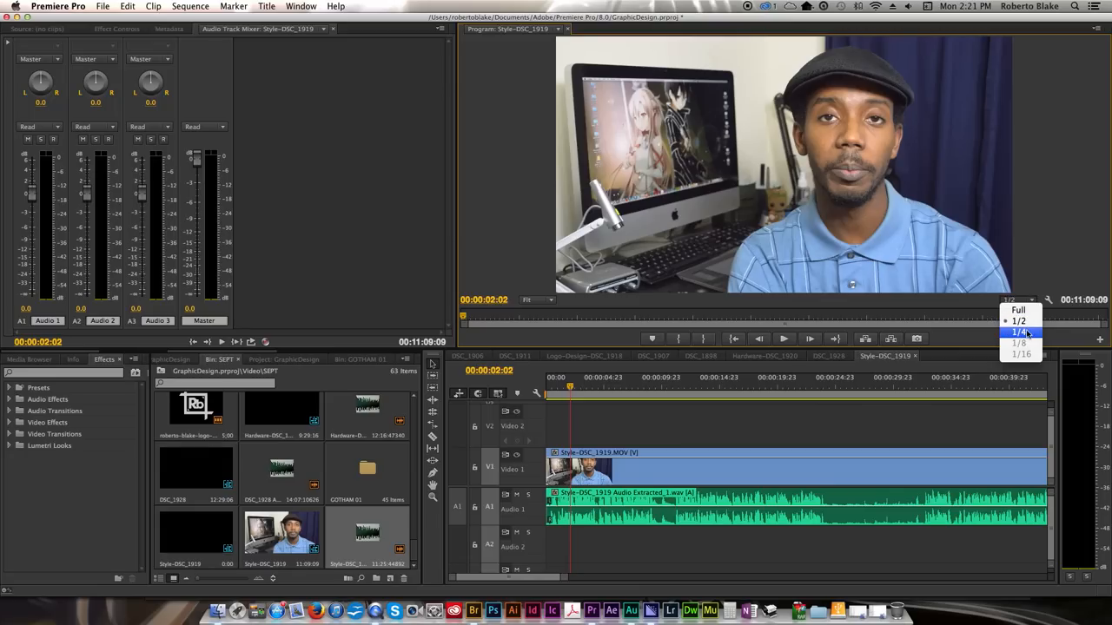
click(1020, 331)
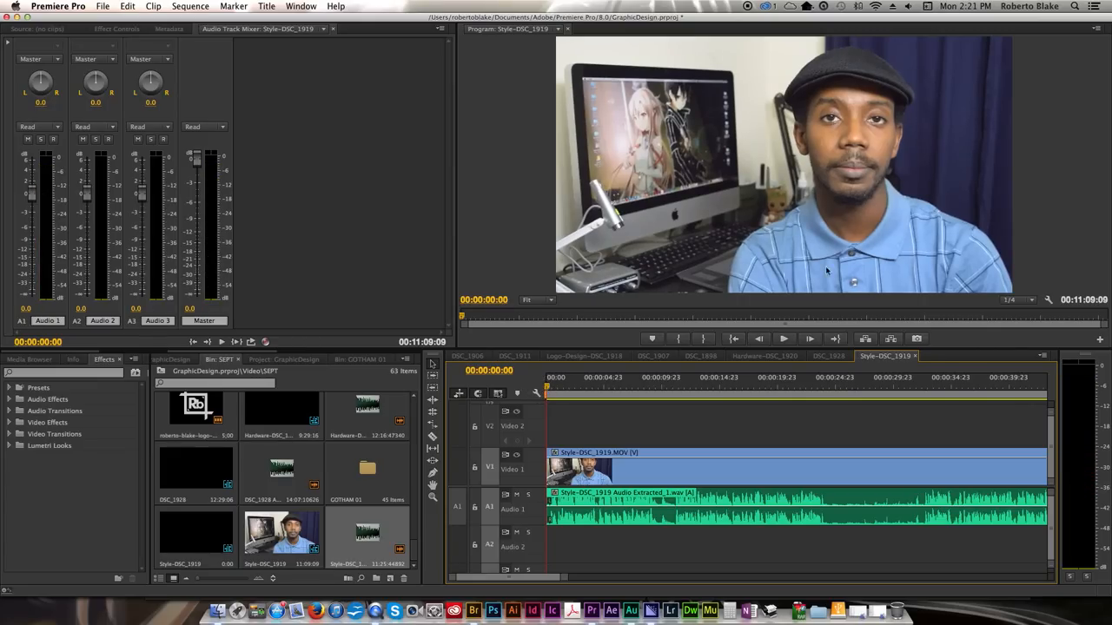
mouse_move(435, 407)
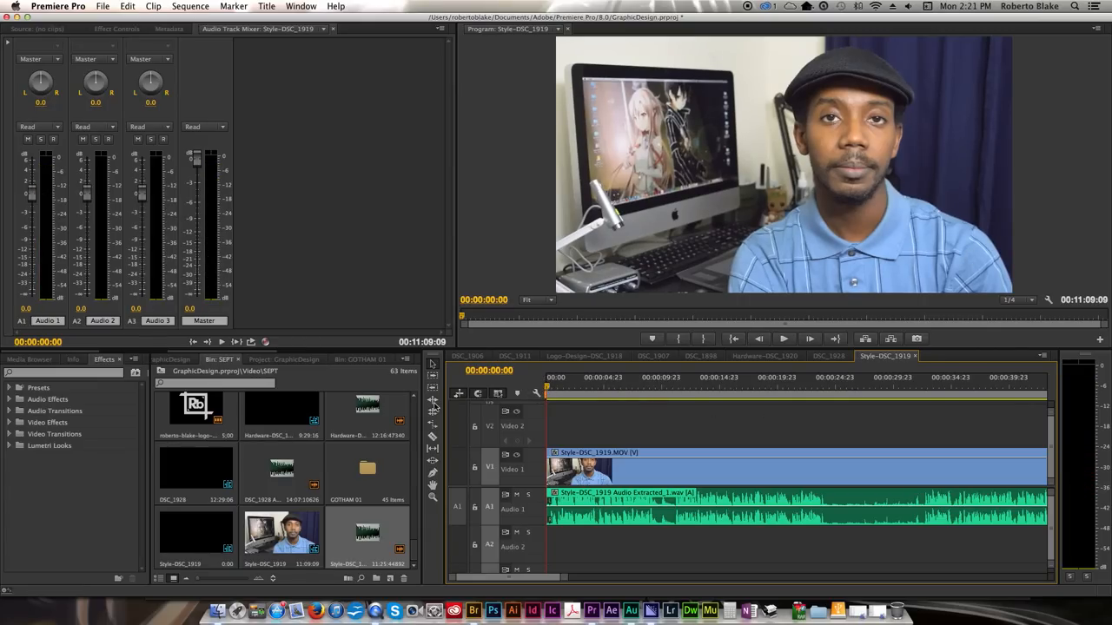
click(699, 438)
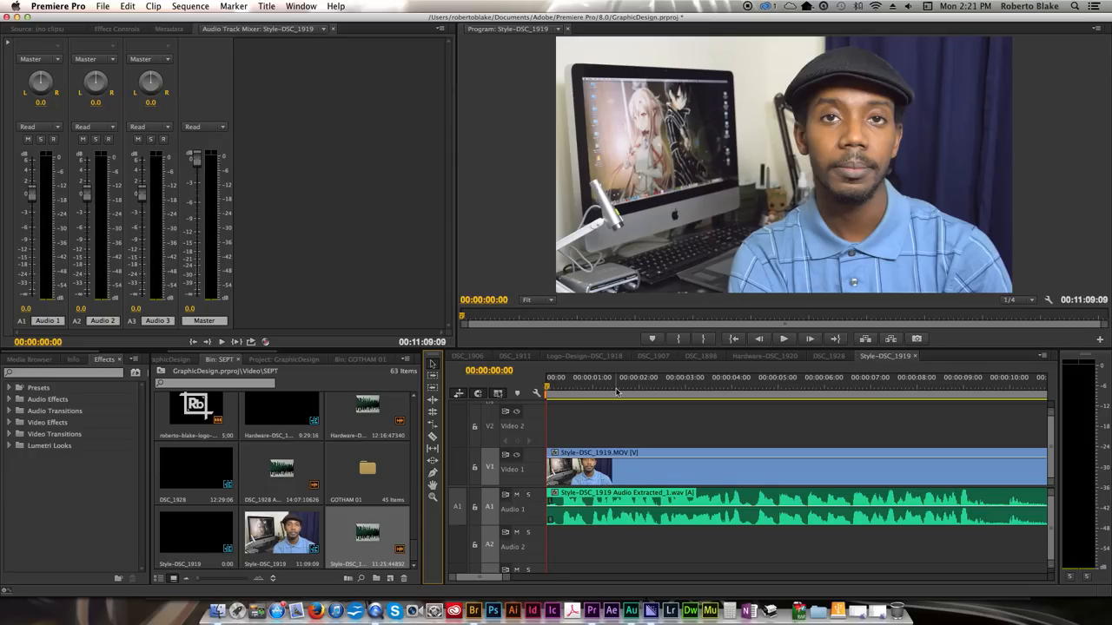
mouse_move(784, 338)
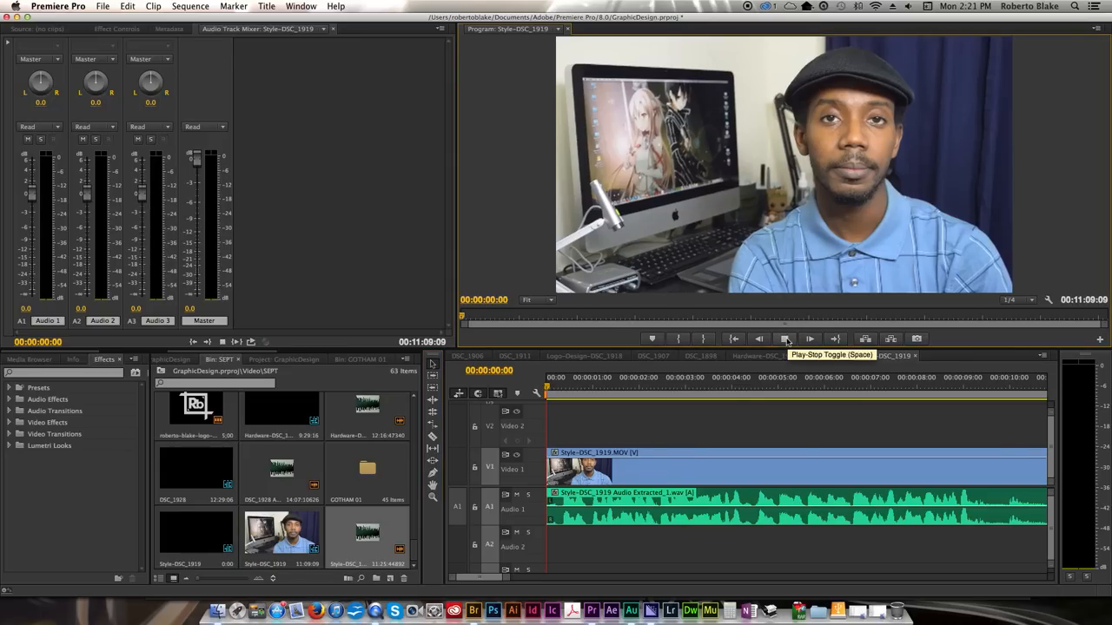
Step: Play the trimmed sequence from its start and stop around nine seconds in
click(785, 339)
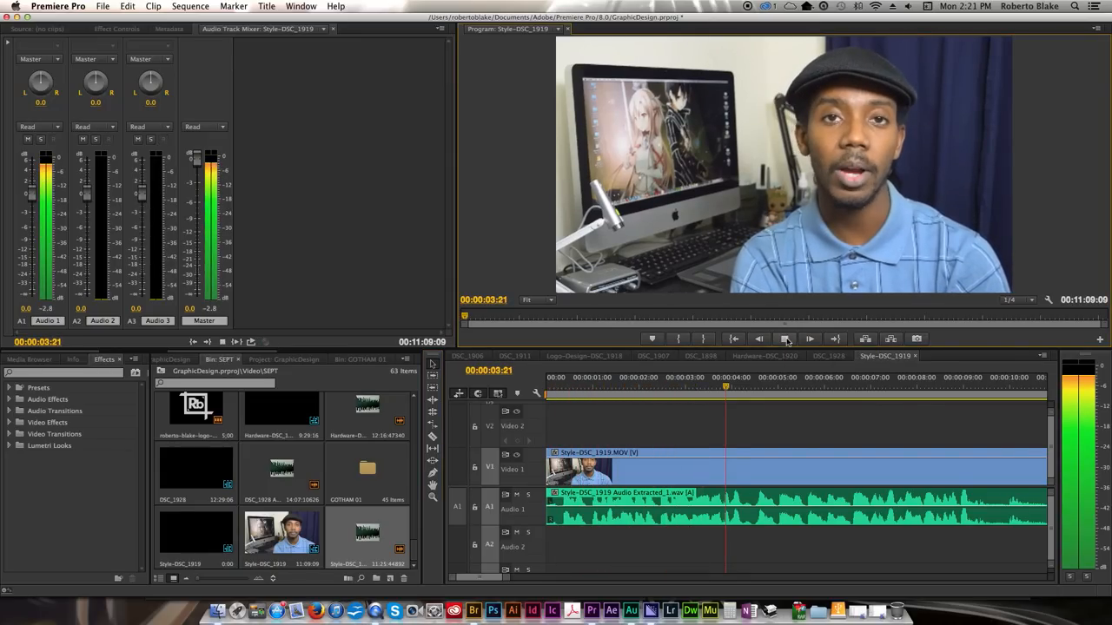
click(809, 339)
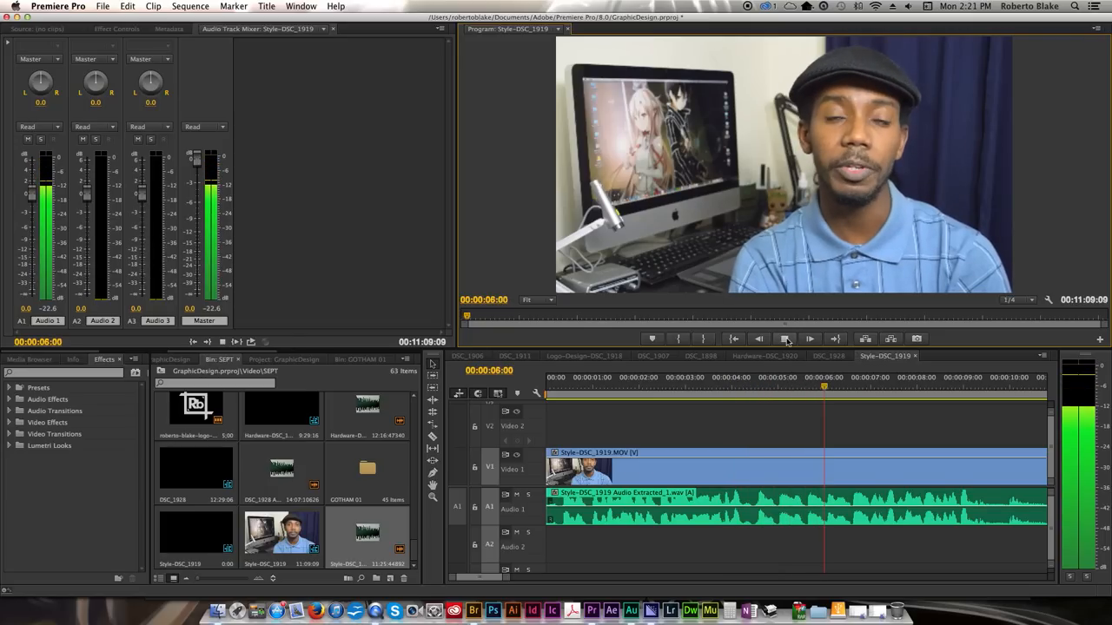
click(786, 339)
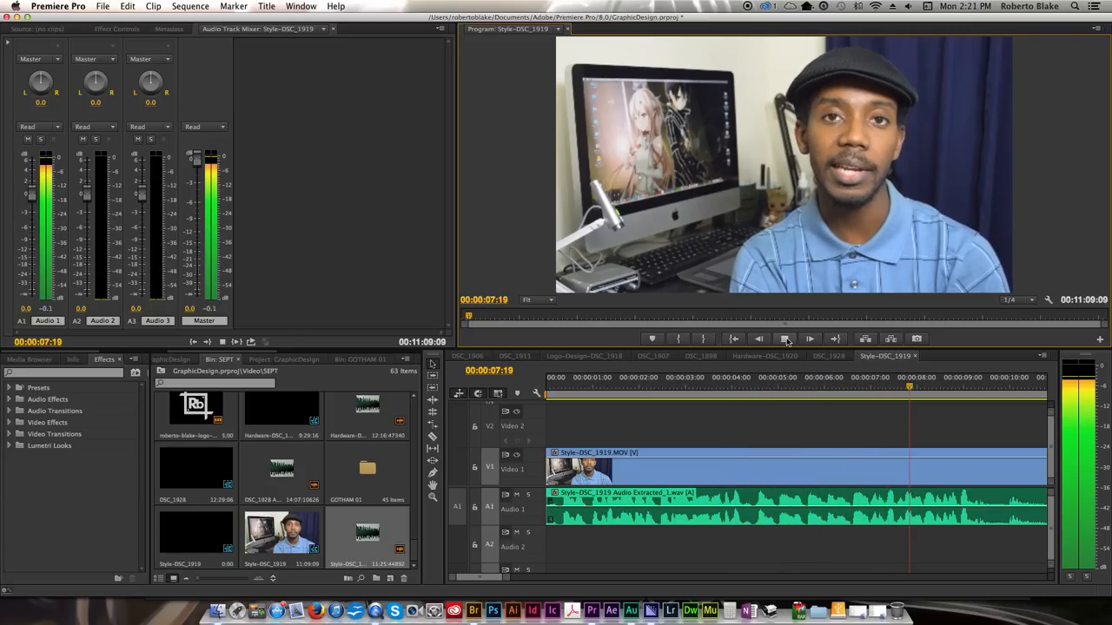
click(786, 339)
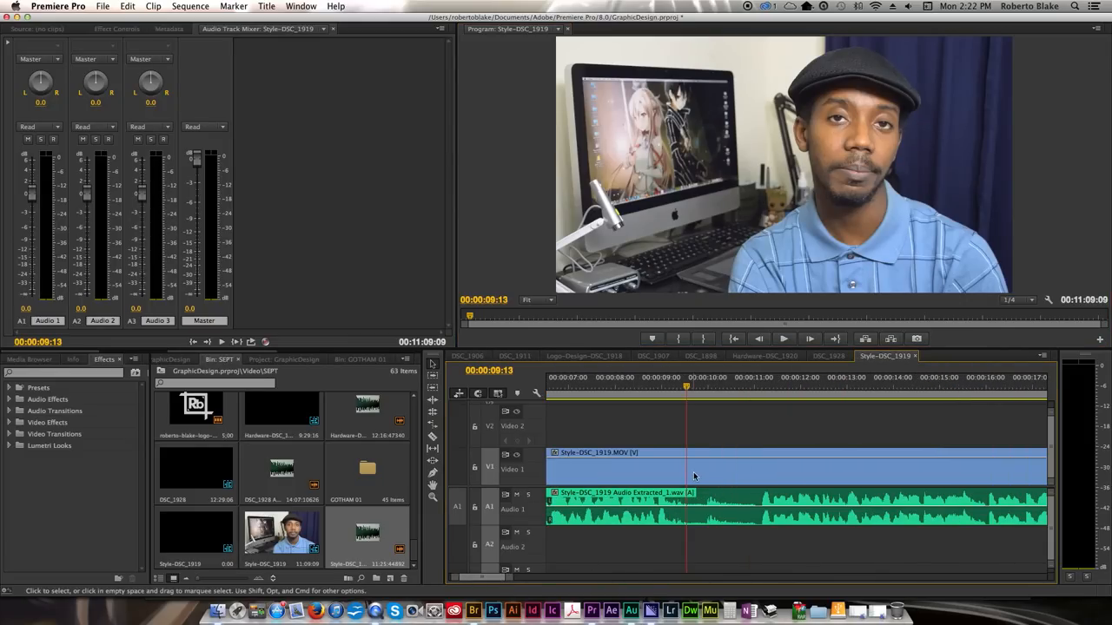
mouse_move(695, 476)
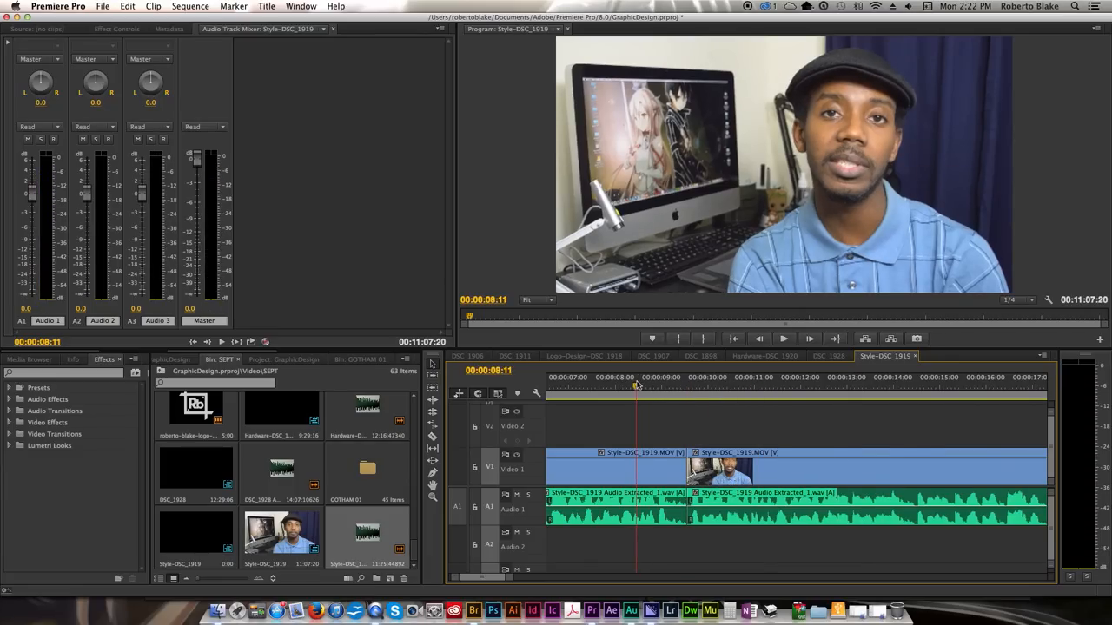
Step: Check playback past the cut, return to the sequence start, and save the project
click(782, 338)
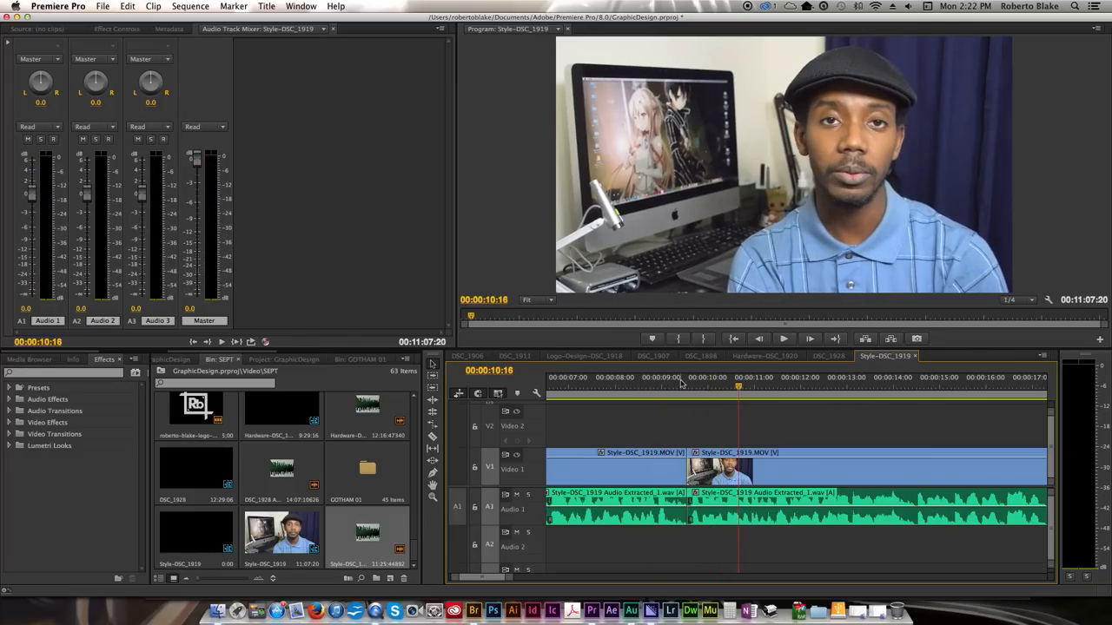
click(733, 339)
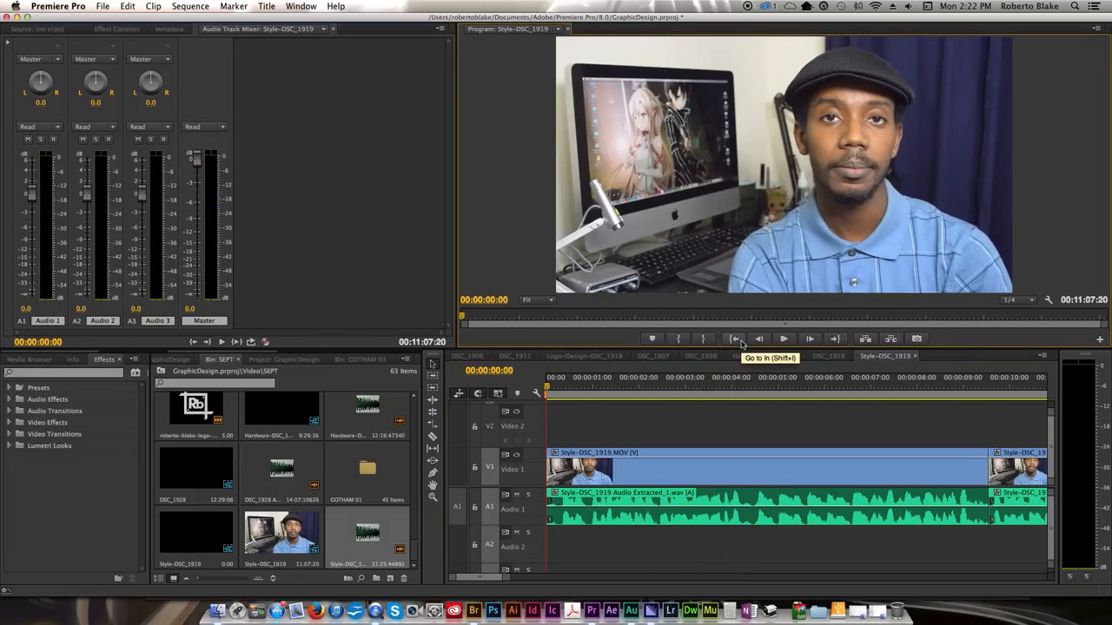
key(cmd+s)
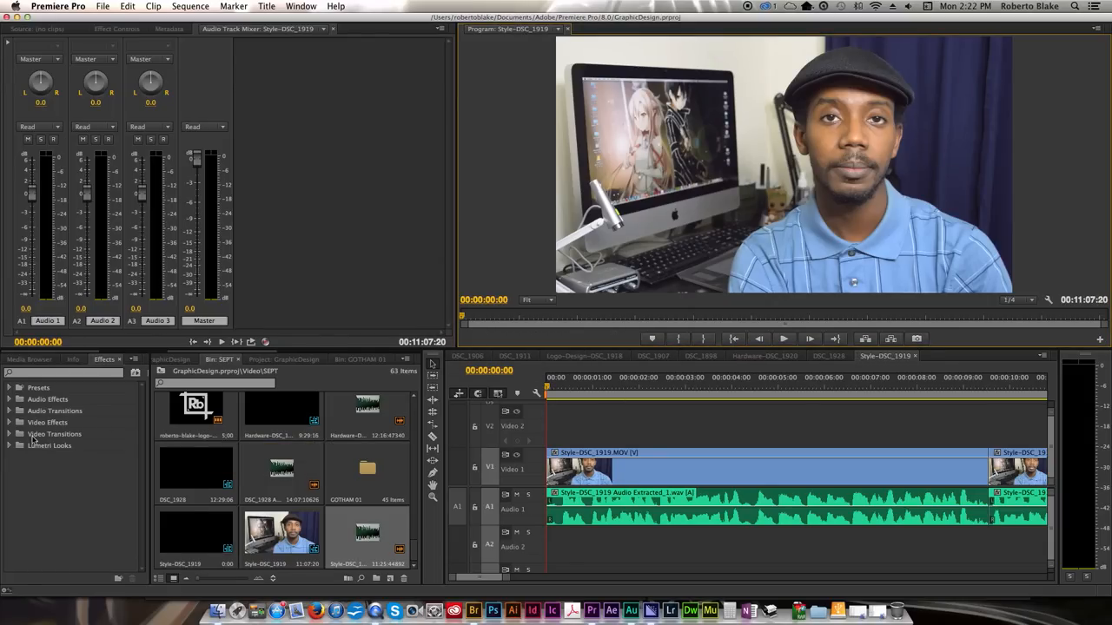
Step: Add a Cross Dissolve fade-in at the clip's start and replay it from the beginning
click(9, 434)
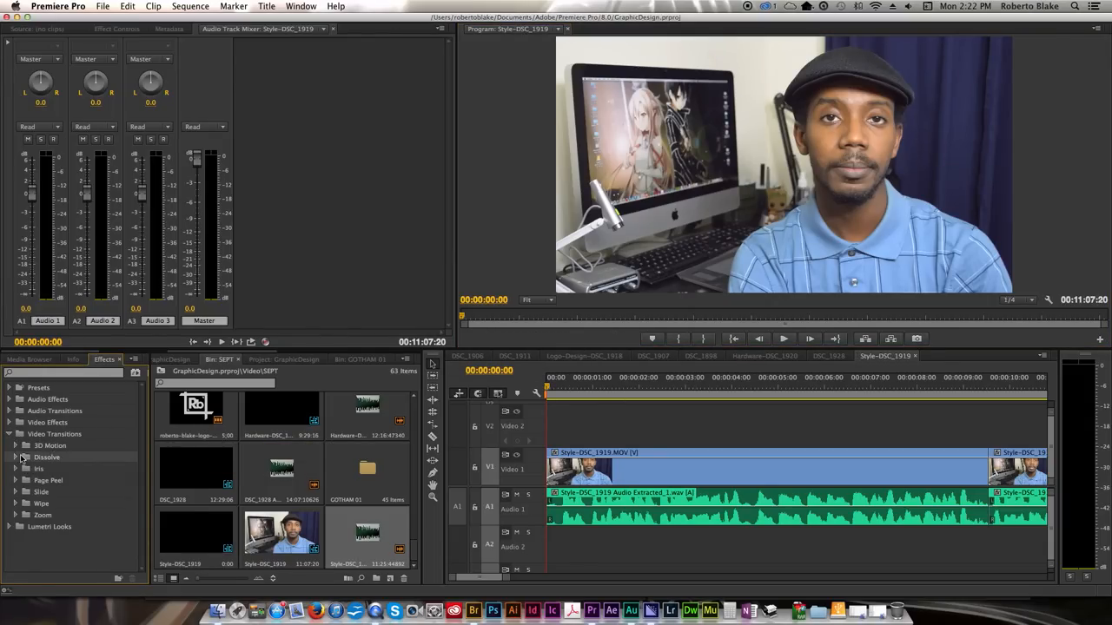
click(15, 457)
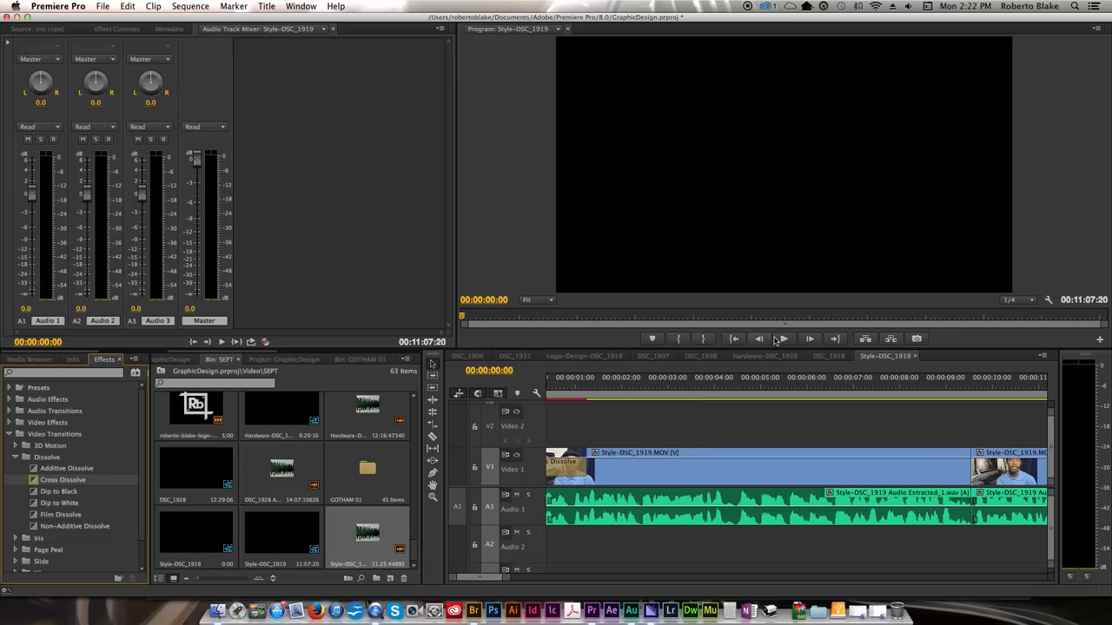
click(781, 339)
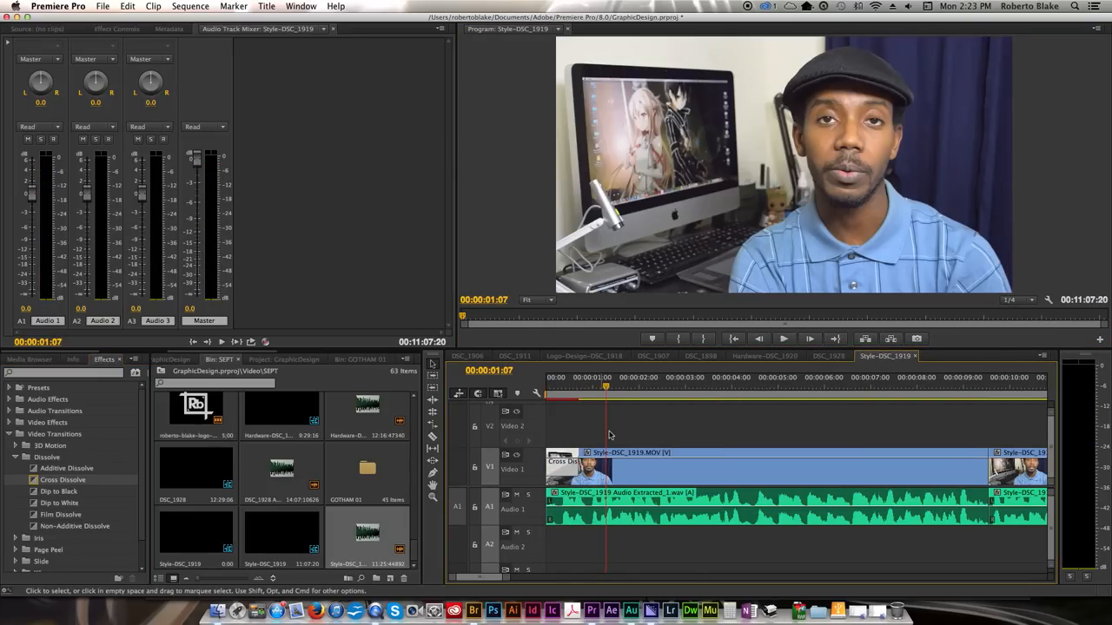
click(733, 339)
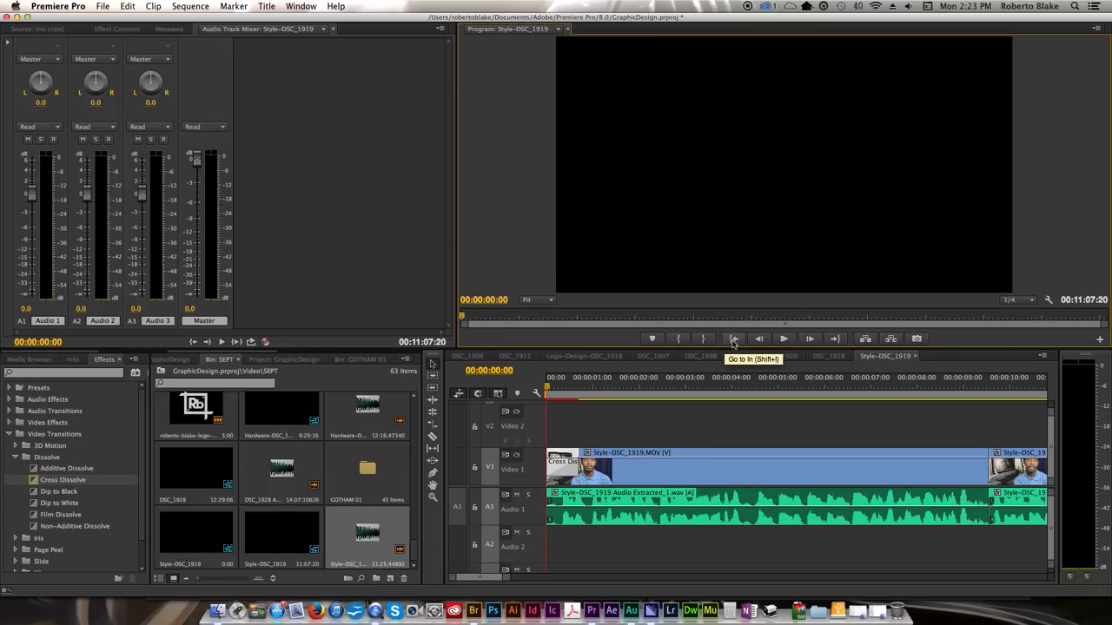
click(784, 338)
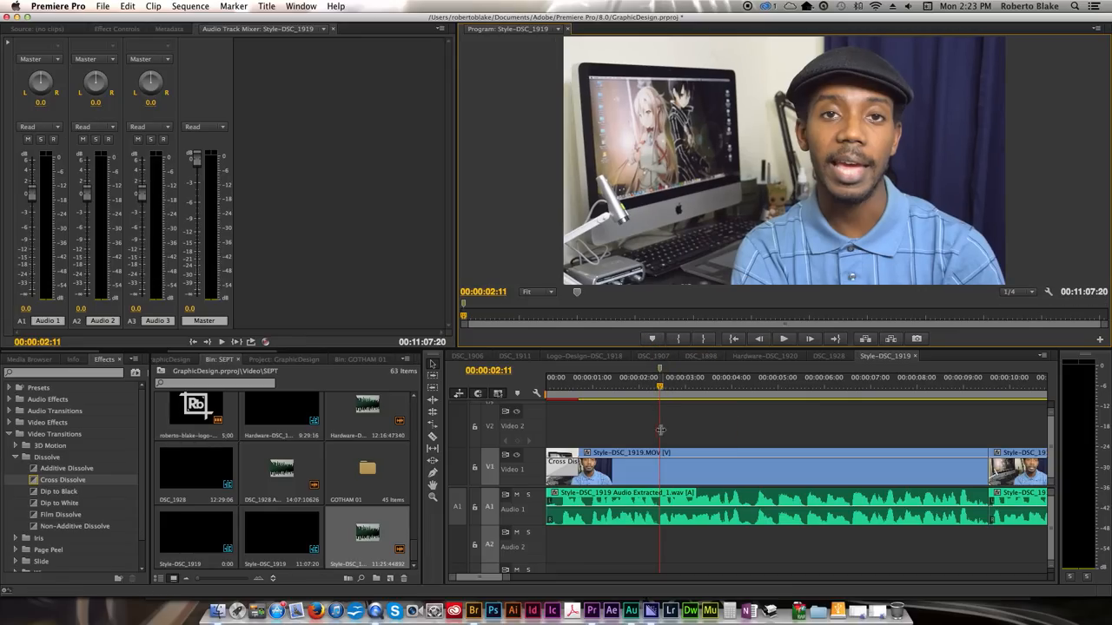
mouse_move(657, 426)
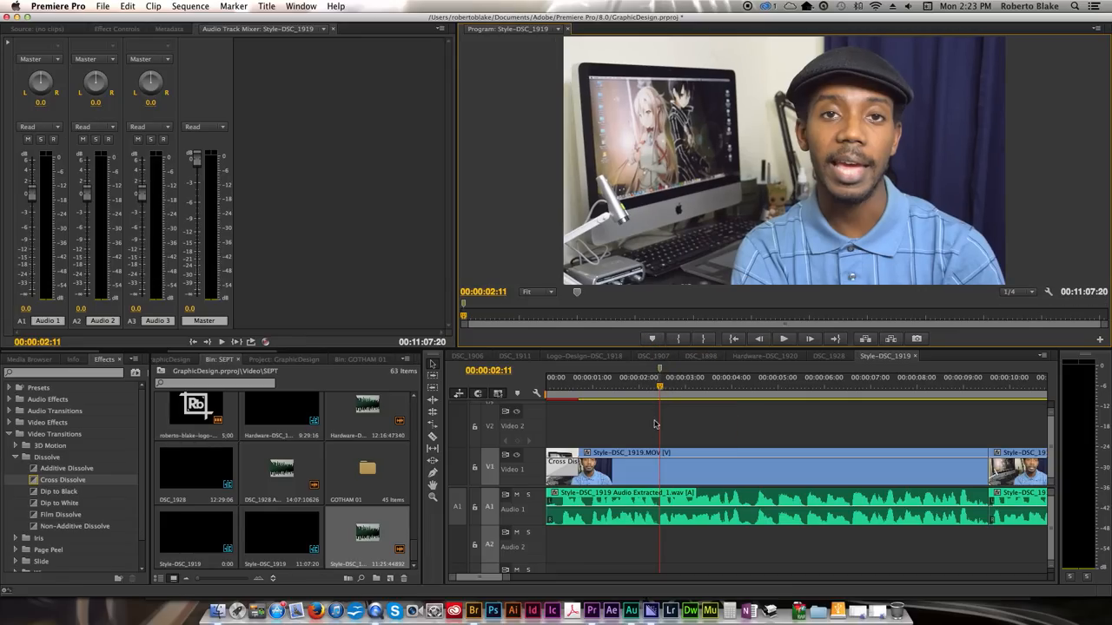
mouse_move(669, 443)
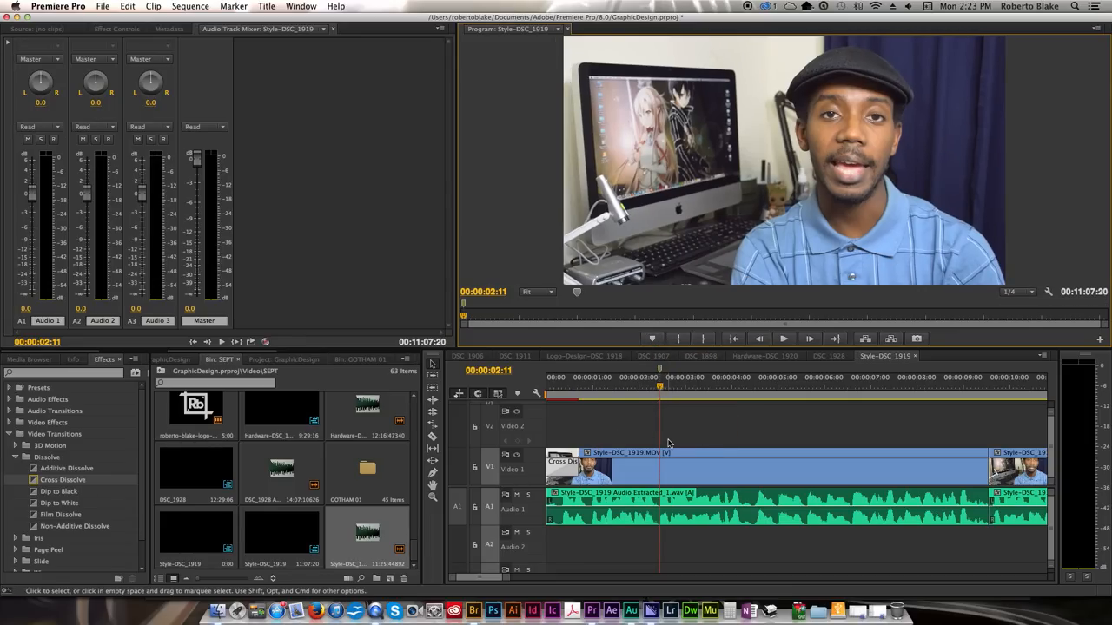
Step: Filter the Project bin by 'lower' to find the lower-third graphic
click(374, 358)
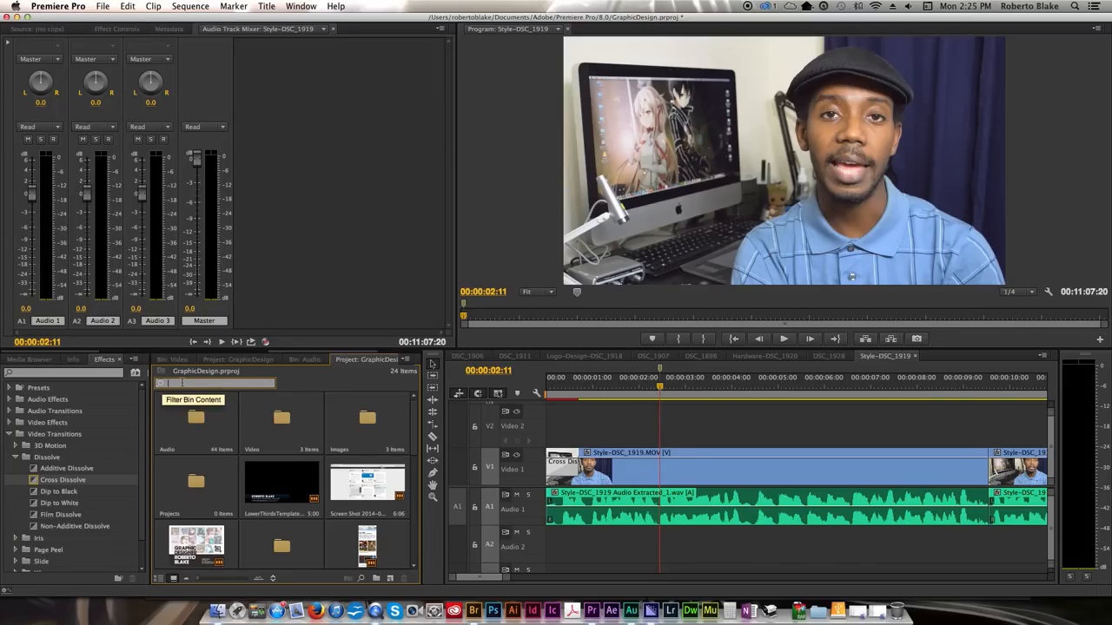
text(lower)
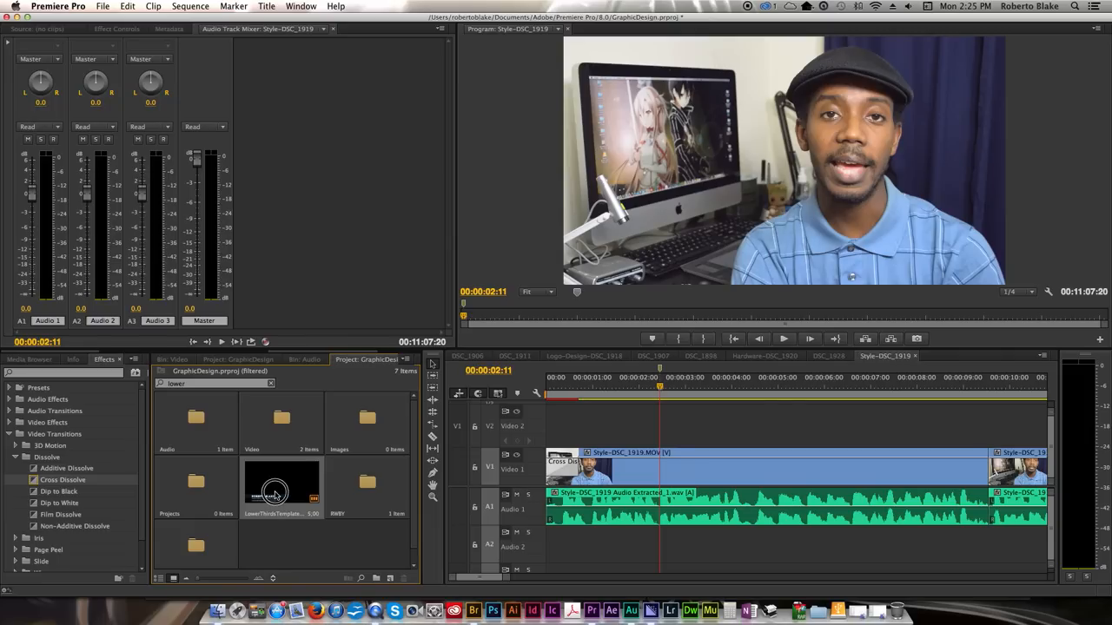
Step: Scrub across the lower-third title and return the playhead to 00:00:00:00
drag(281, 486, 622, 425)
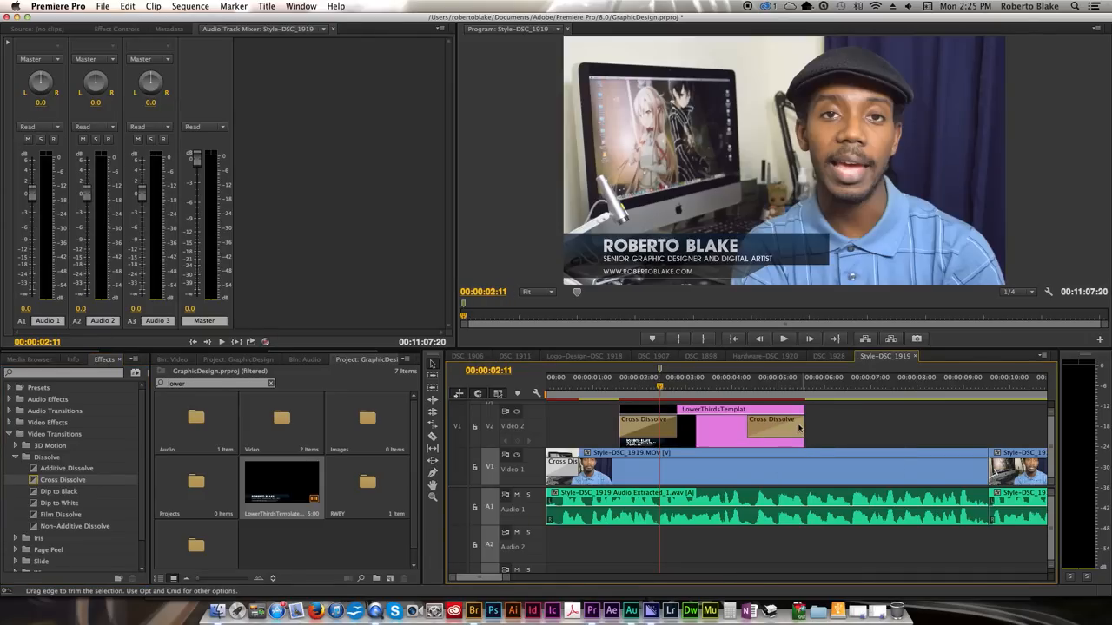
drag(660, 385, 582, 385)
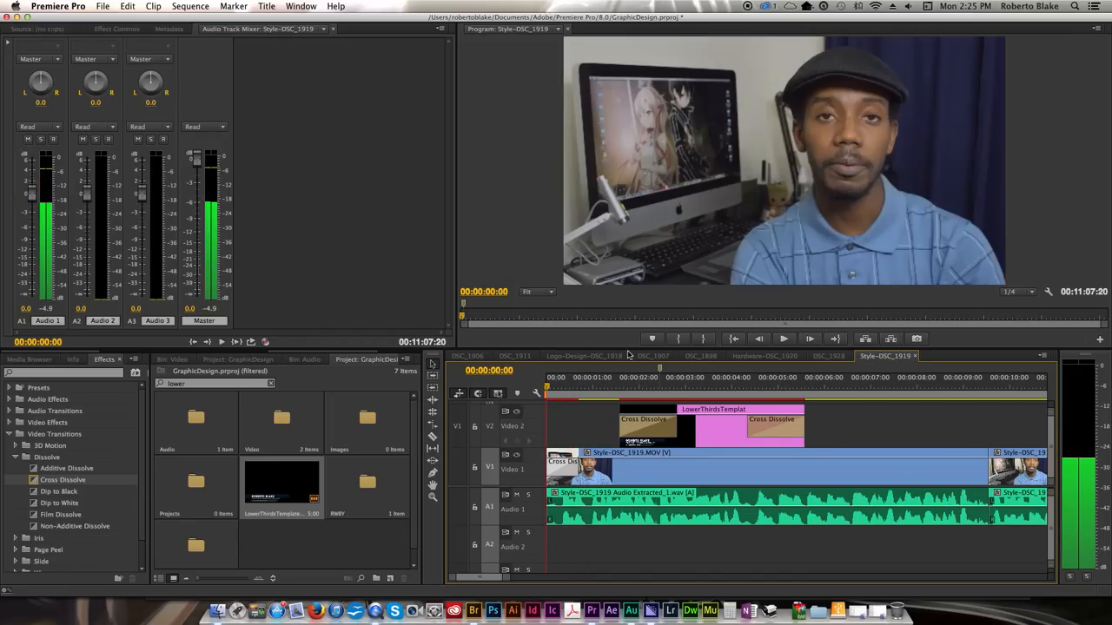
Step: Preview the title fading in and out over the first eight seconds, then select the LowerThirdsTemplate.psd clip on Video 2
click(782, 339)
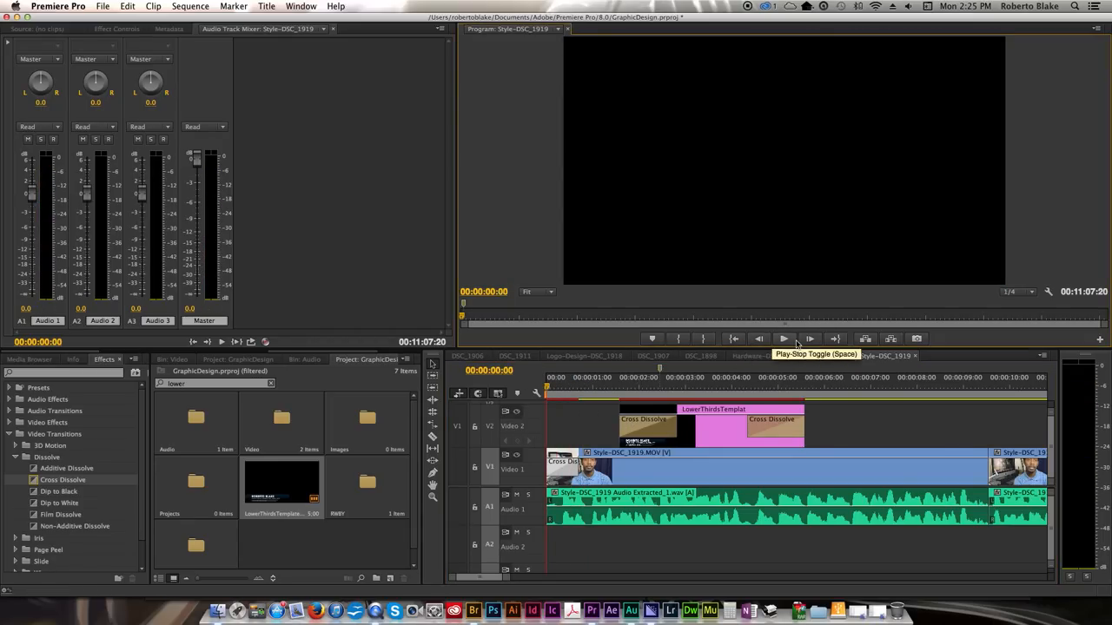
click(781, 339)
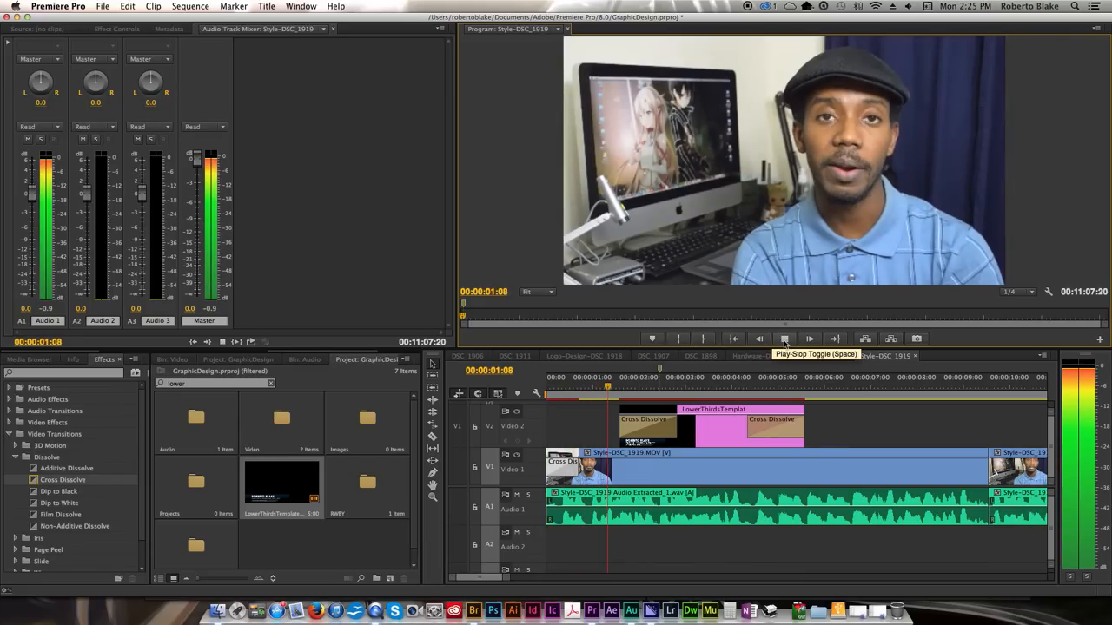
click(786, 339)
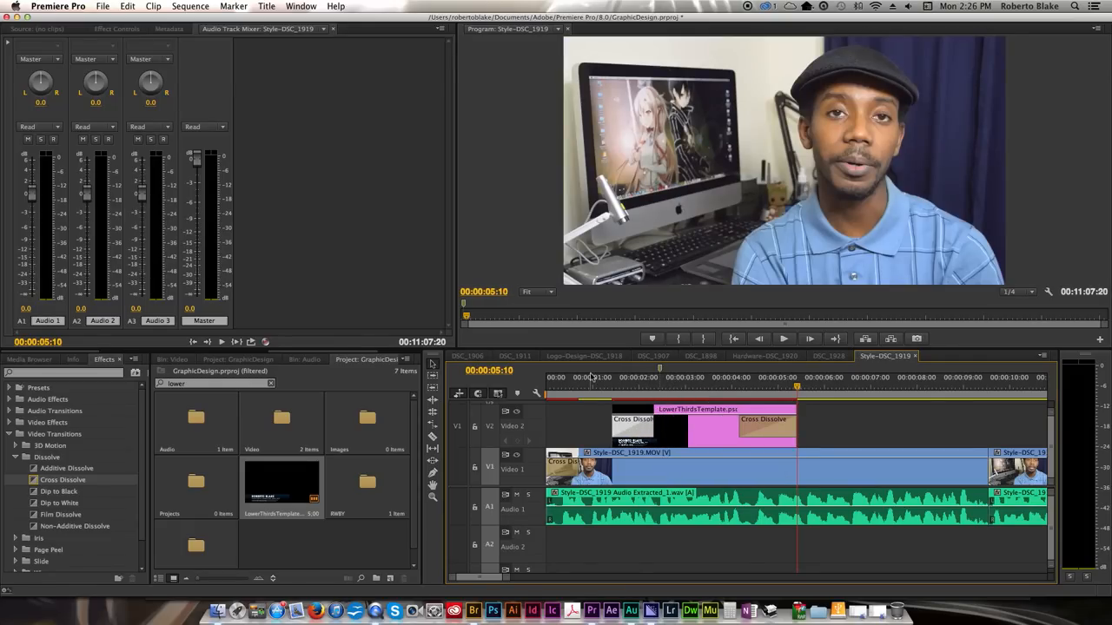
click(535, 376)
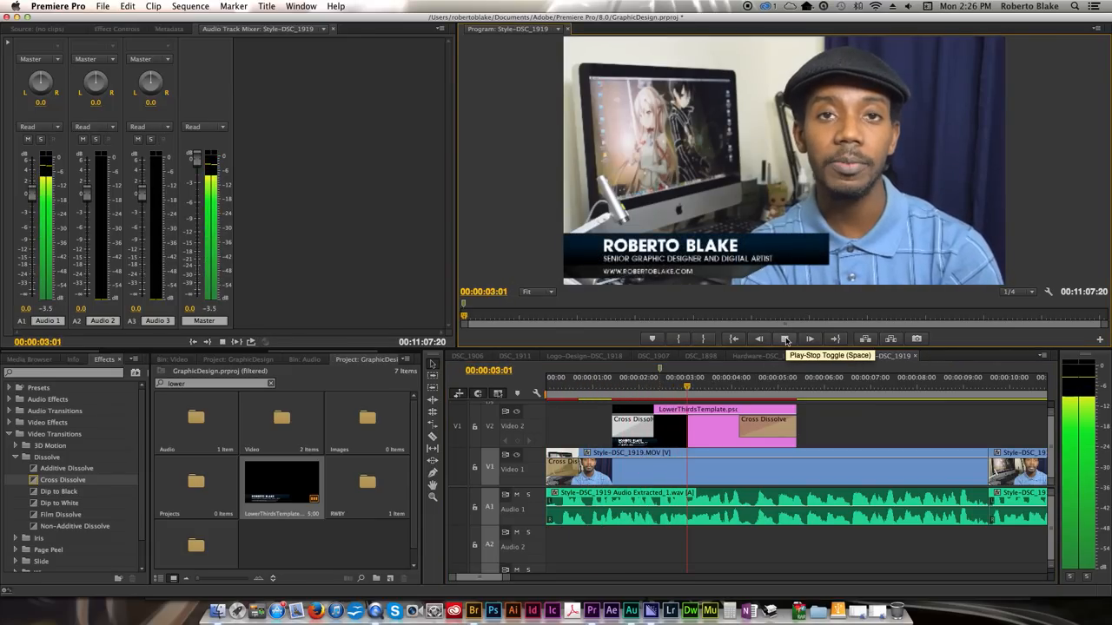
click(786, 339)
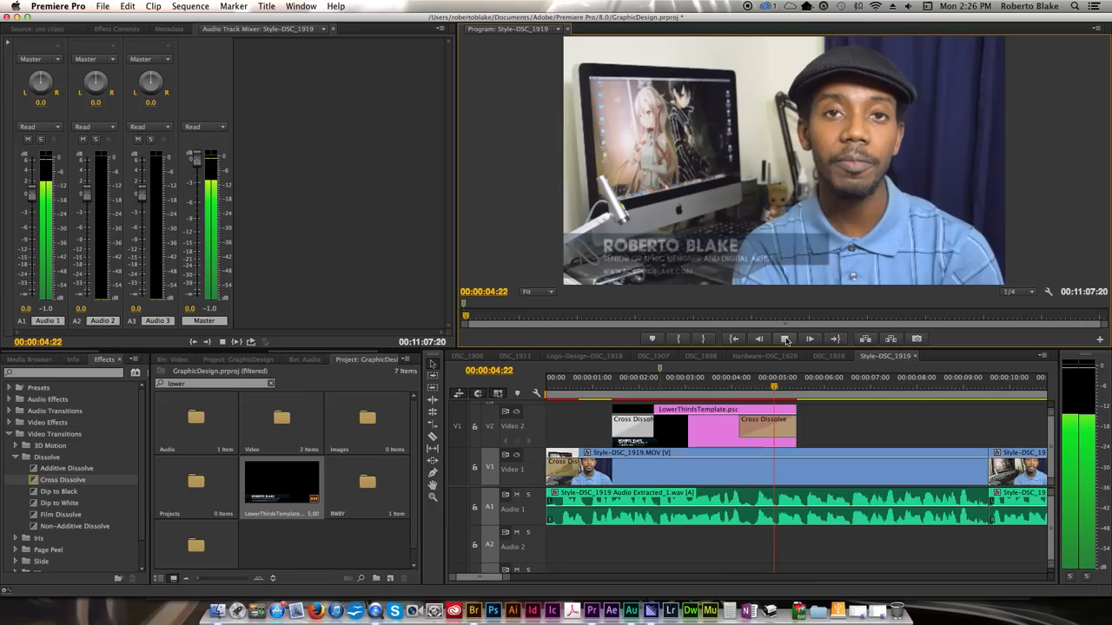
click(785, 339)
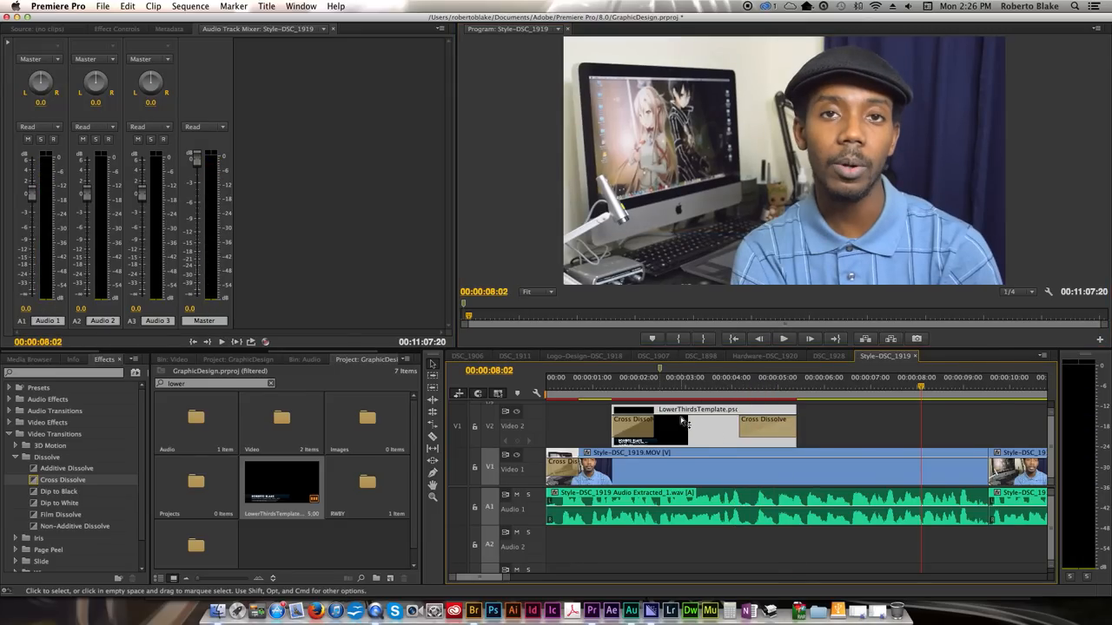
mouse_move(341, 153)
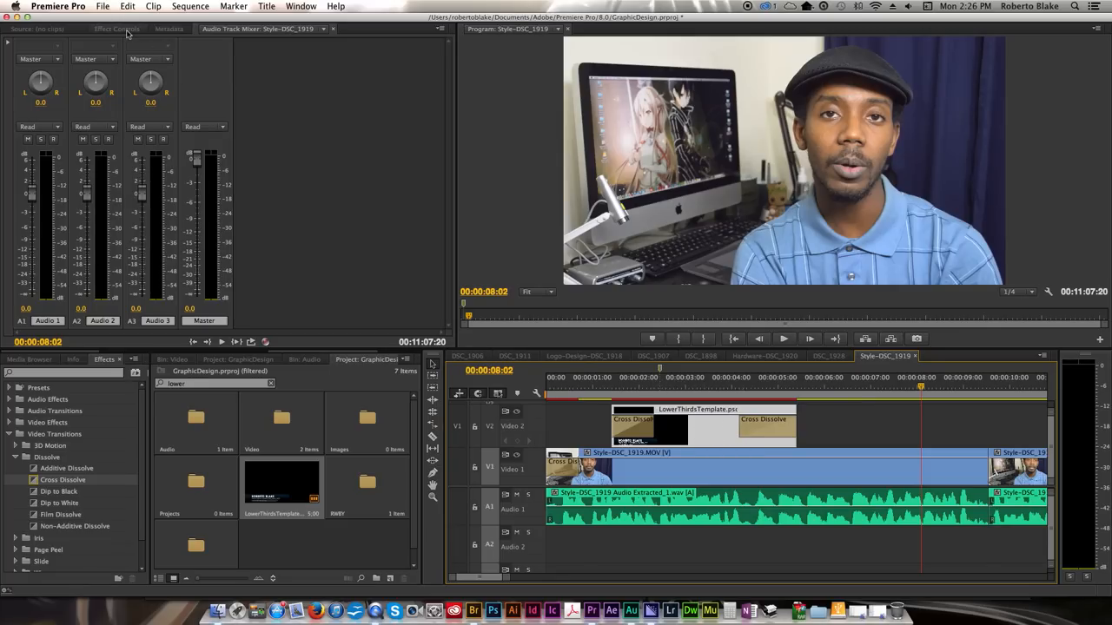
Step: Enable Position keyframing in Effect Controls and set the title's X position to -71.0
click(118, 28)
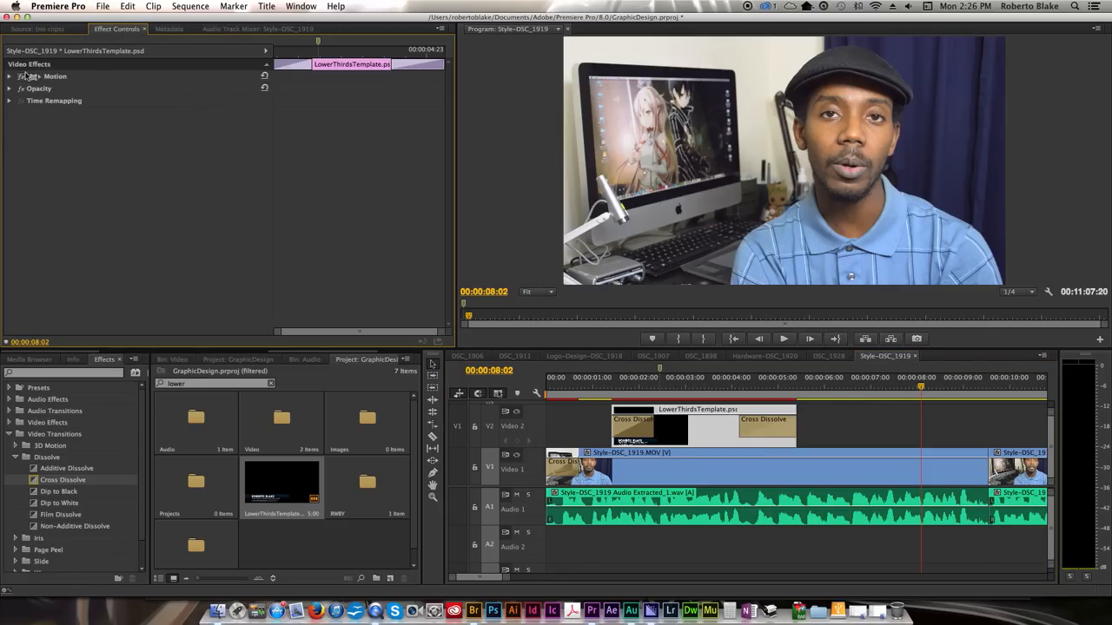
click(9, 77)
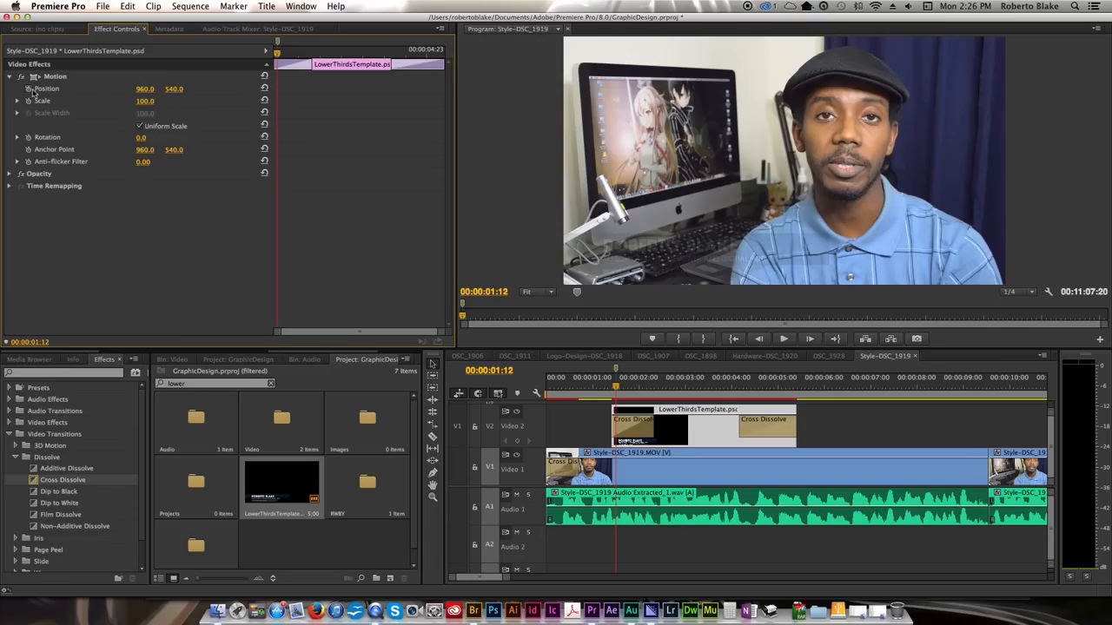
mouse_move(27, 88)
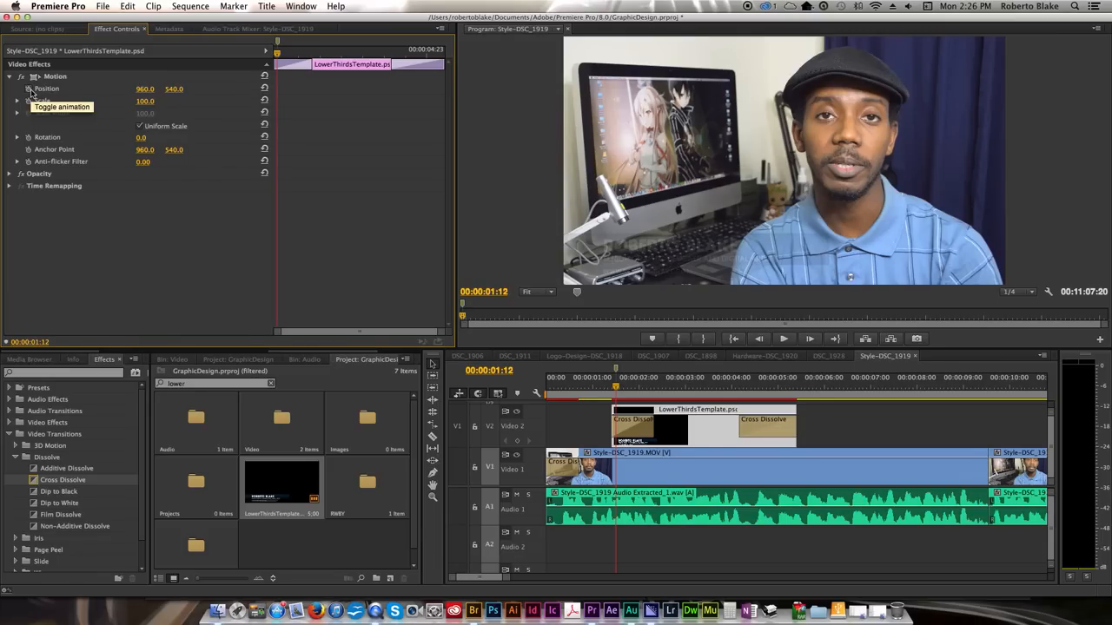
click(28, 88)
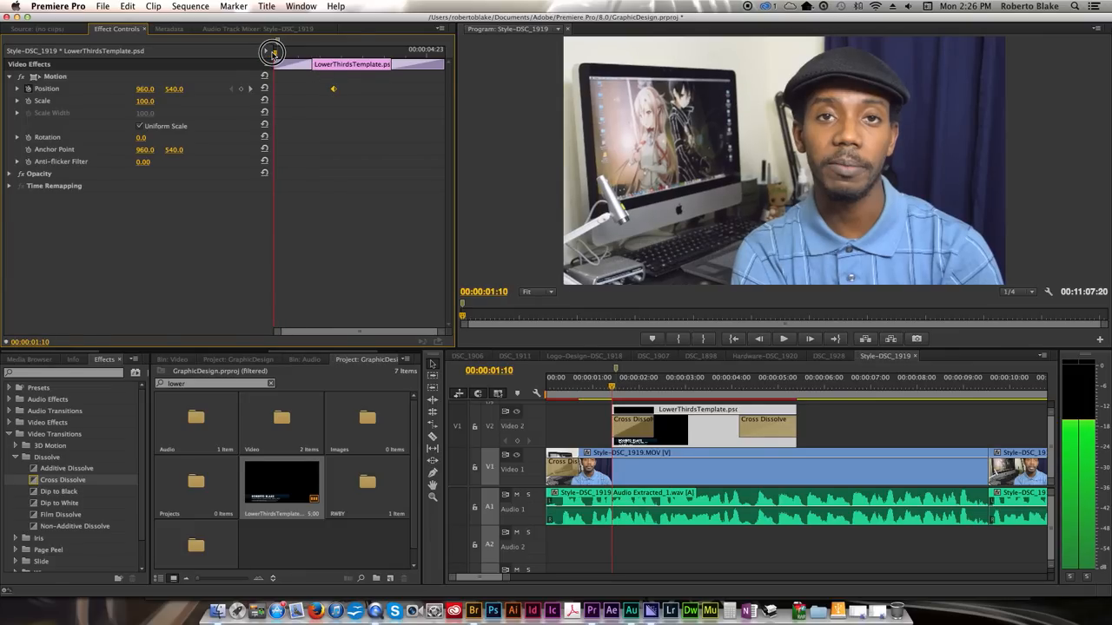
mouse_move(207, 93)
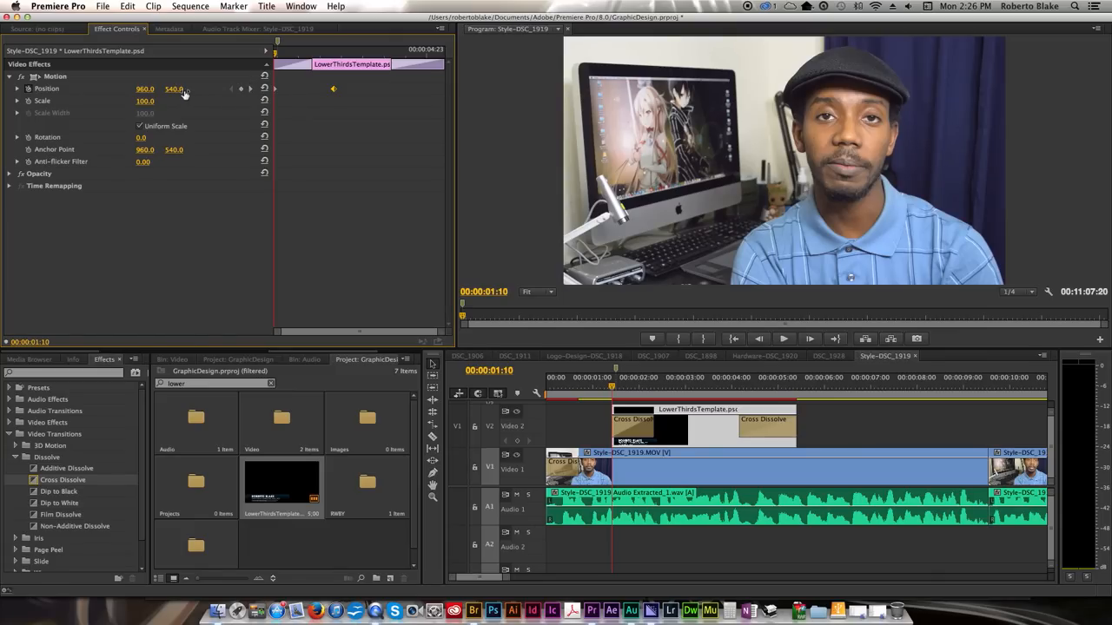
drag(174, 89, 174, 94)
text(367)
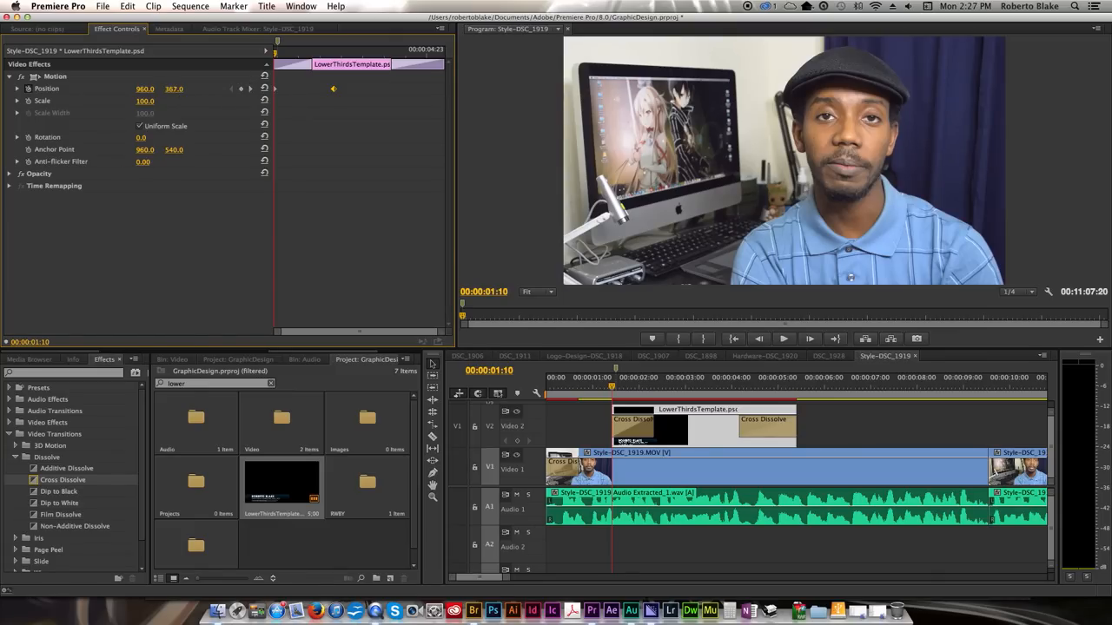
text(-71.0)
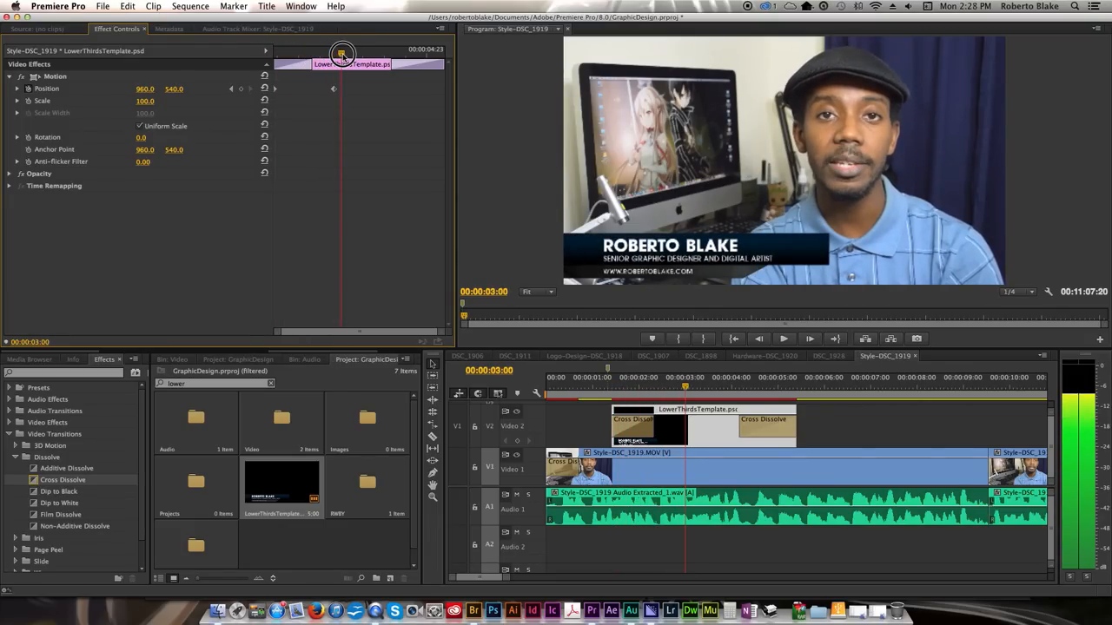
Step: Deselect the title clip after adding the centred 960, 540 keyframe at 00:00:03:00
click(643, 431)
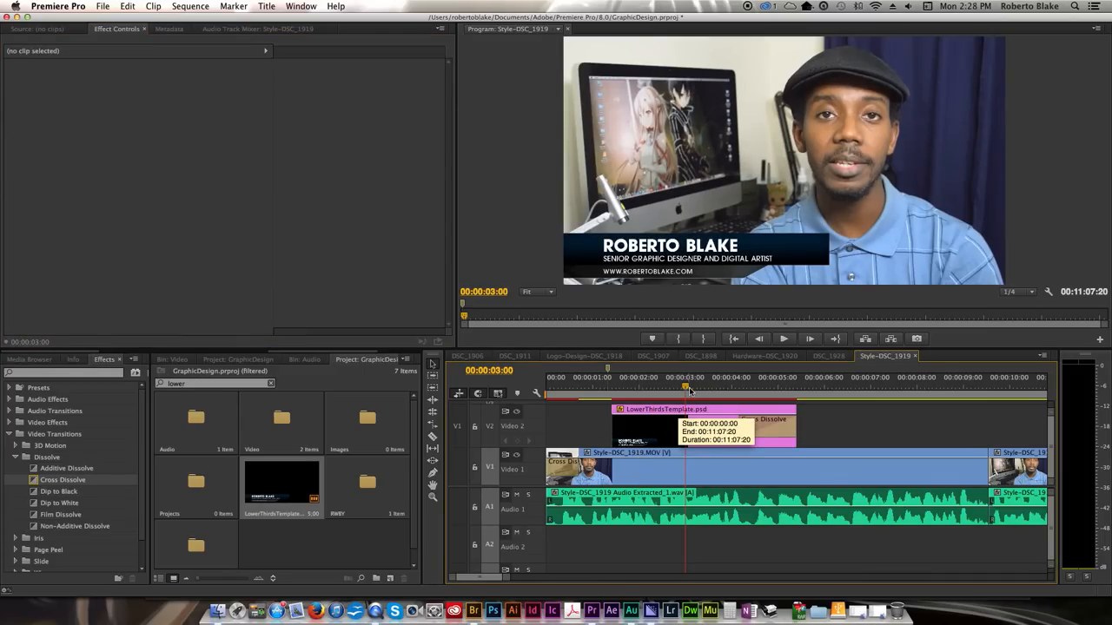
Step: Replay from the In point twice to check the title sliding in from the left and settling
click(733, 339)
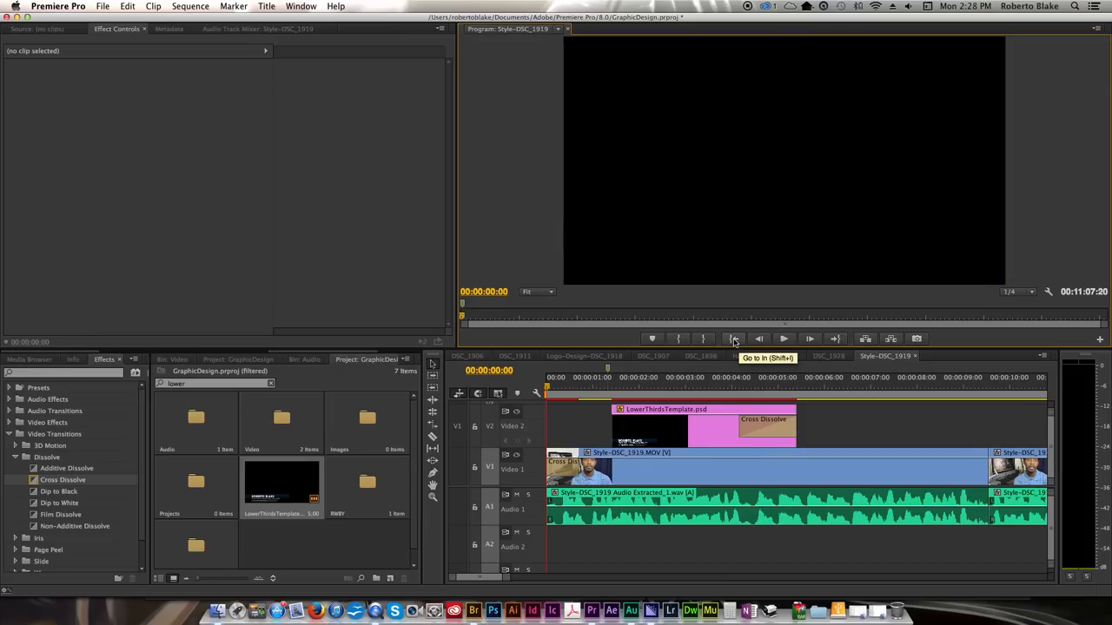
click(782, 339)
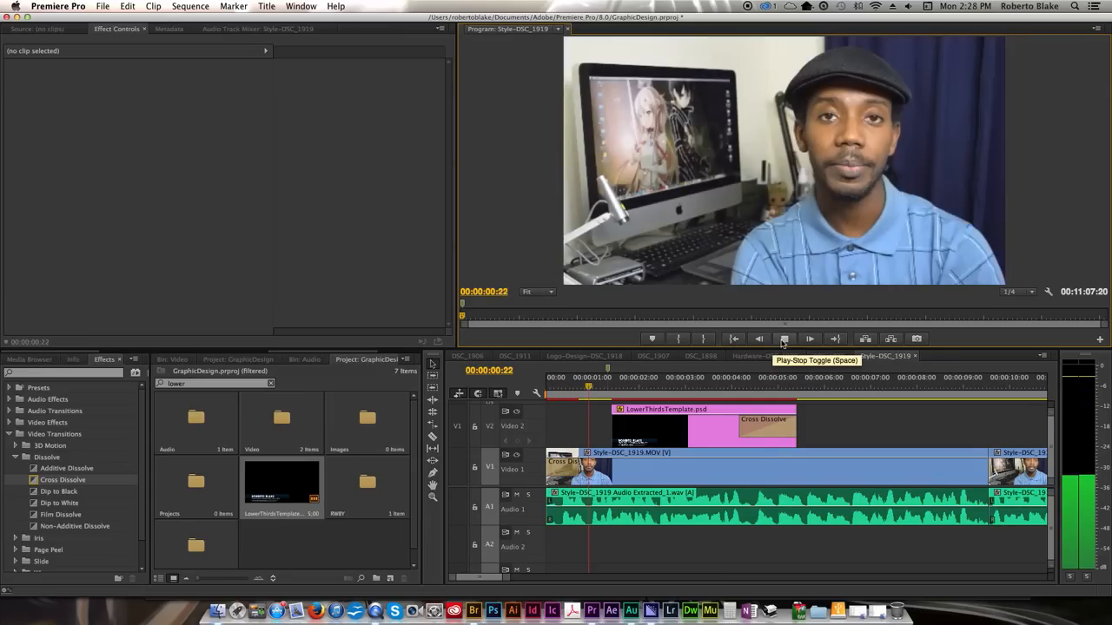
click(783, 339)
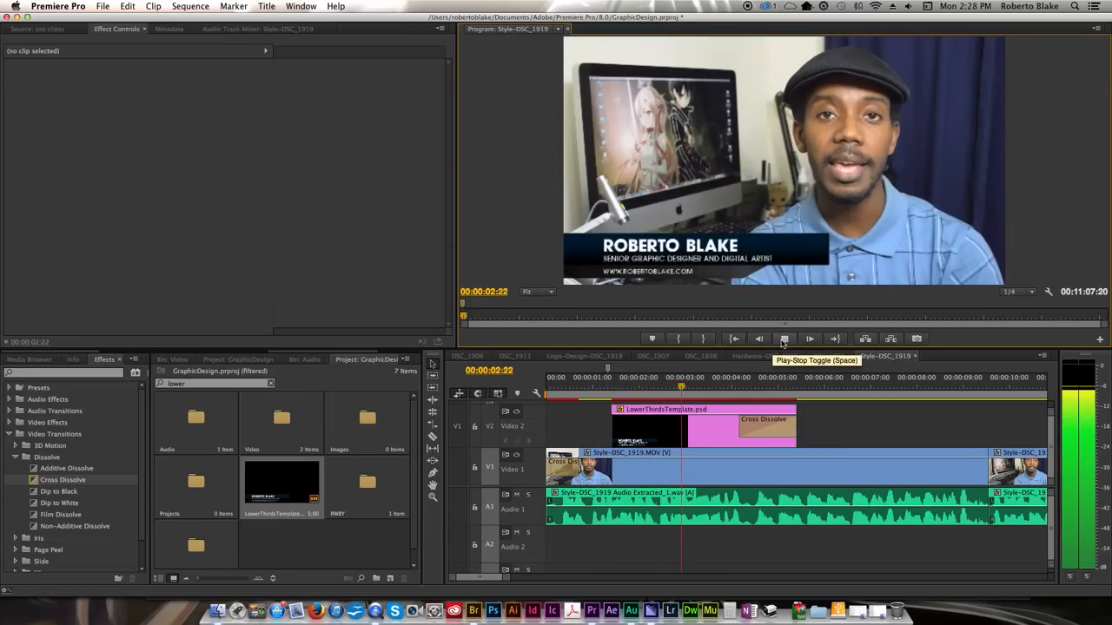
click(782, 339)
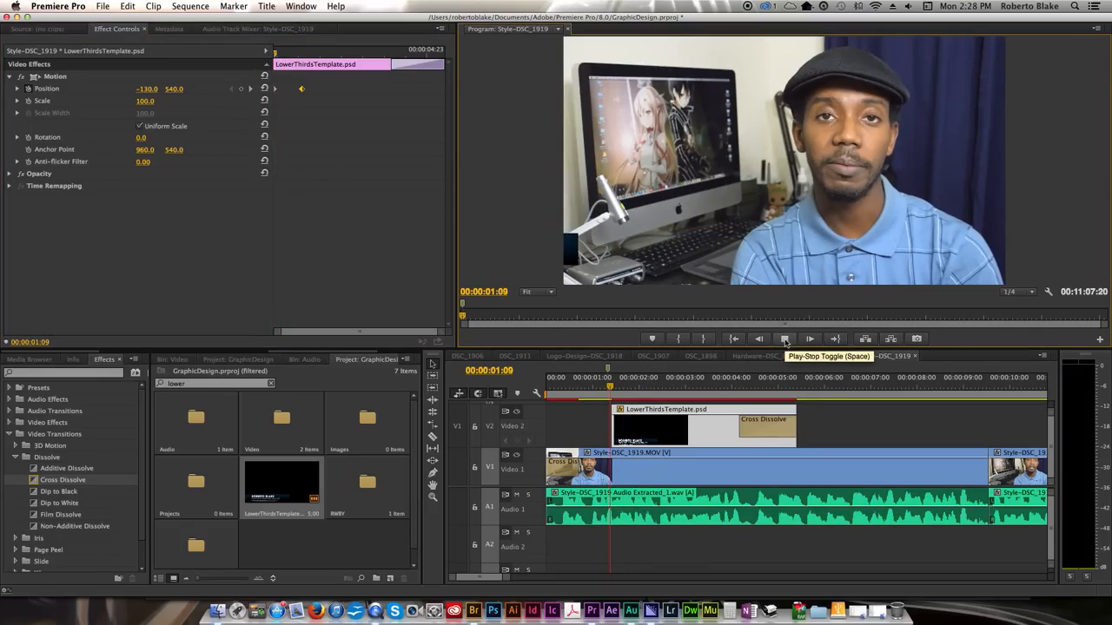
click(785, 339)
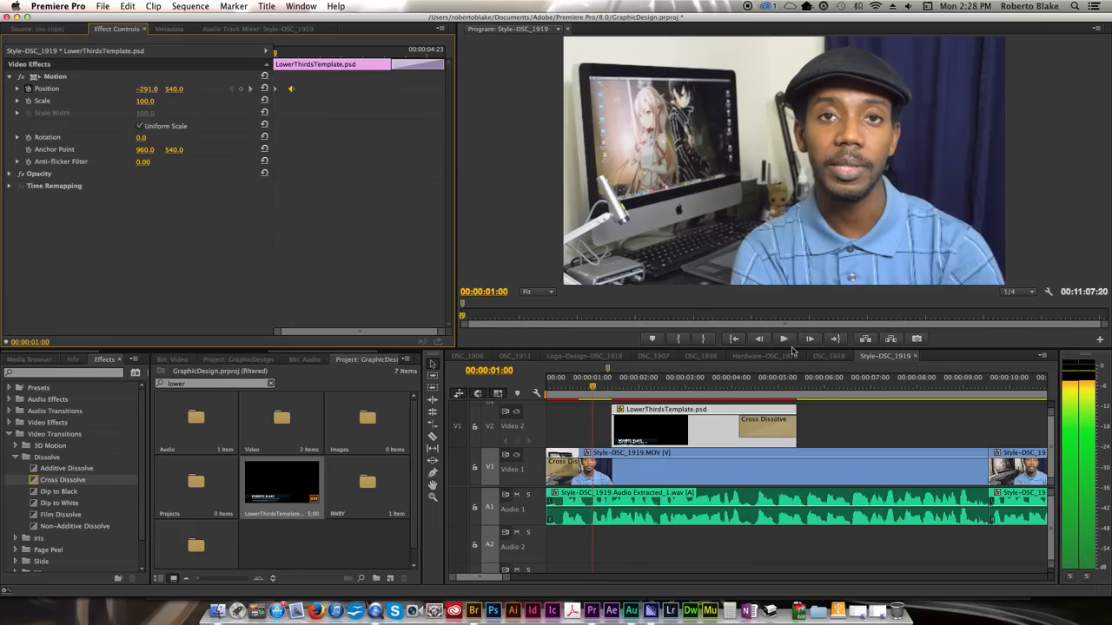
click(783, 339)
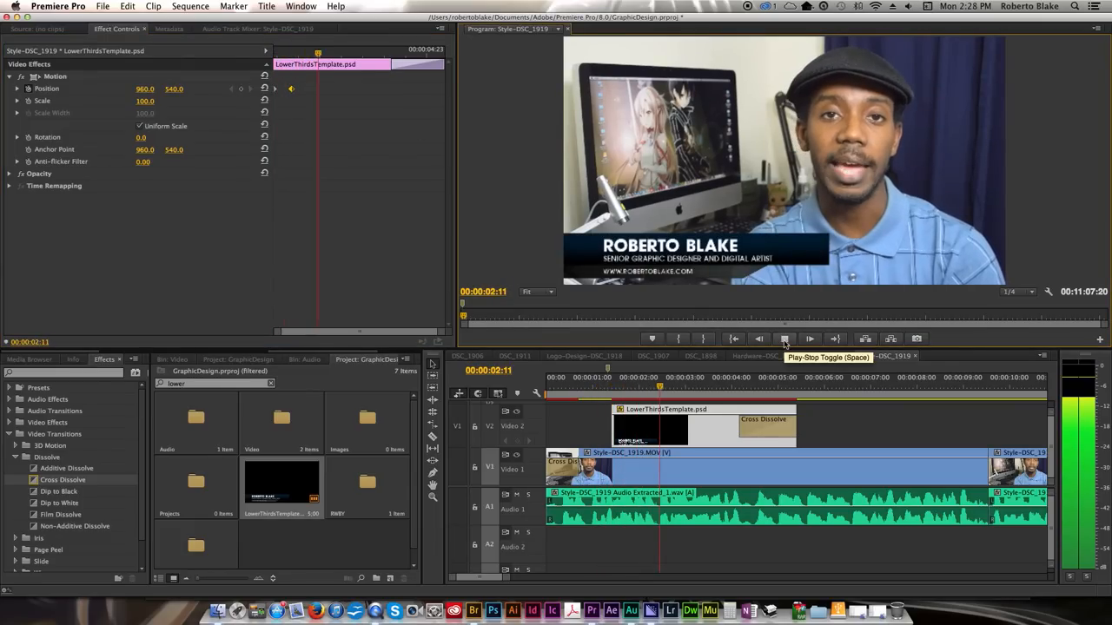
click(782, 339)
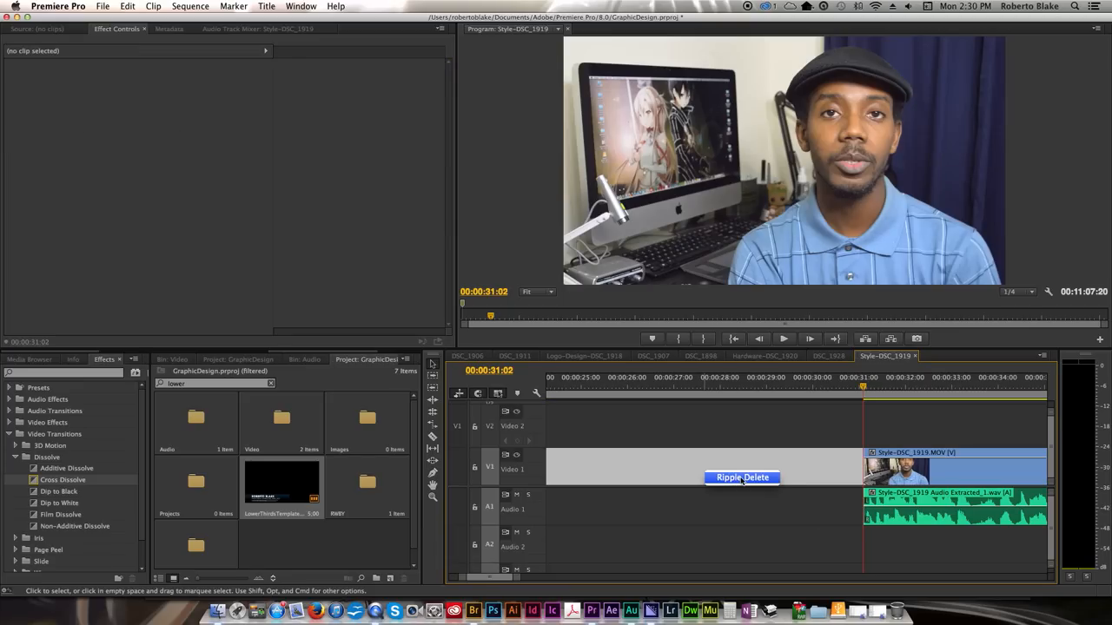
Step: Ripple Delete the gap near 31 seconds and position the playhead around 25 seconds for the next cut
click(742, 476)
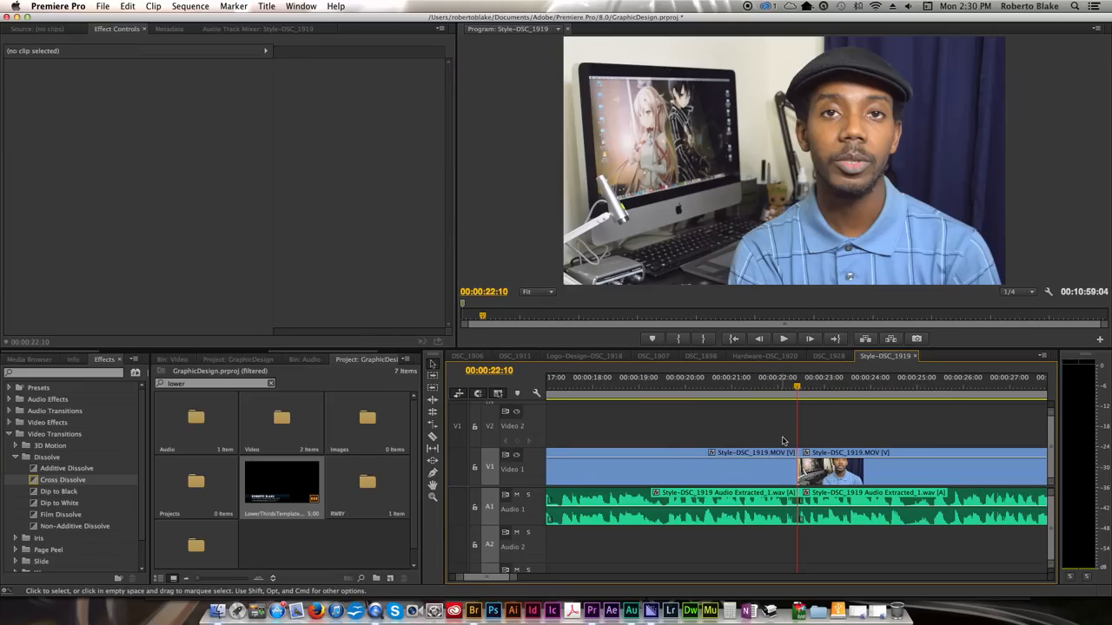
mouse_move(807, 391)
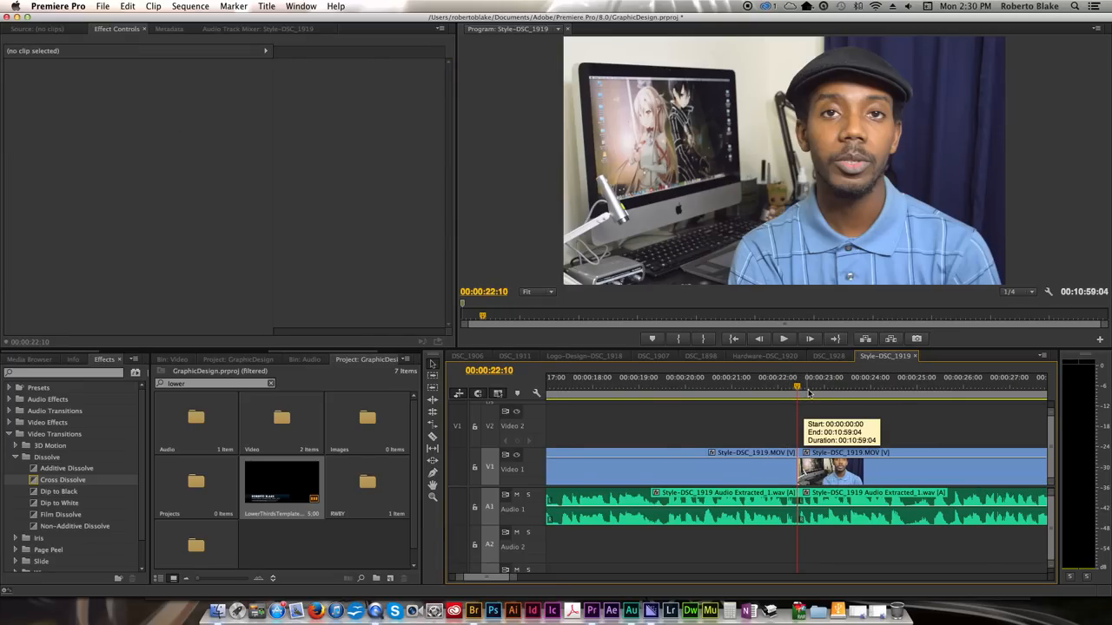
click(782, 339)
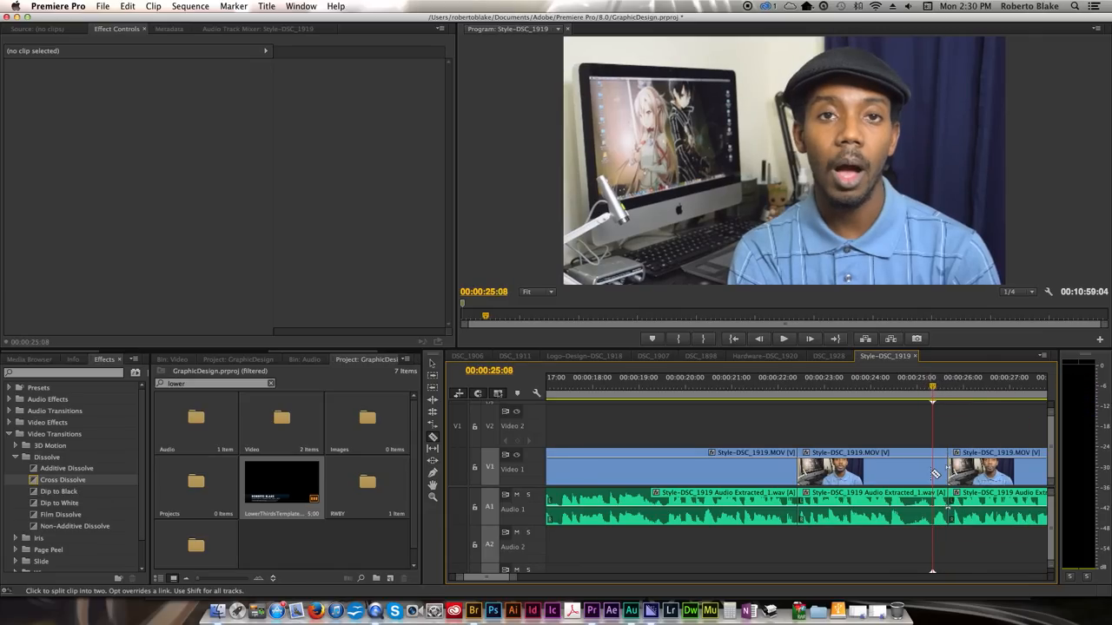
drag(931, 389, 918, 389)
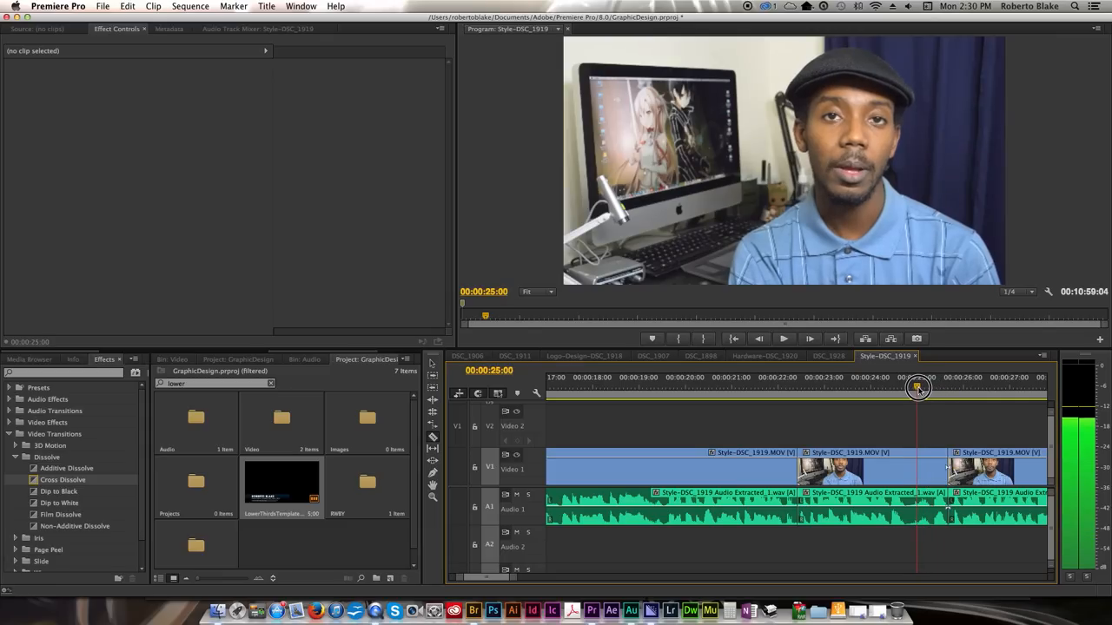
drag(918, 389, 903, 389)
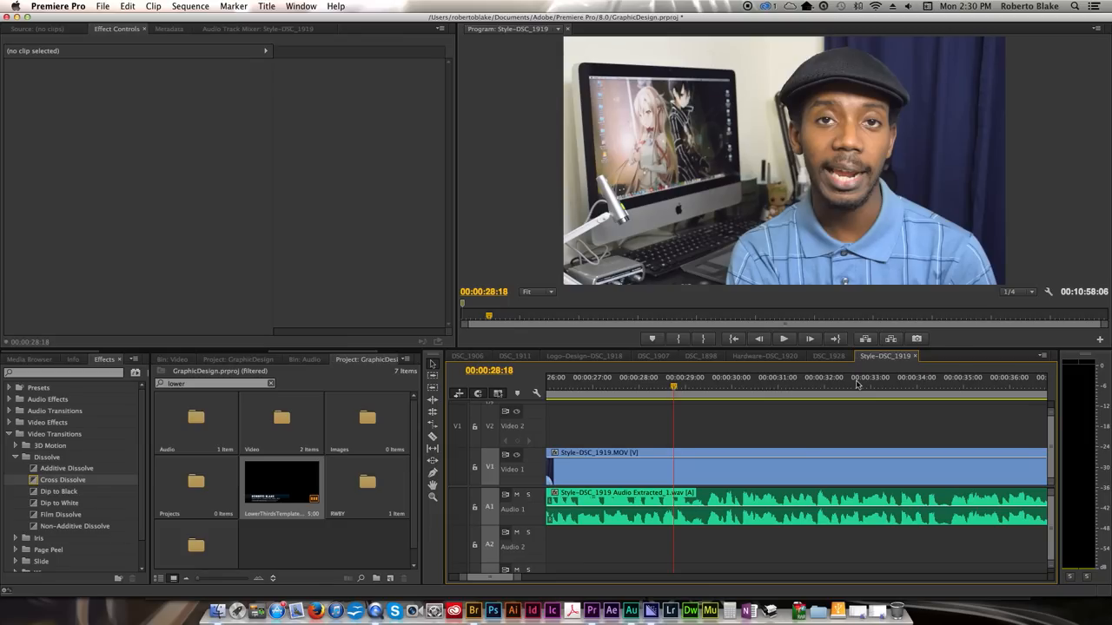
click(733, 338)
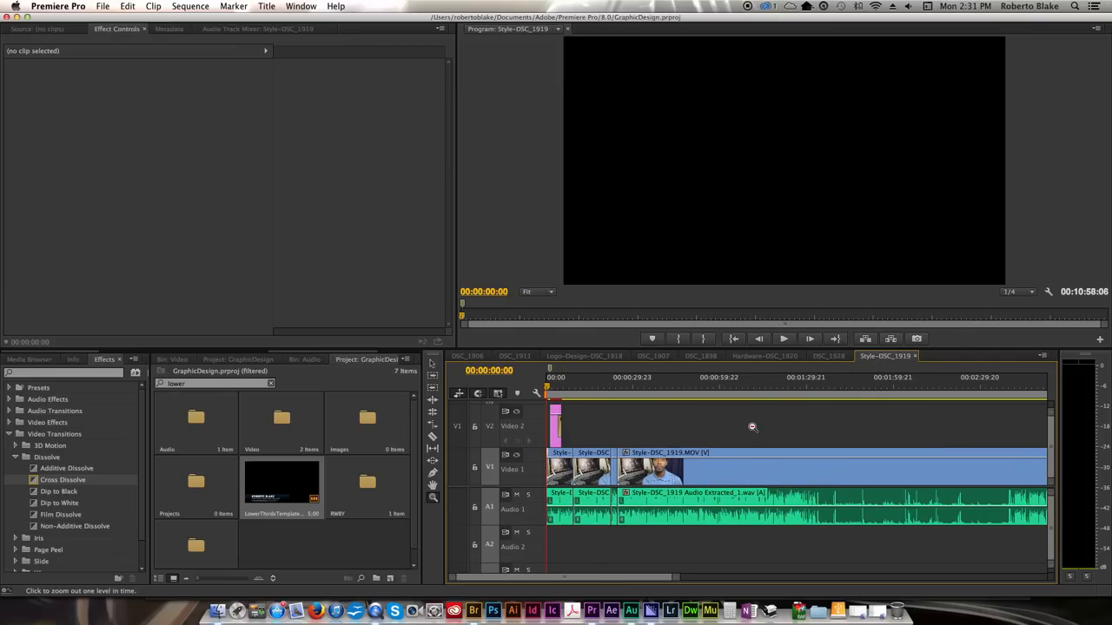
Step: Zoom out the timeline and load a music clip from the Audio bin into the Source Monitor
click(754, 428)
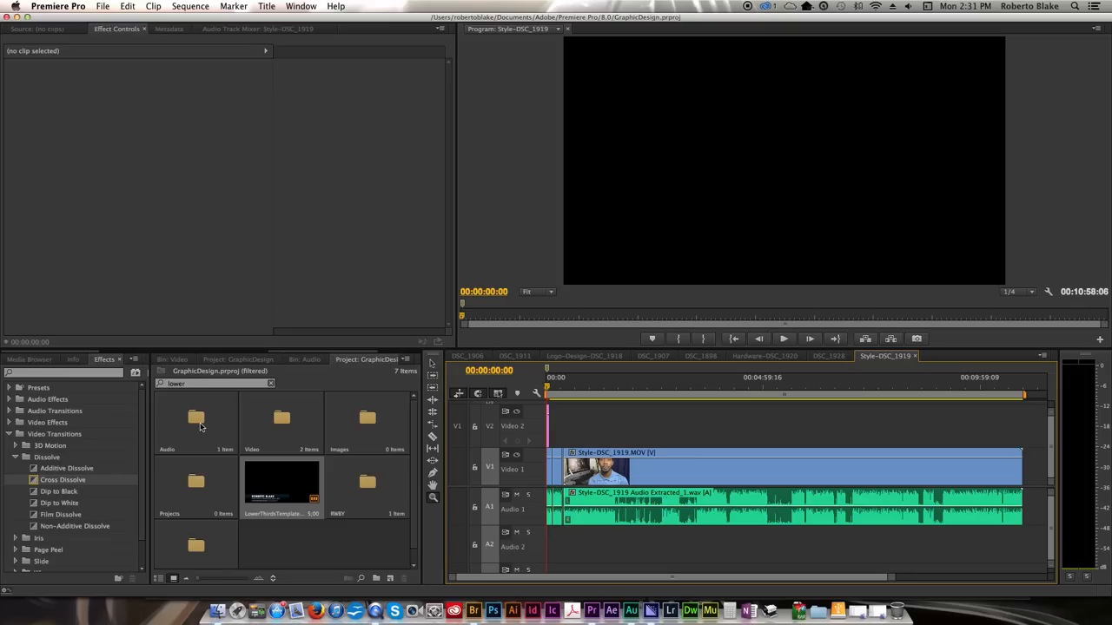
click(194, 419)
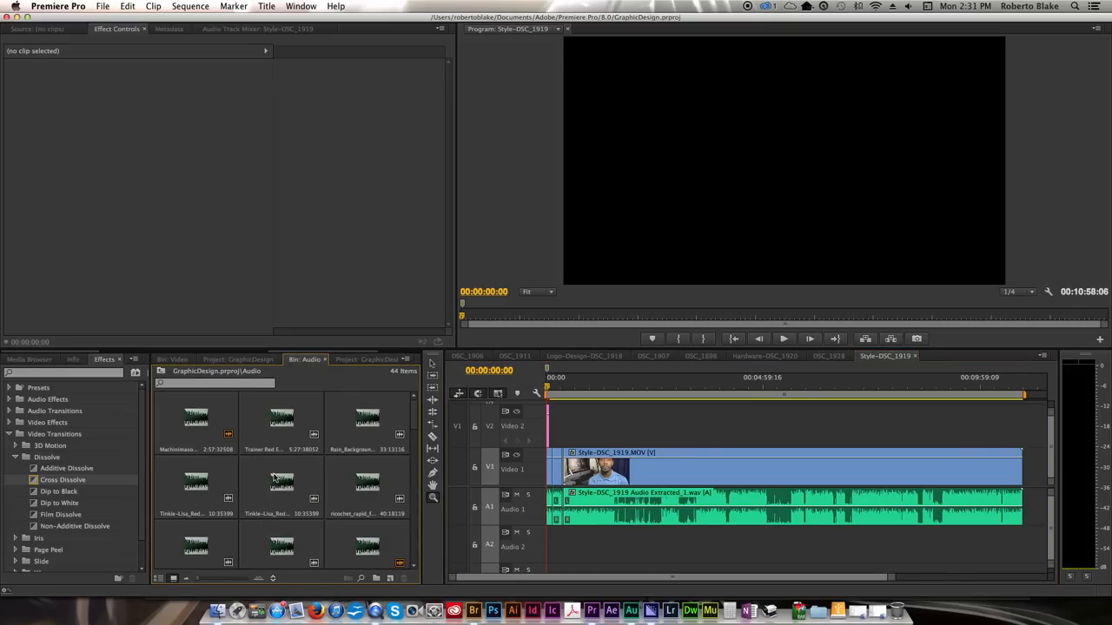
mouse_move(329, 478)
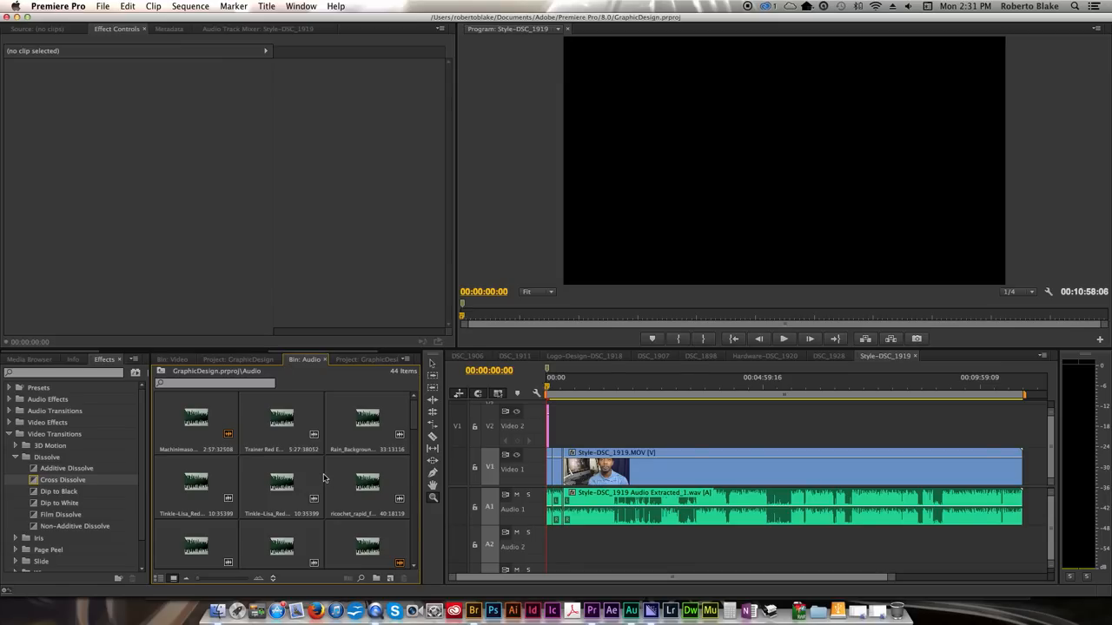
mouse_move(207, 424)
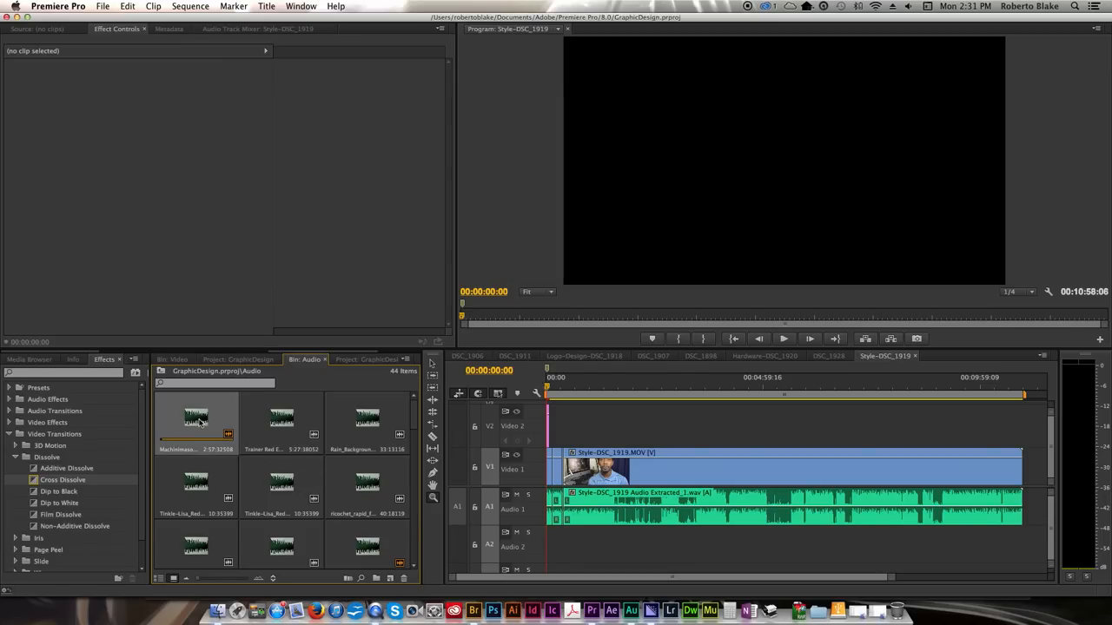
double_click(195, 416)
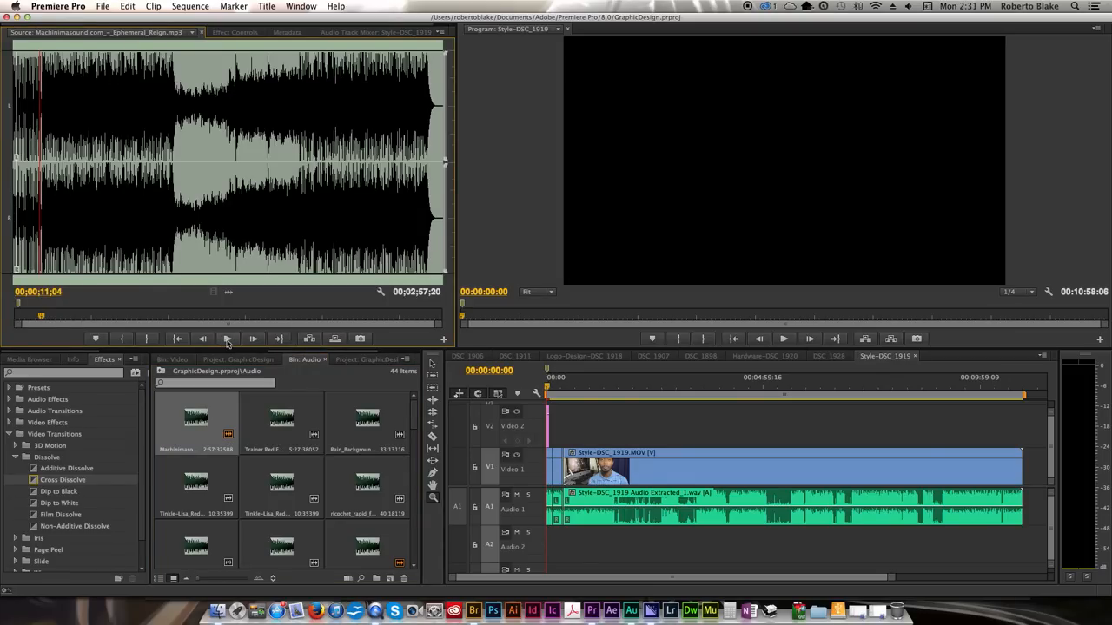
mouse_move(227, 339)
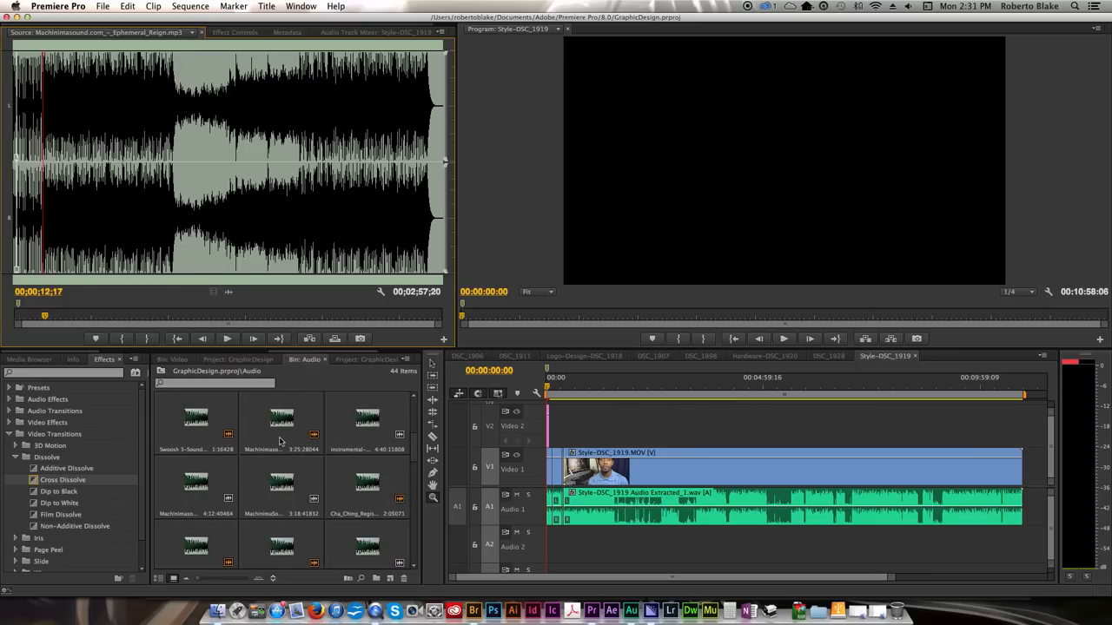
mouse_move(194, 486)
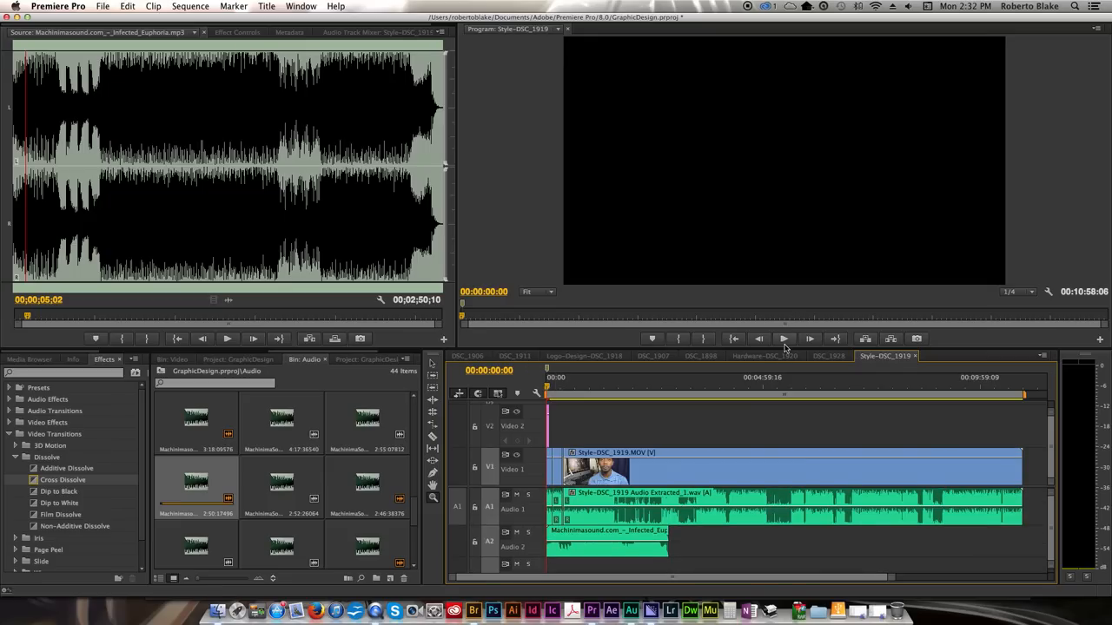
Step: Play the sequence to hear Infected Euphoria under the dialogue on track A2
click(784, 339)
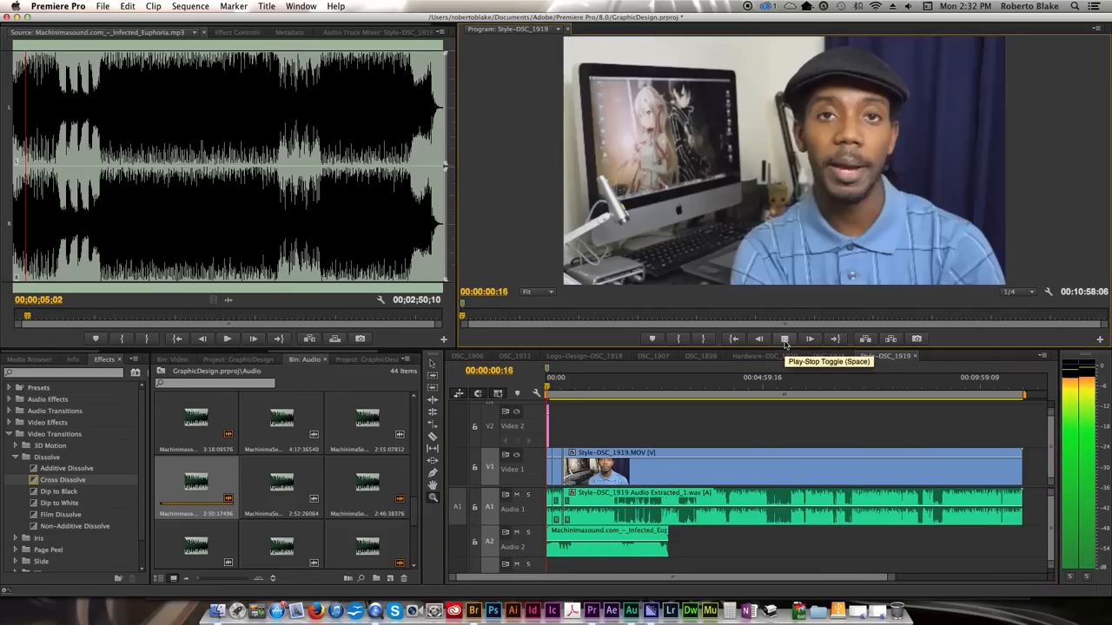
click(784, 338)
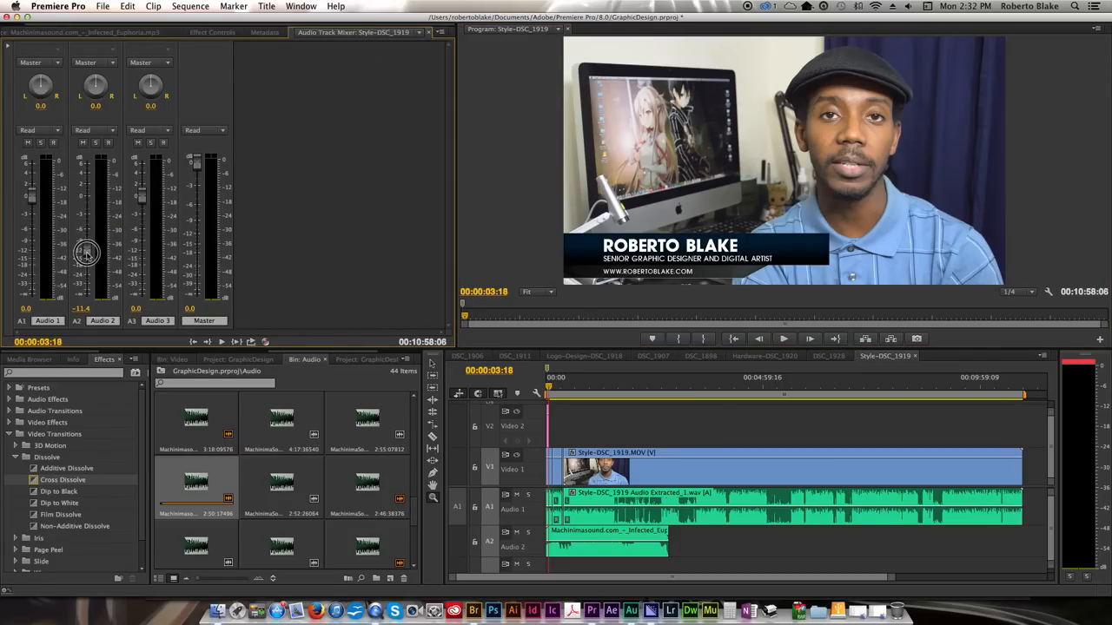
Step: Lower the Audio 2 fader to around -29 dB and check the music-under-voice mix by playback
drag(87, 253, 87, 271)
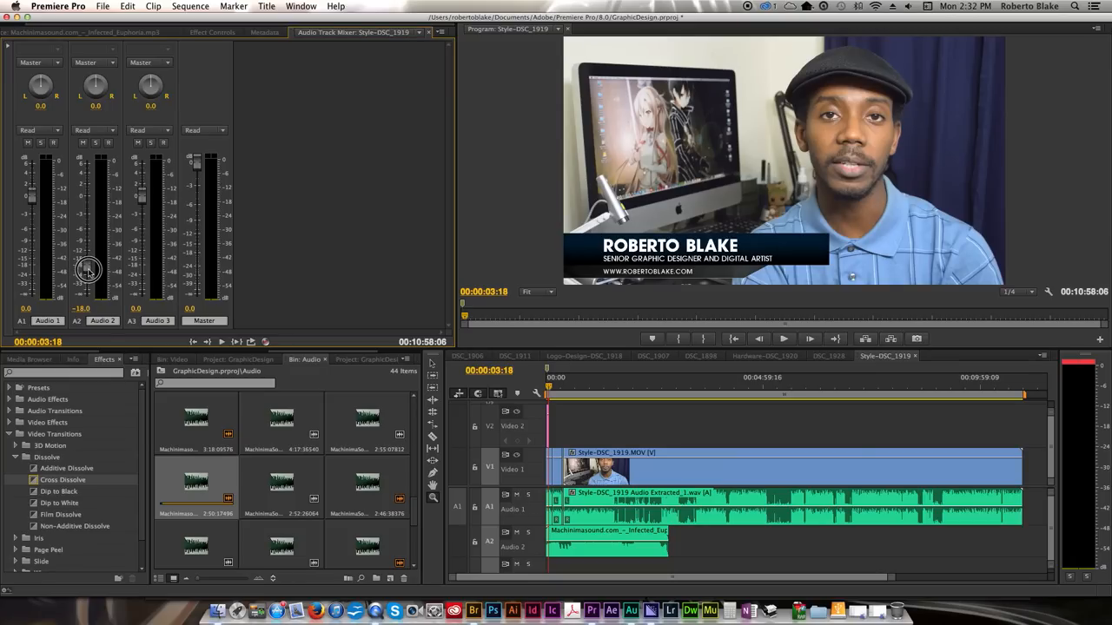
drag(87, 271, 87, 285)
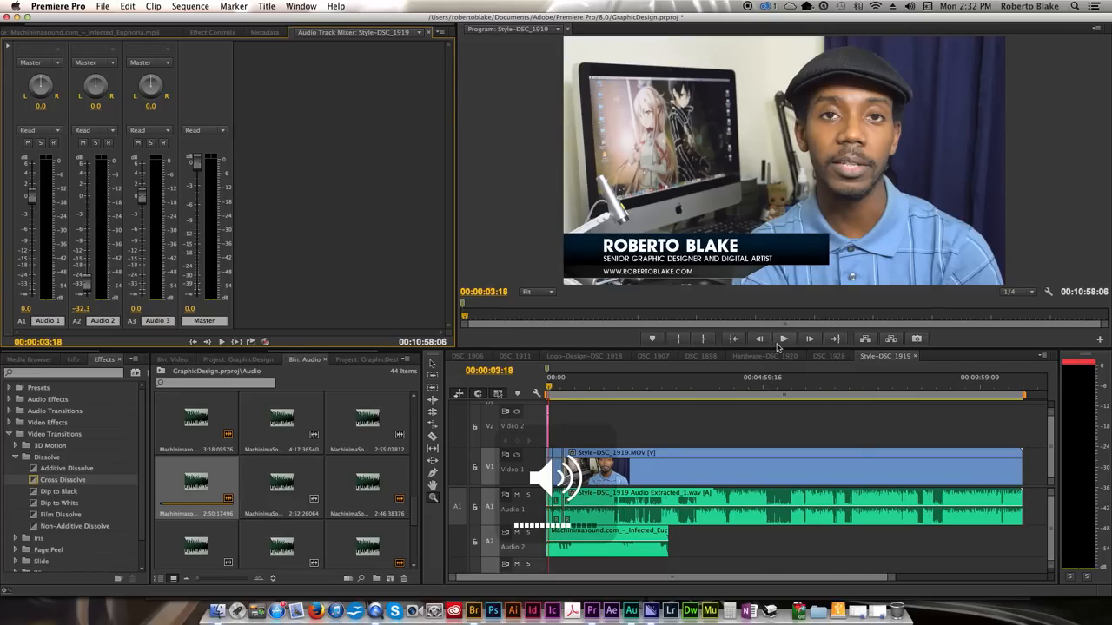
click(781, 339)
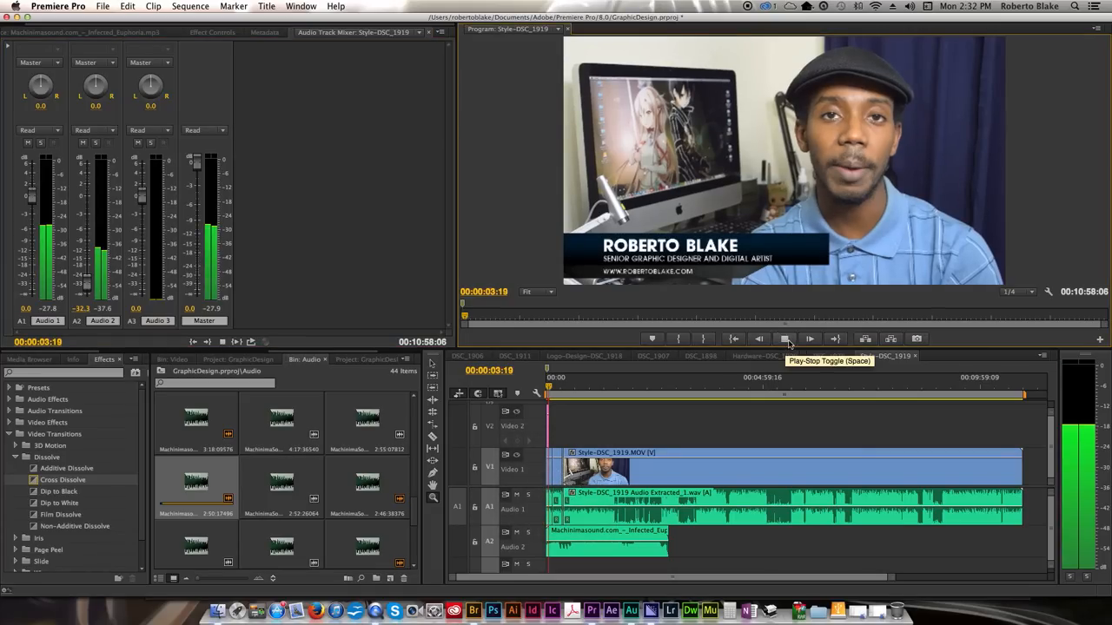
click(783, 339)
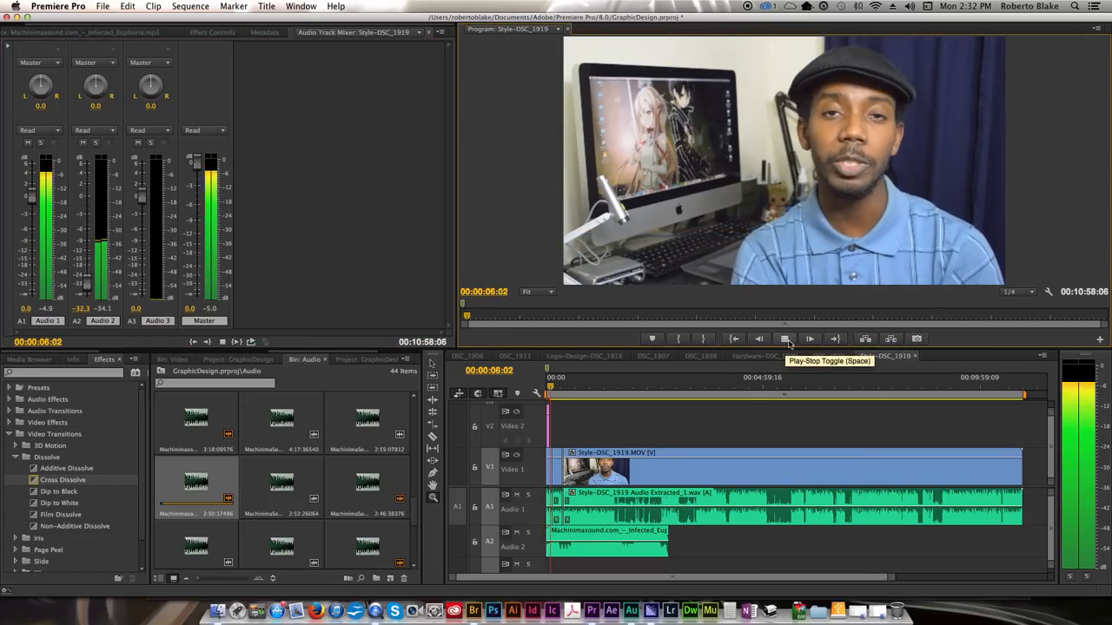
click(783, 339)
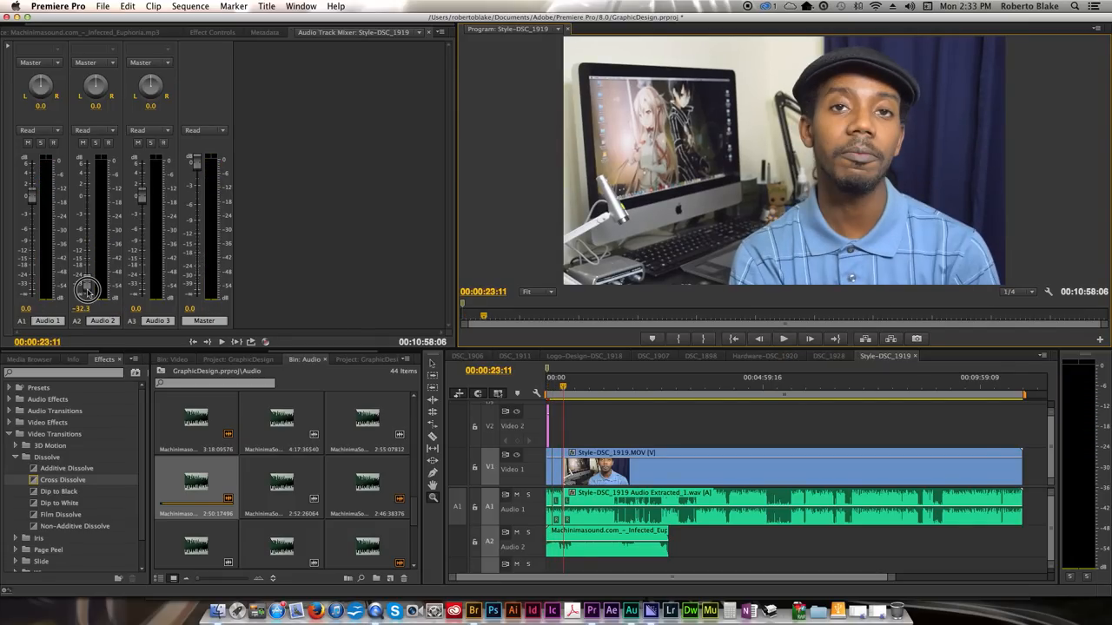
drag(87, 289, 87, 281)
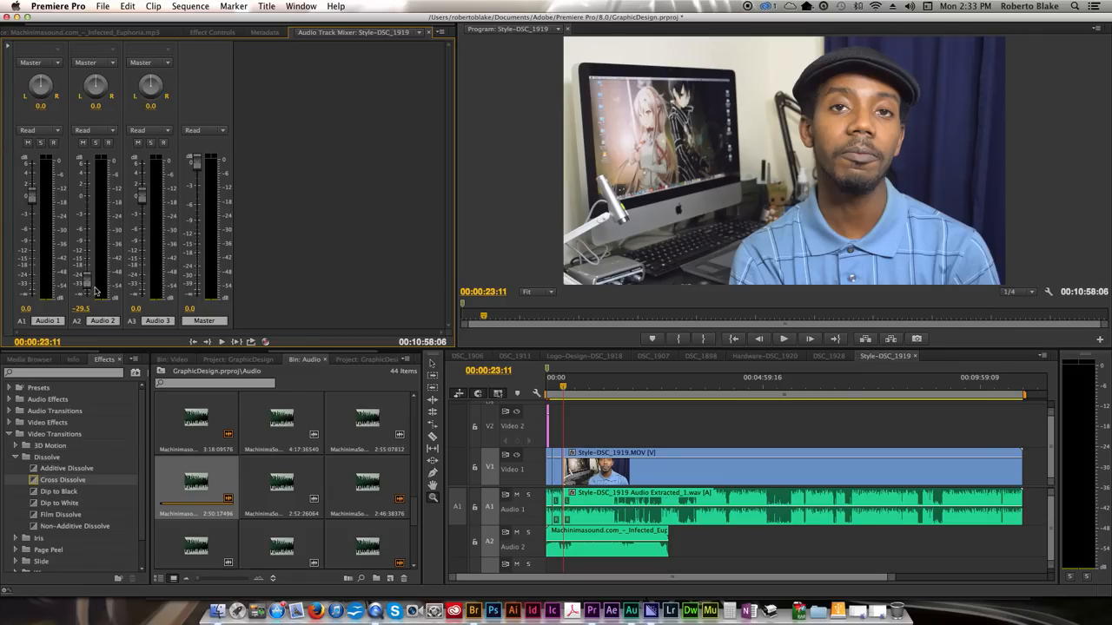
mouse_move(172, 295)
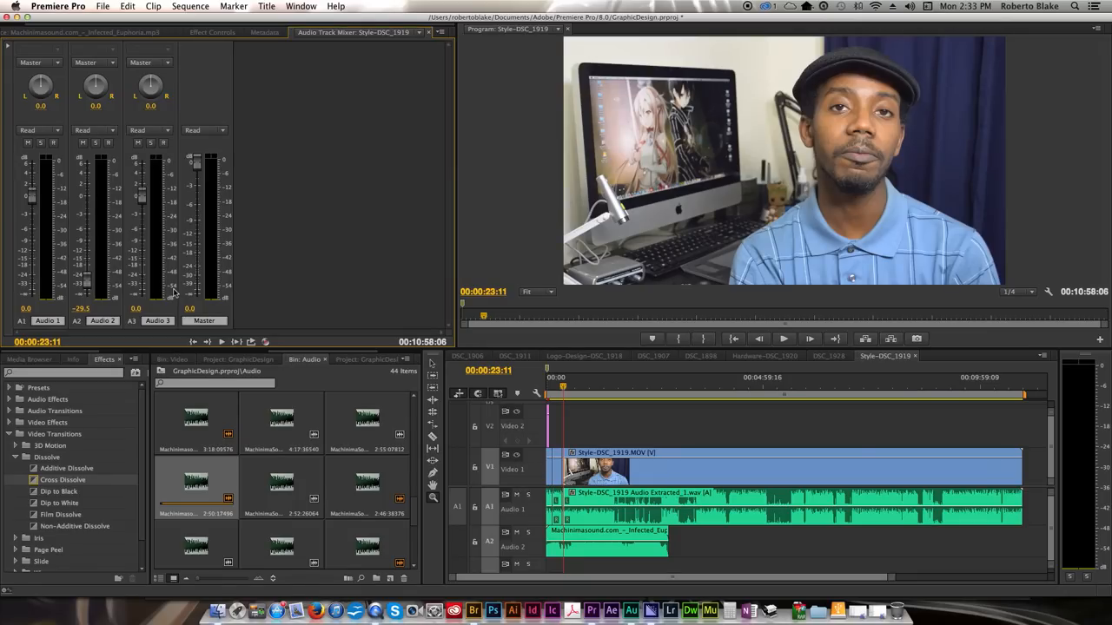
mouse_move(420, 313)
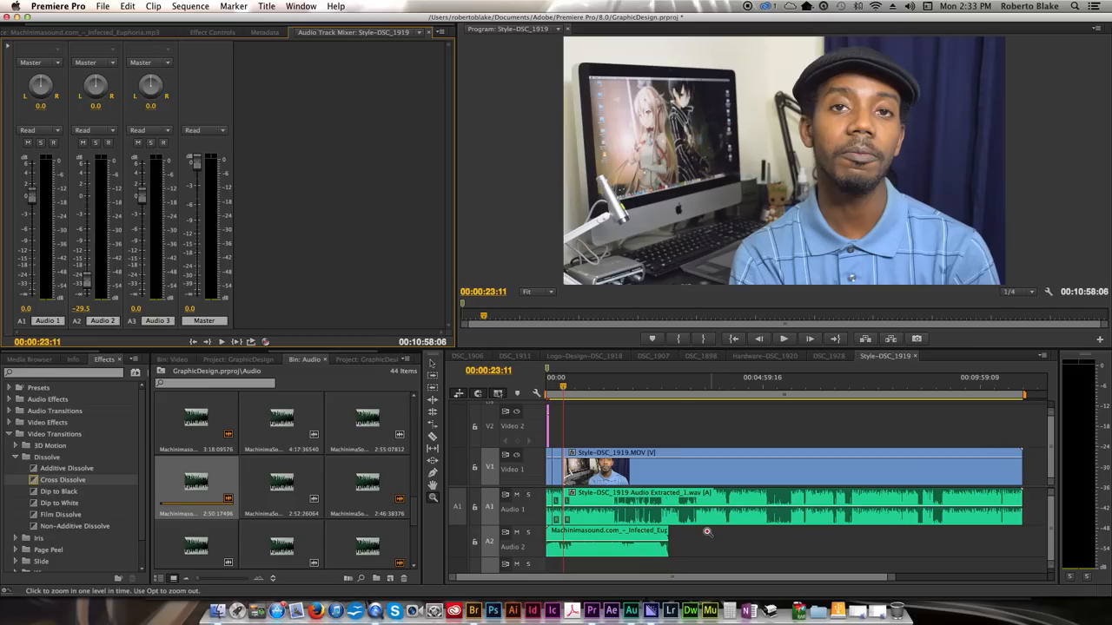
mouse_move(837, 544)
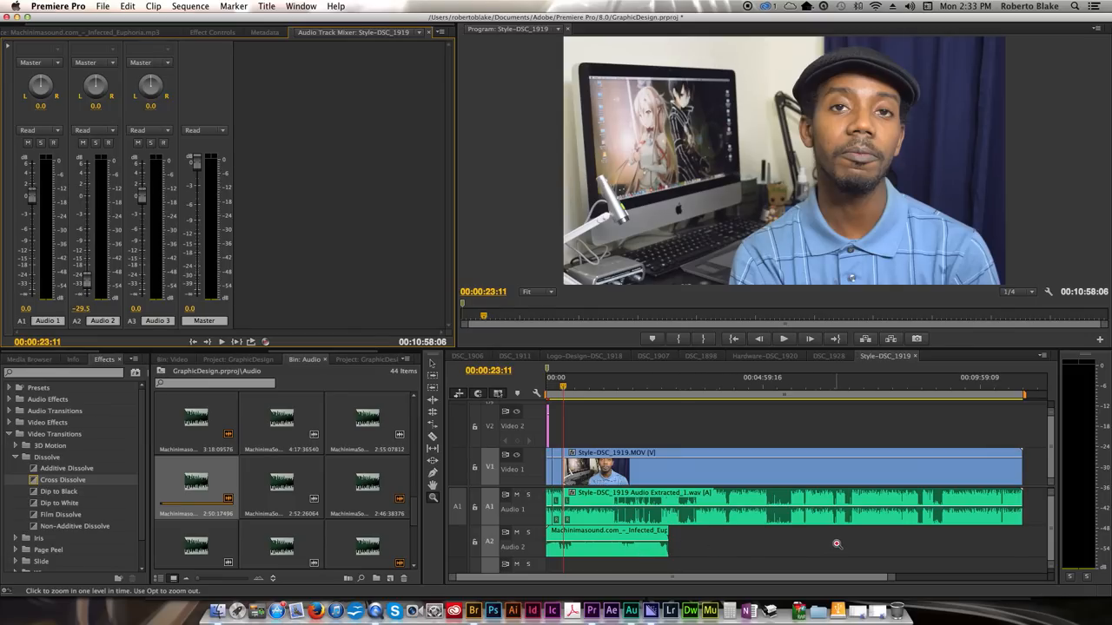
mouse_move(900, 539)
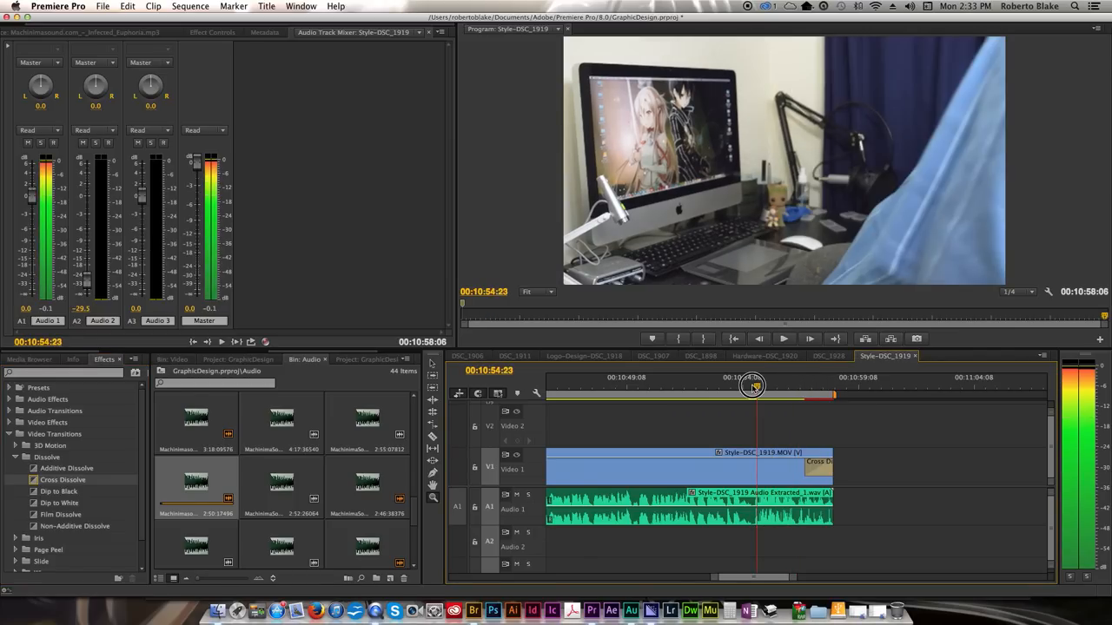
Step: Scrub the ending and trim the V1 clip so the sequence ends on the fade to black
drag(752, 386, 706, 386)
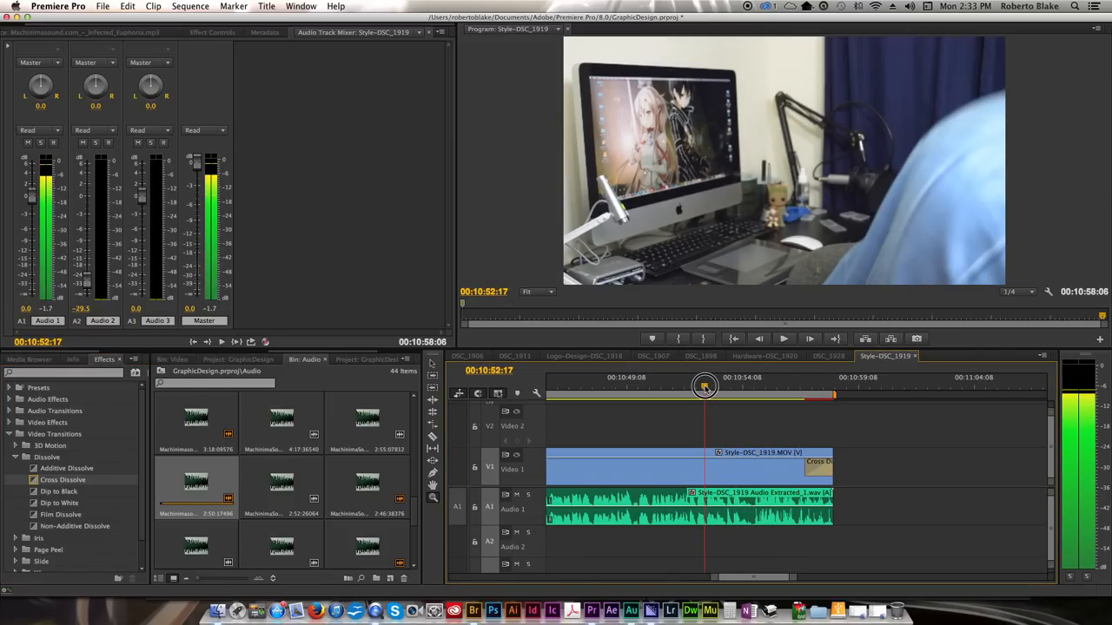
drag(705, 386, 750, 385)
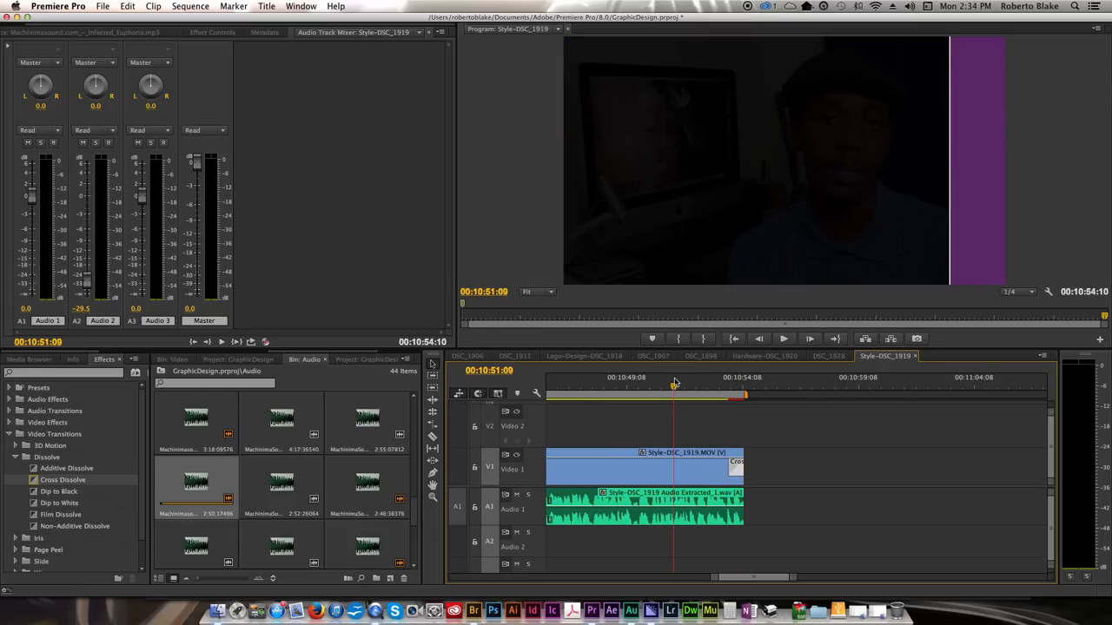
click(783, 339)
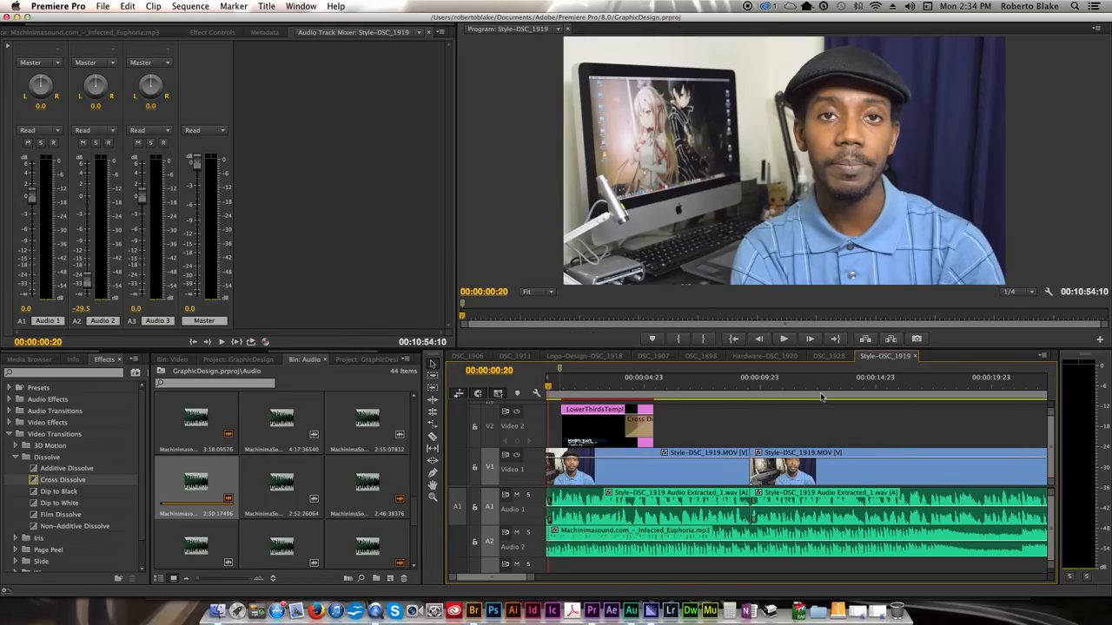
mouse_move(761, 387)
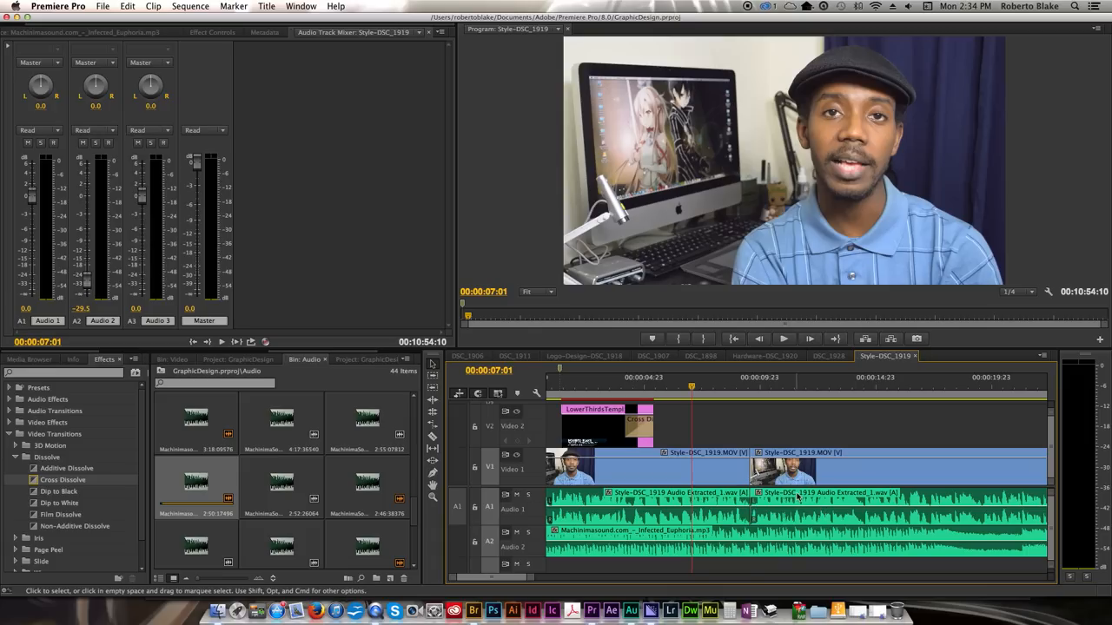
click(796, 386)
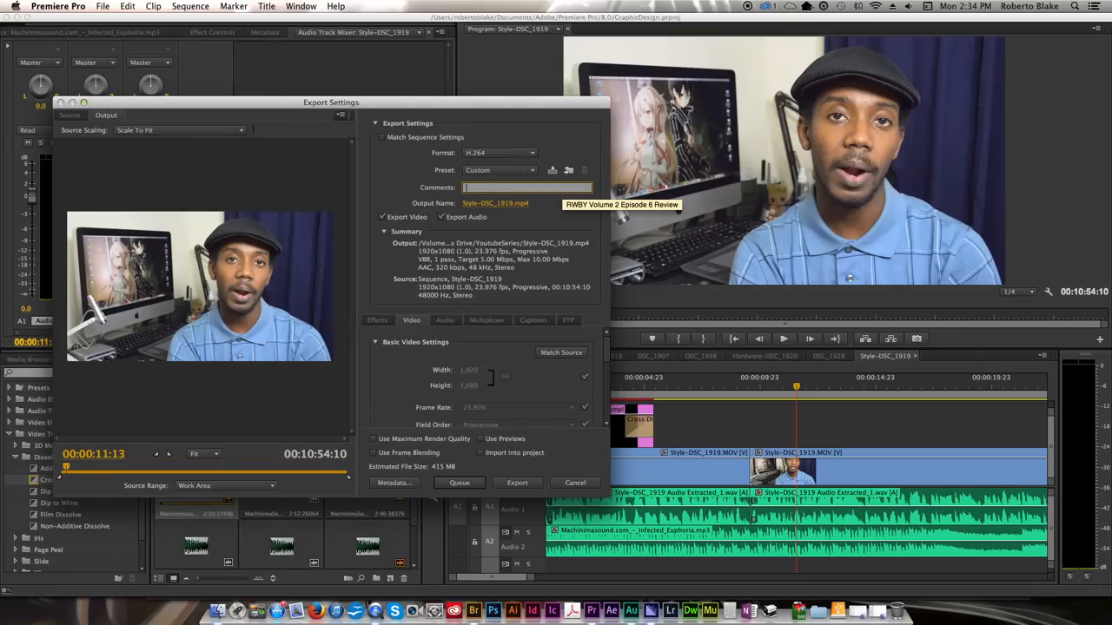
Step: Add the 'Graphic Design How To Define Your Visual Style' comment and save the MP4 name in the YoutubeSeries folder
text(Graphic Design How To Define Your Visu)
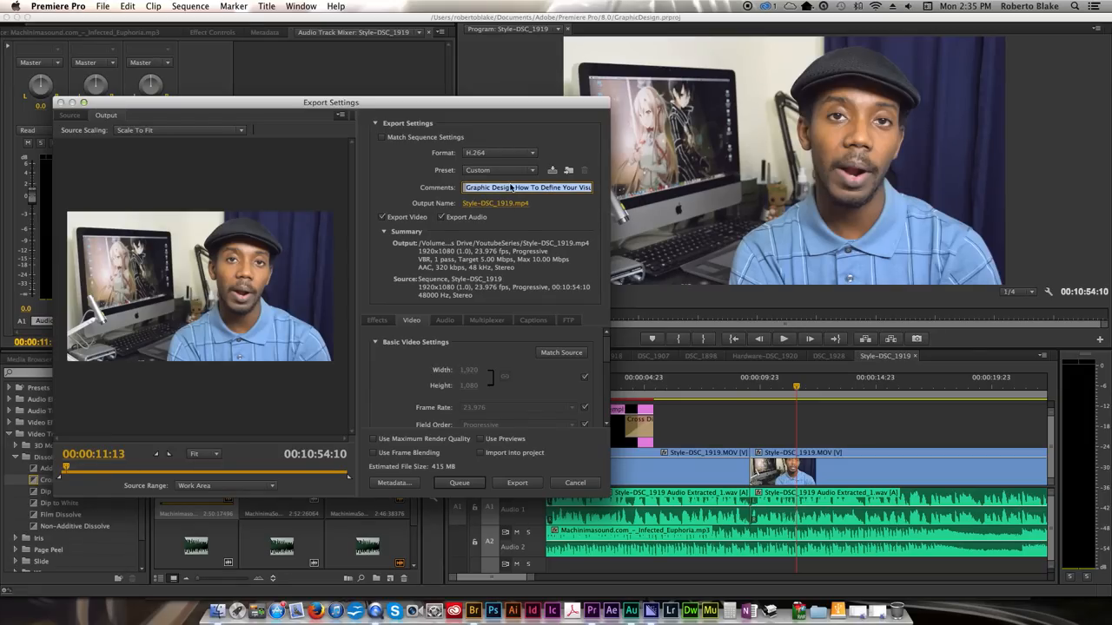
click(495, 201)
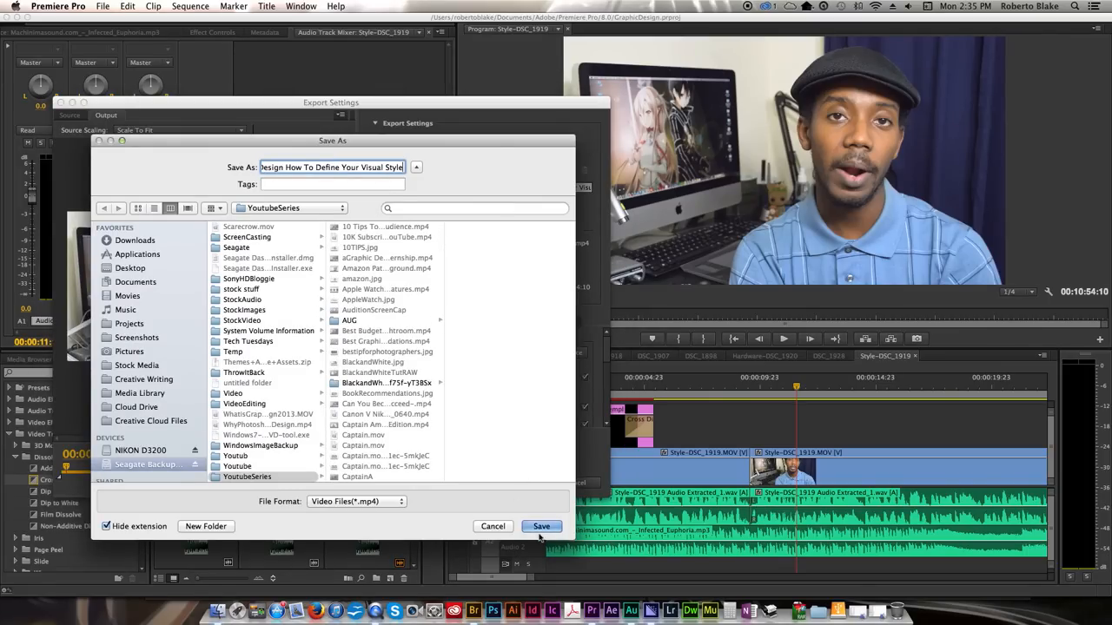
click(540, 525)
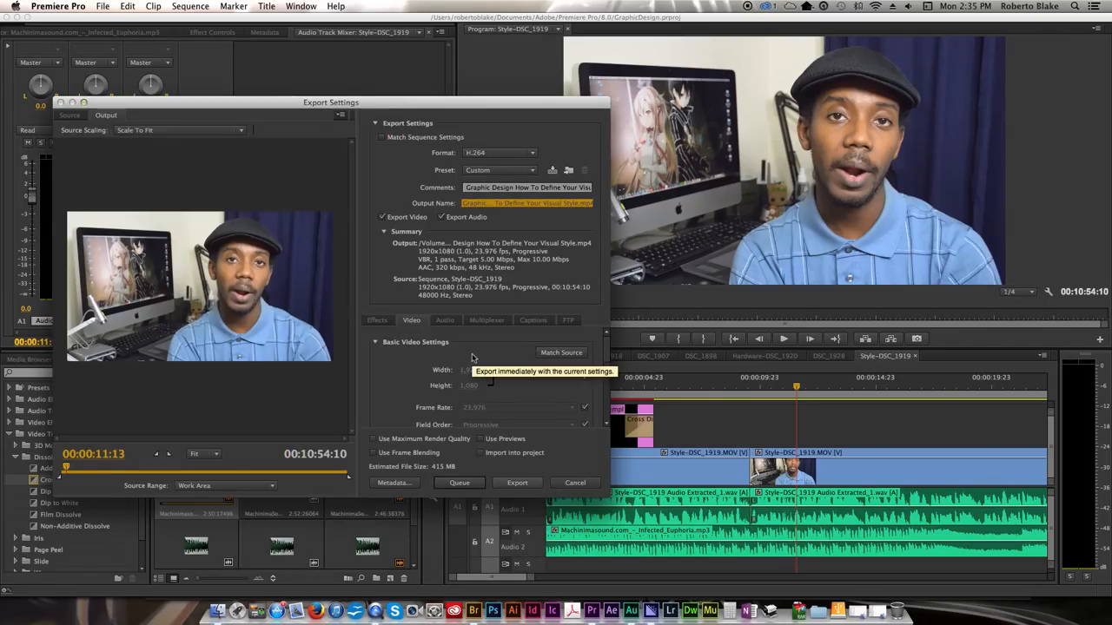
mouse_move(542, 278)
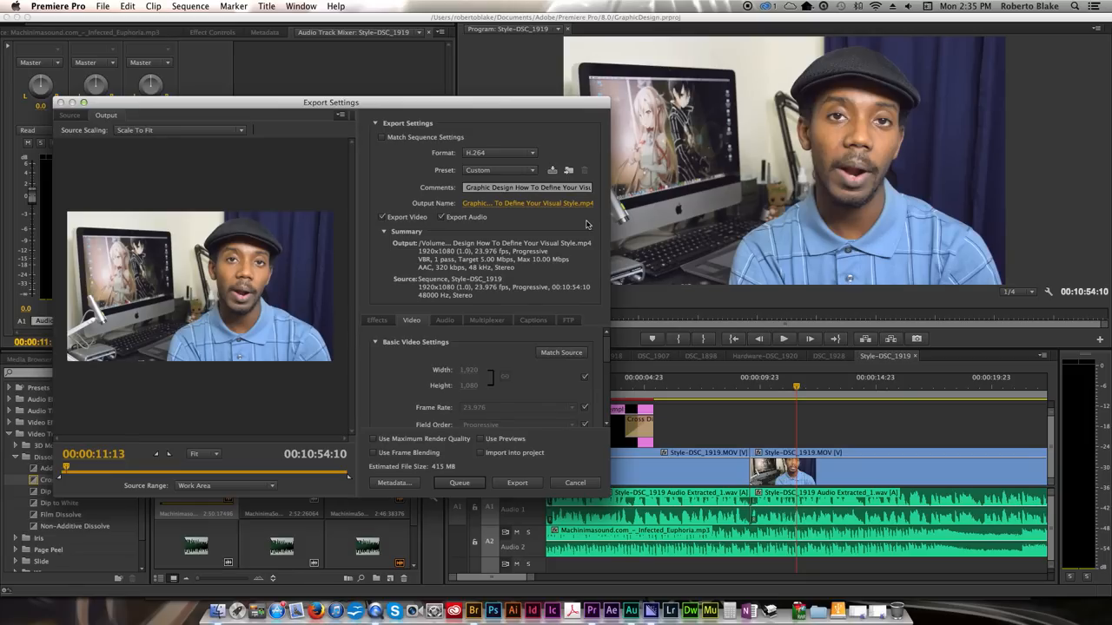
mouse_move(393, 483)
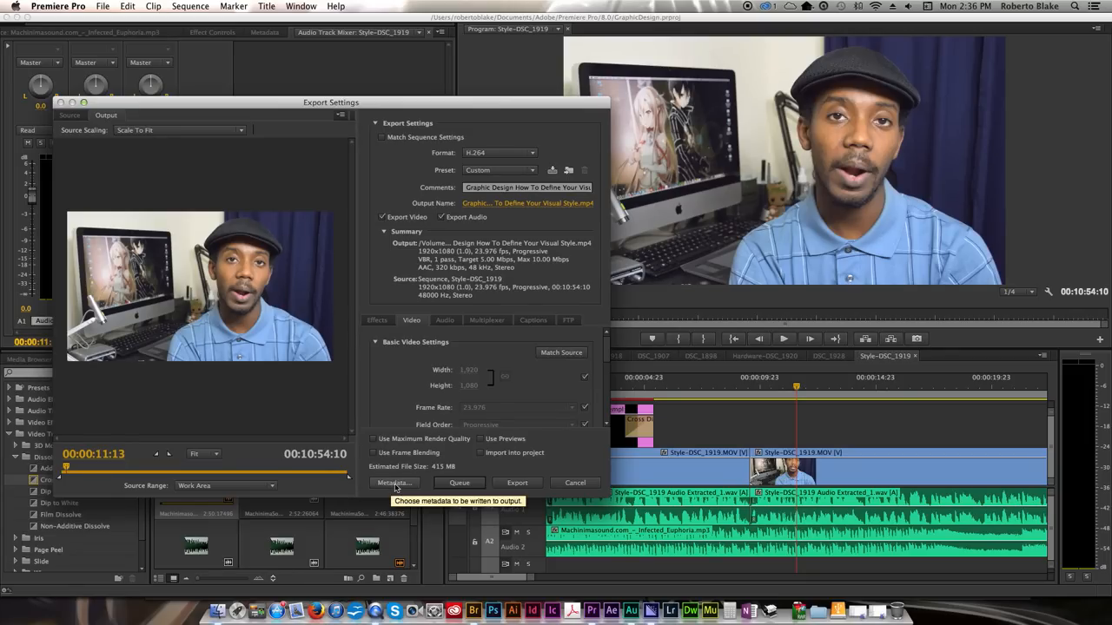
mouse_move(495, 302)
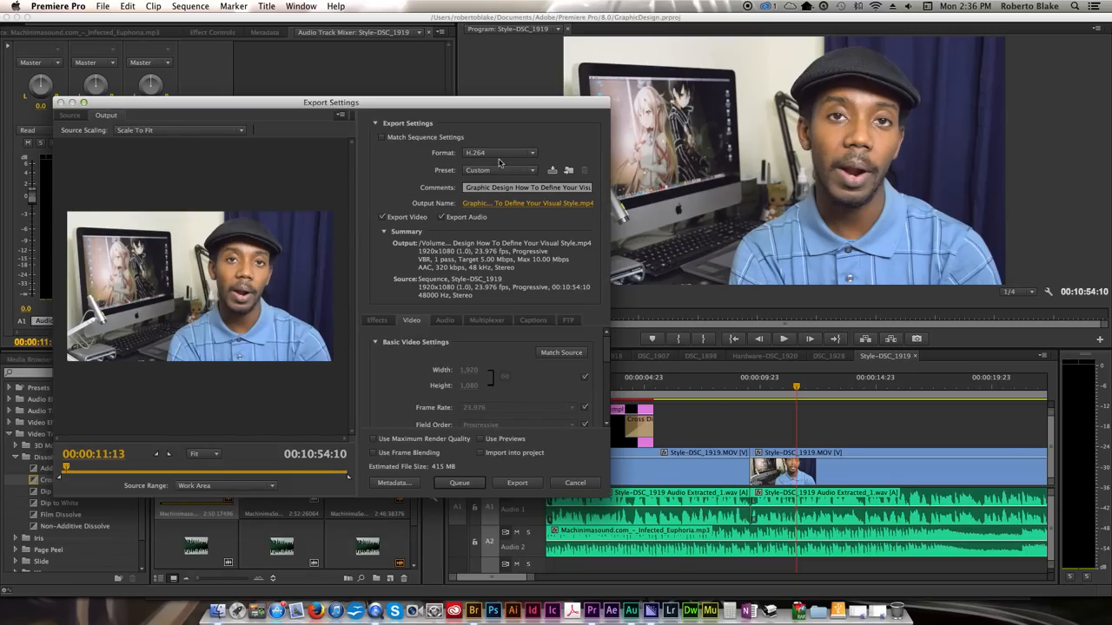
mouse_move(501, 153)
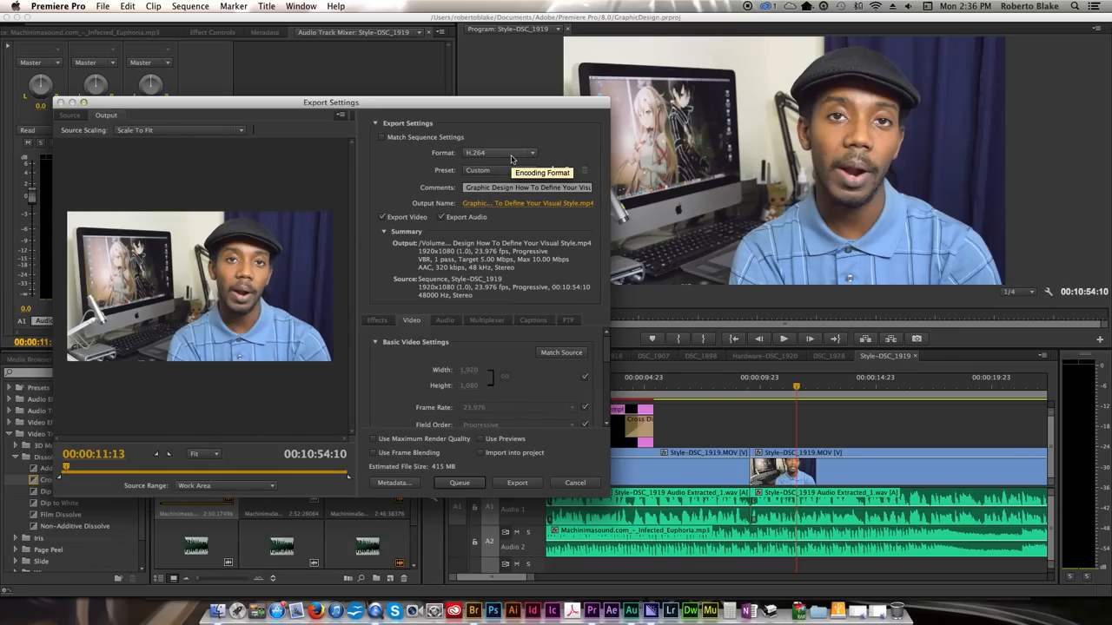
Step: Keep H.264 as the export format after reviewing the format list
click(500, 152)
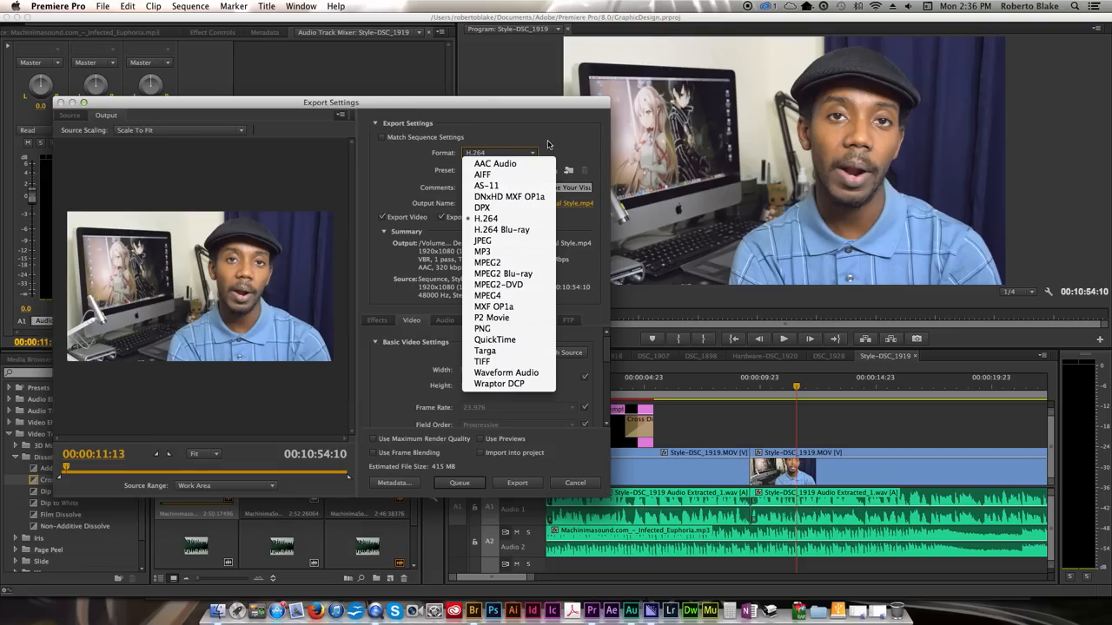
click(486, 219)
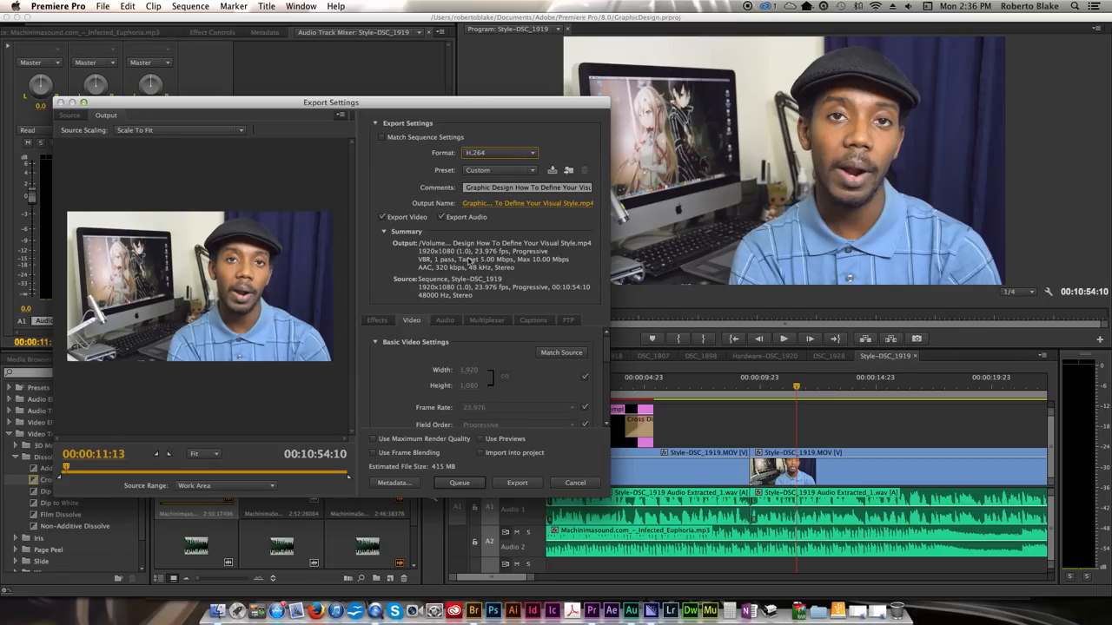
mouse_move(486, 292)
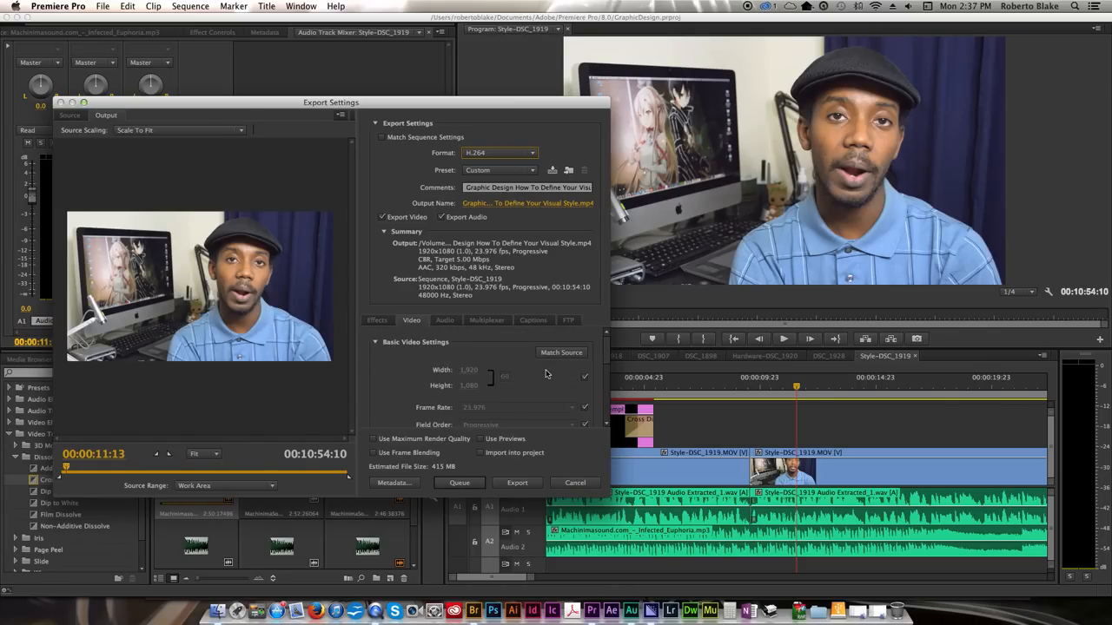
Step: Set Bitrate Encoding to VBR, 1 pass in the Video bitrate settings
scroll(down, 3)
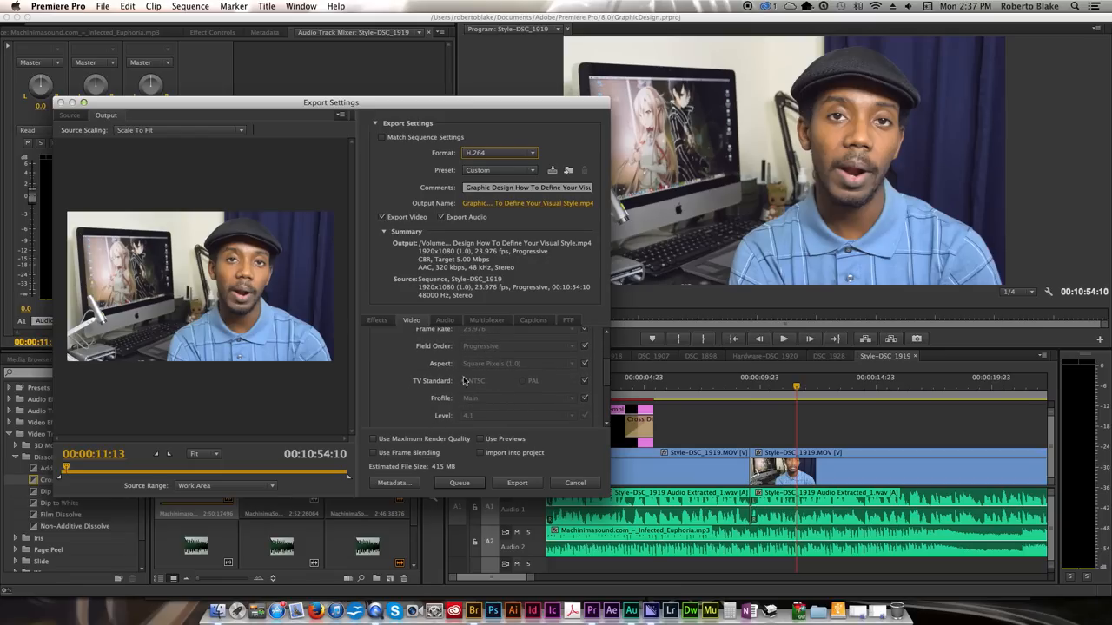
scroll(down, 3)
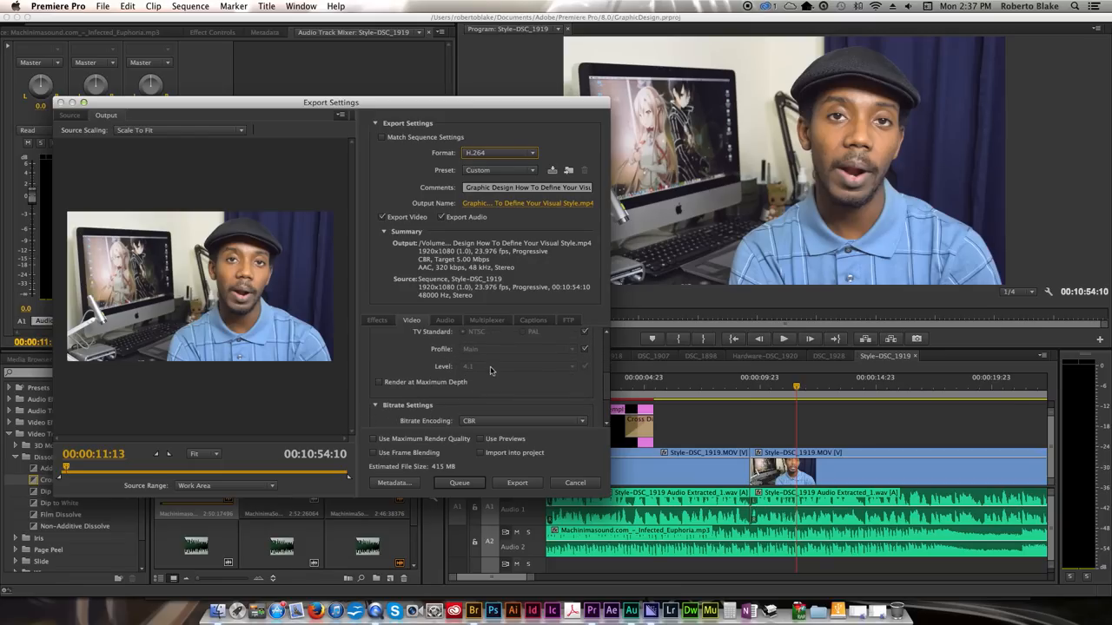
scroll(down, 3)
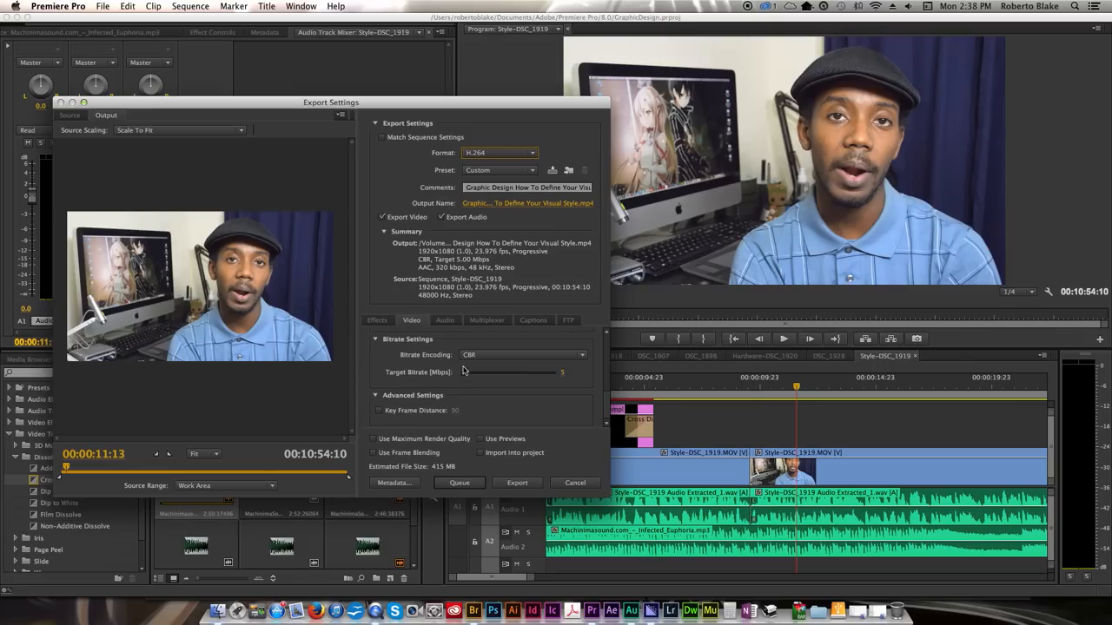
mouse_move(469, 355)
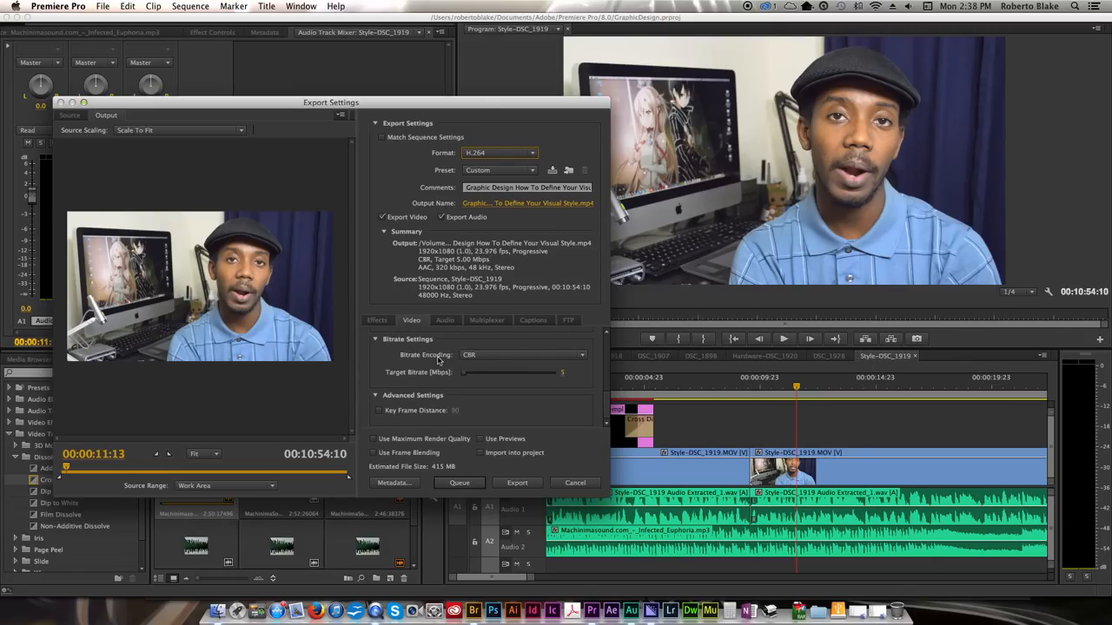
click(379, 410)
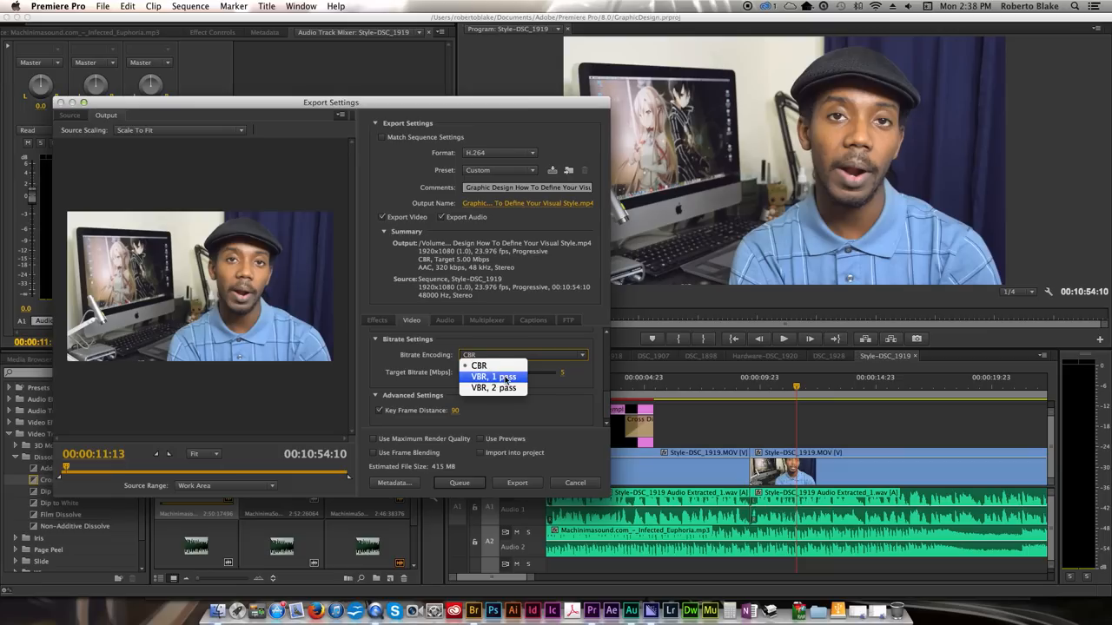
click(493, 376)
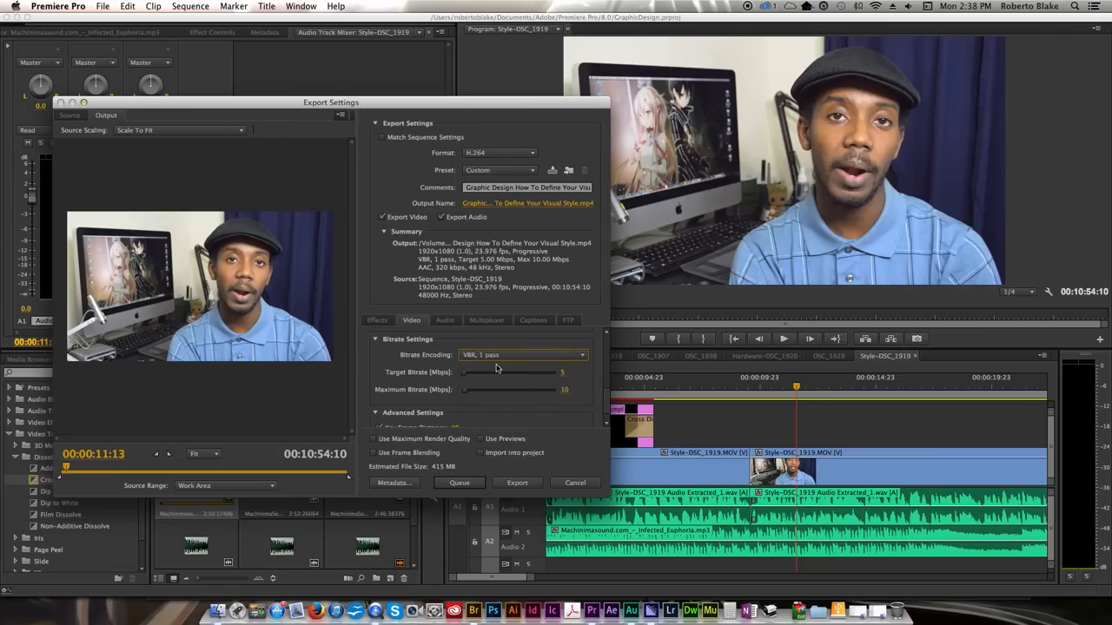
mouse_move(466, 377)
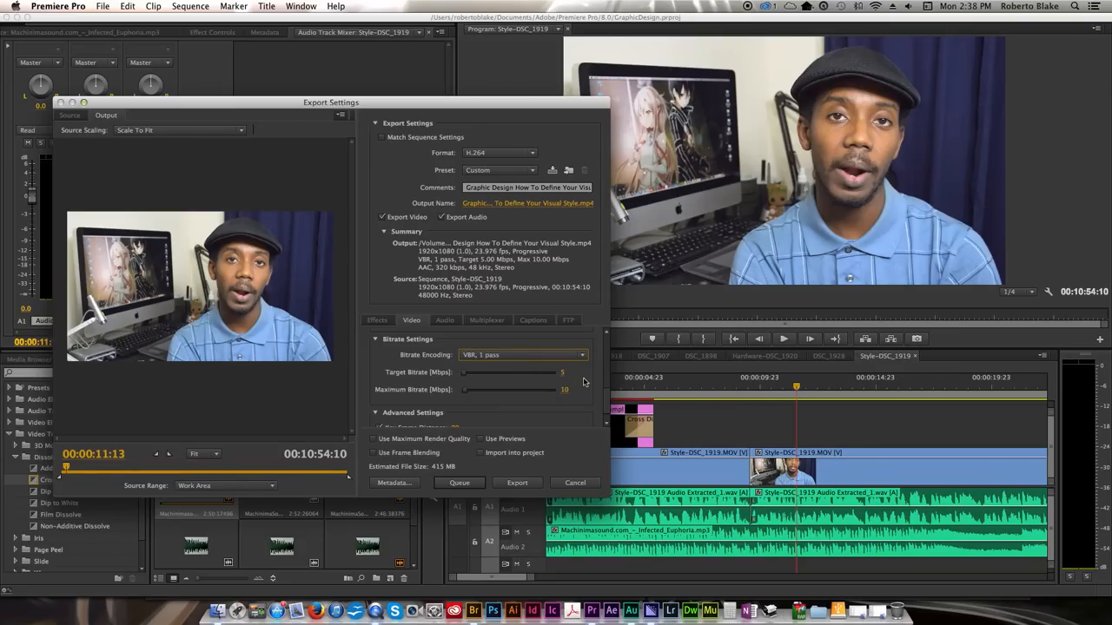
mouse_move(584, 384)
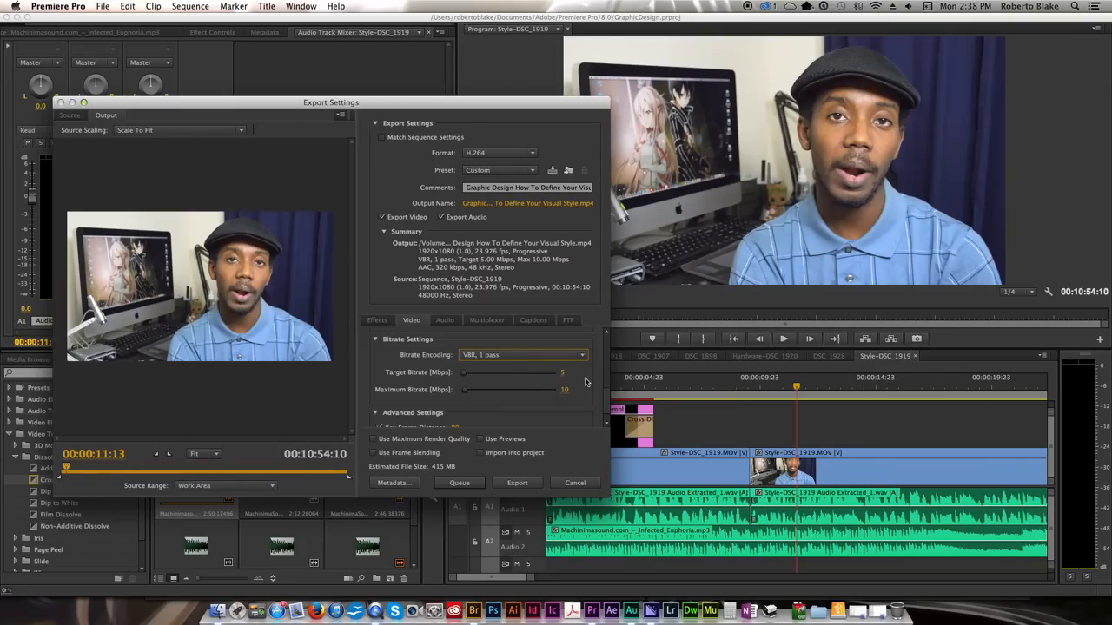
mouse_move(580, 391)
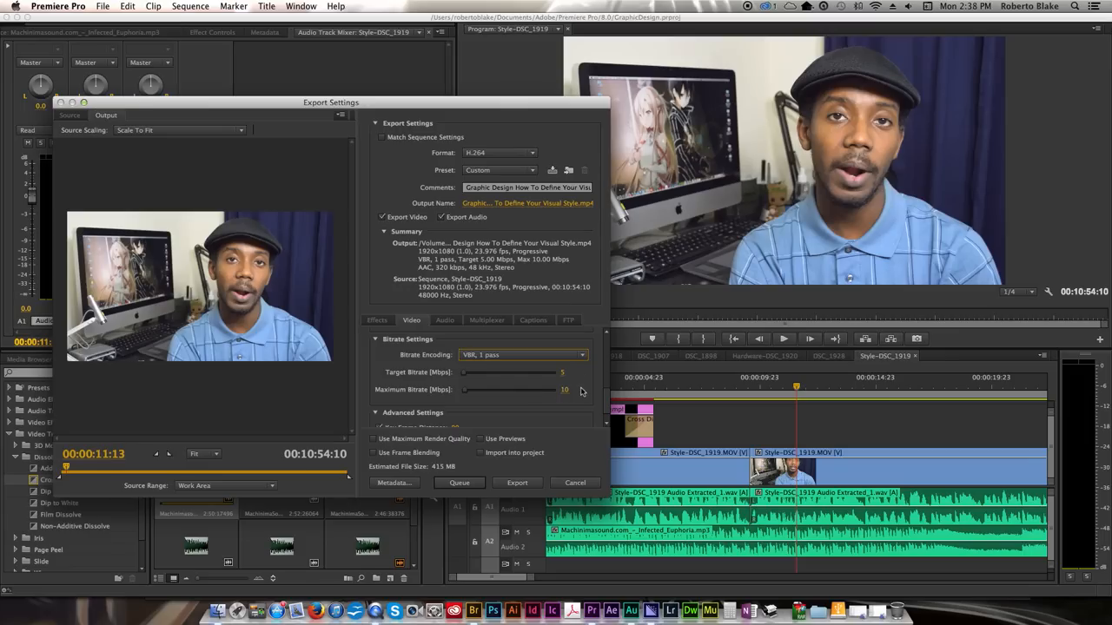
mouse_move(570, 381)
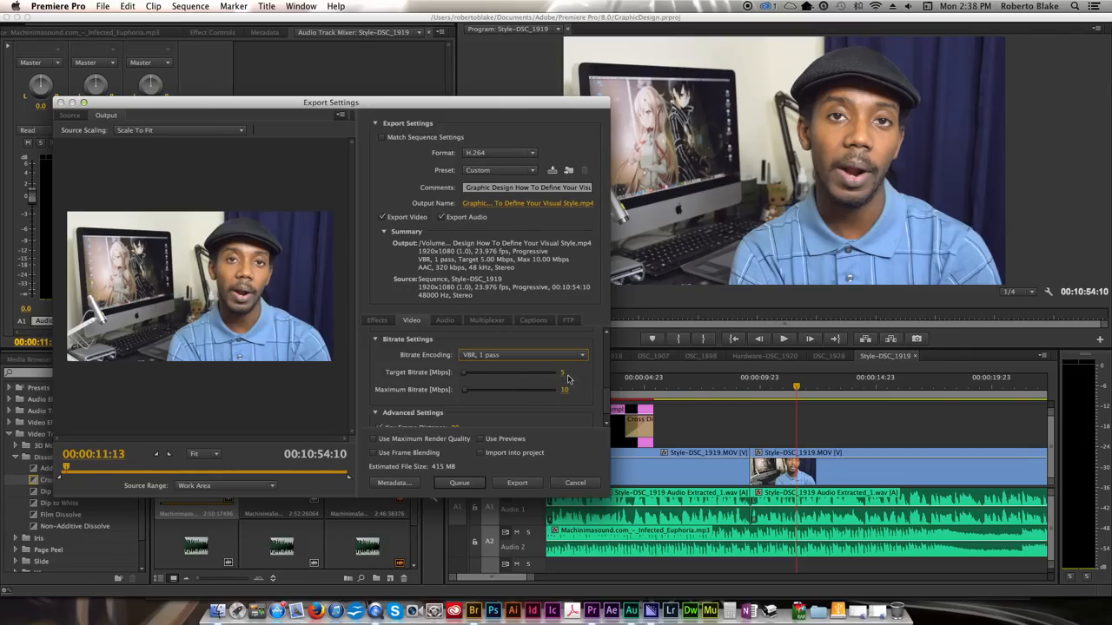
mouse_move(474, 464)
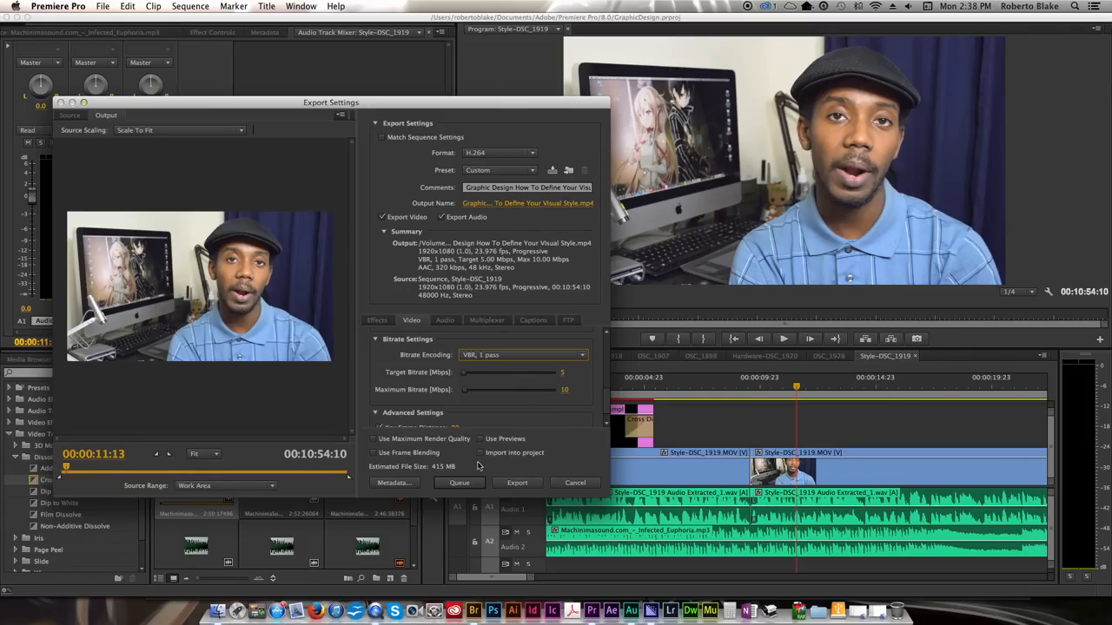
mouse_move(431, 452)
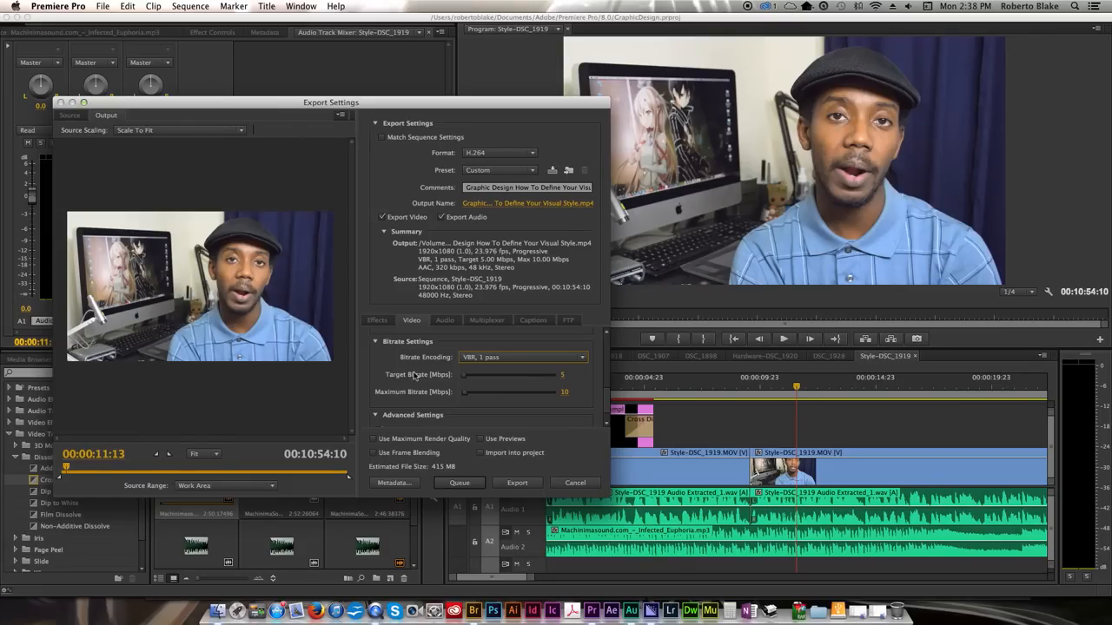
Step: Check the audio settings and send the export to the Media Encoder queue
click(444, 320)
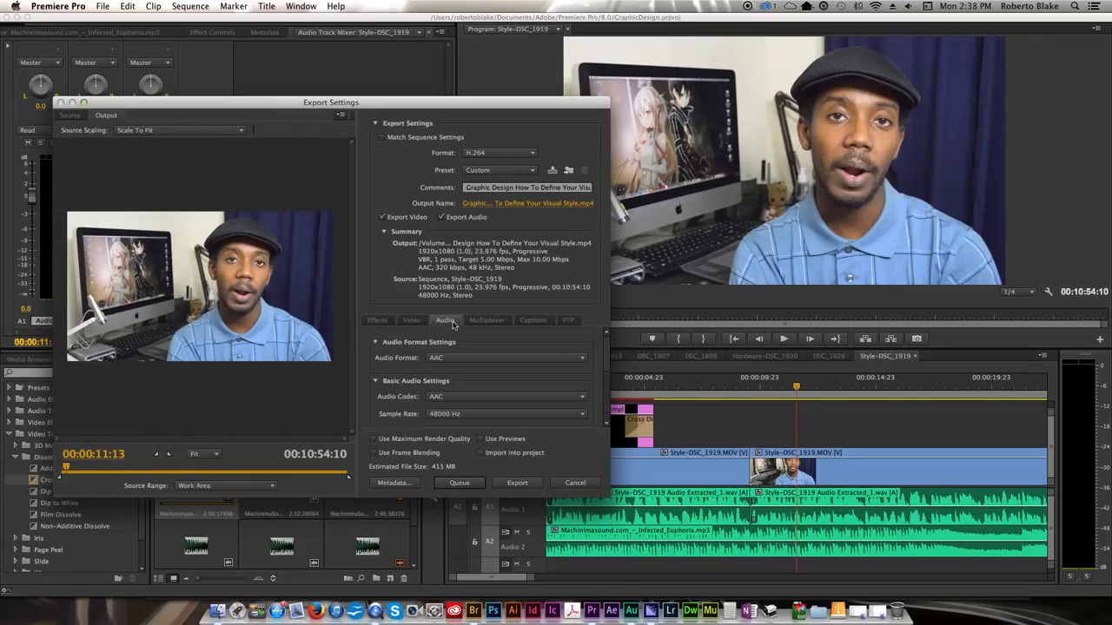
click(410, 320)
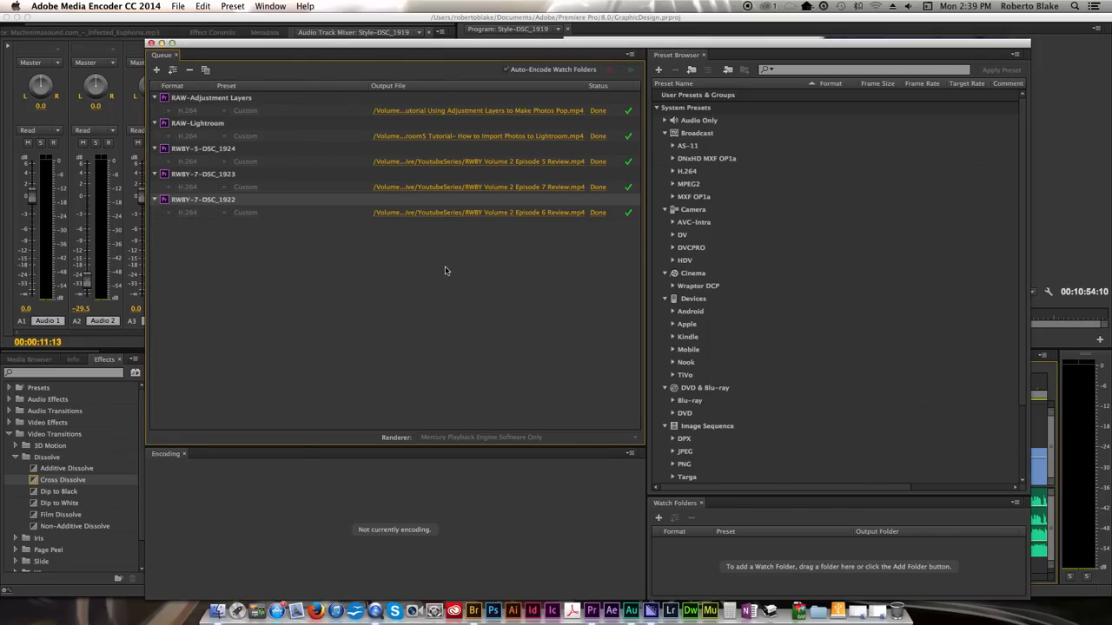
mouse_move(466, 264)
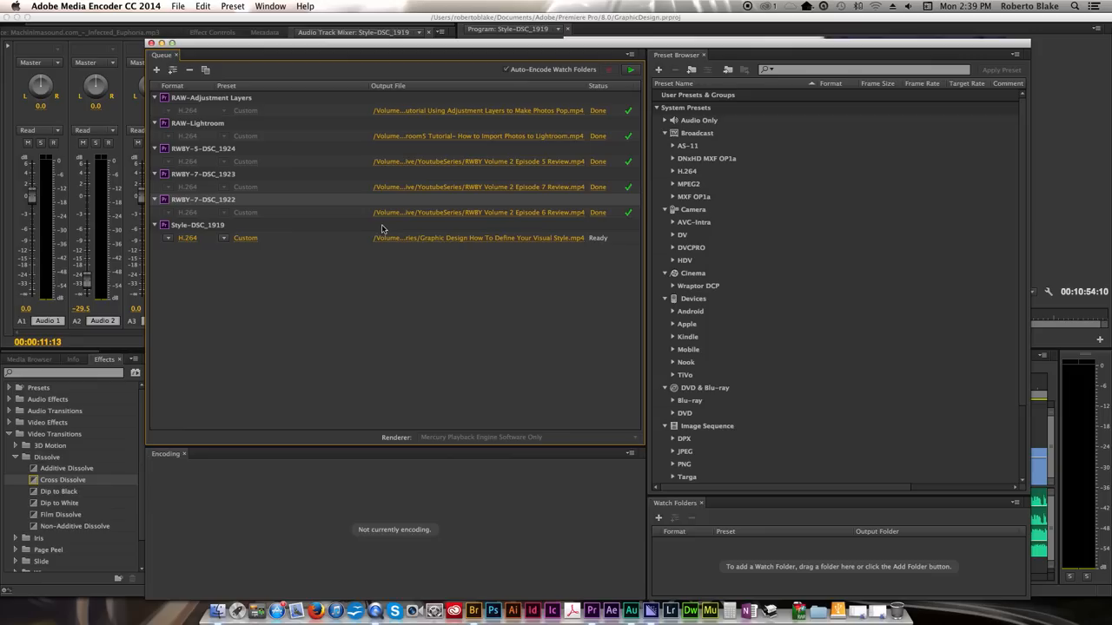
mouse_move(348, 120)
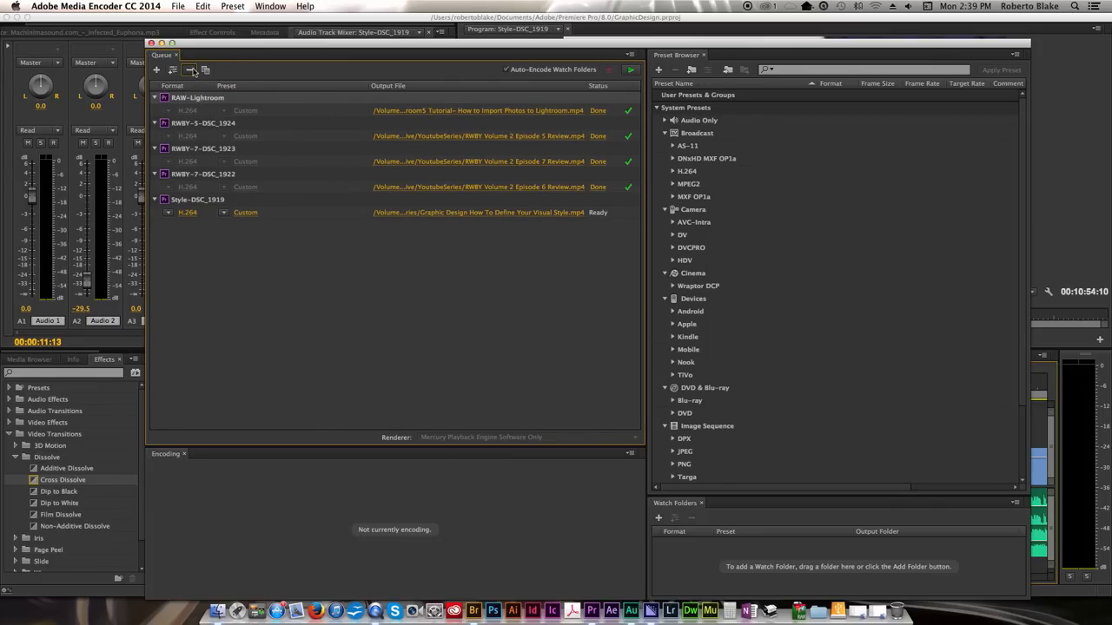
Step: Remove the finished queue jobs, leaving Style-DSC_1919 ready, and return to the Premiere timeline
click(190, 69)
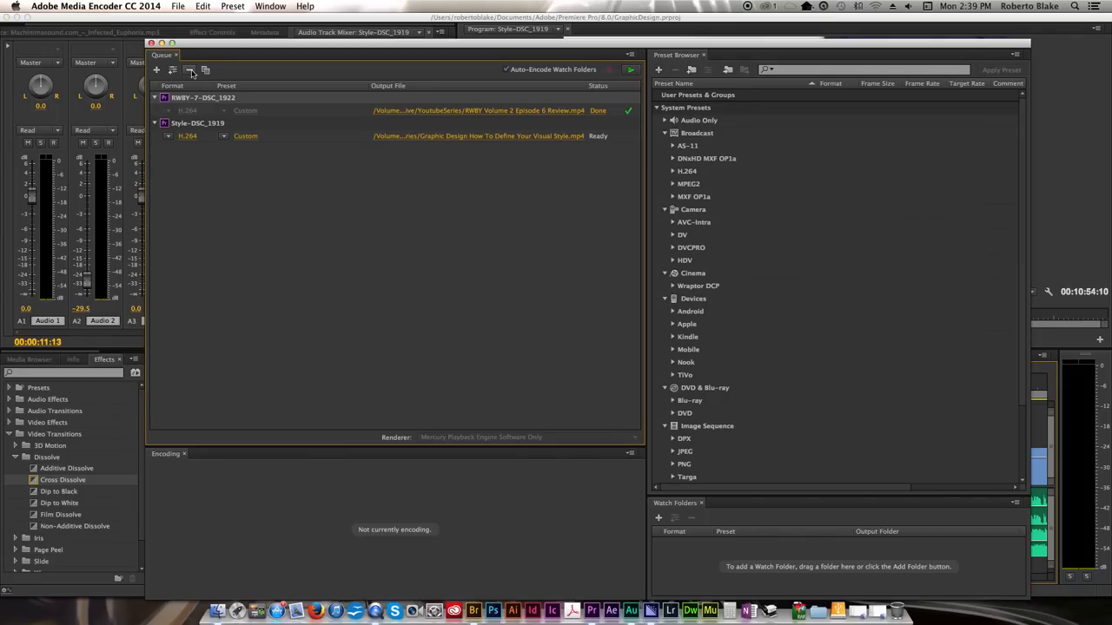
click(188, 69)
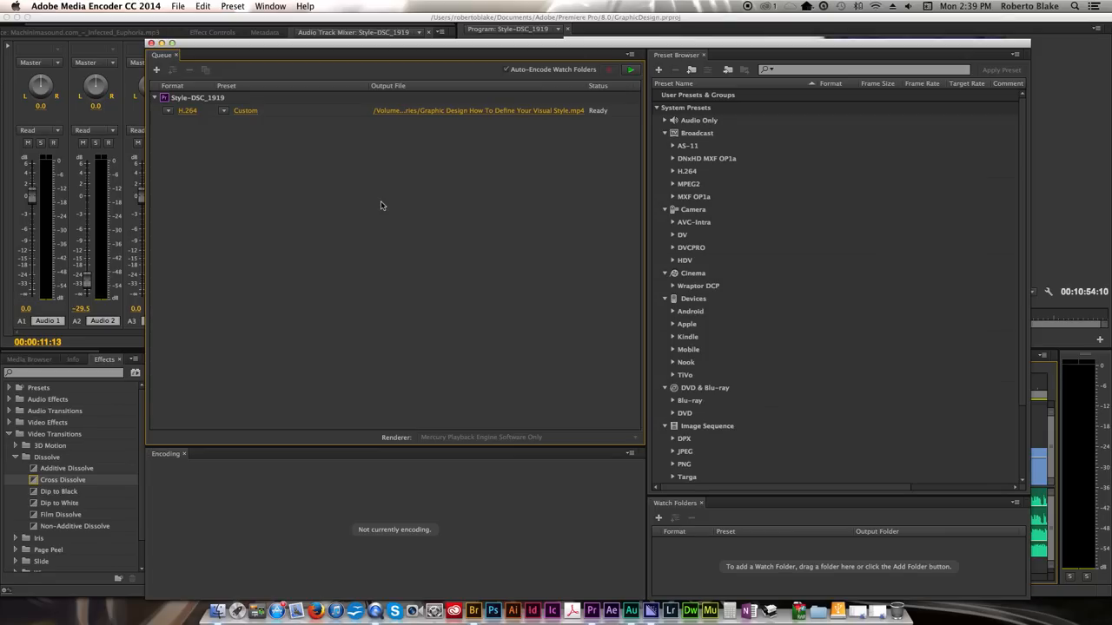
mouse_move(314, 120)
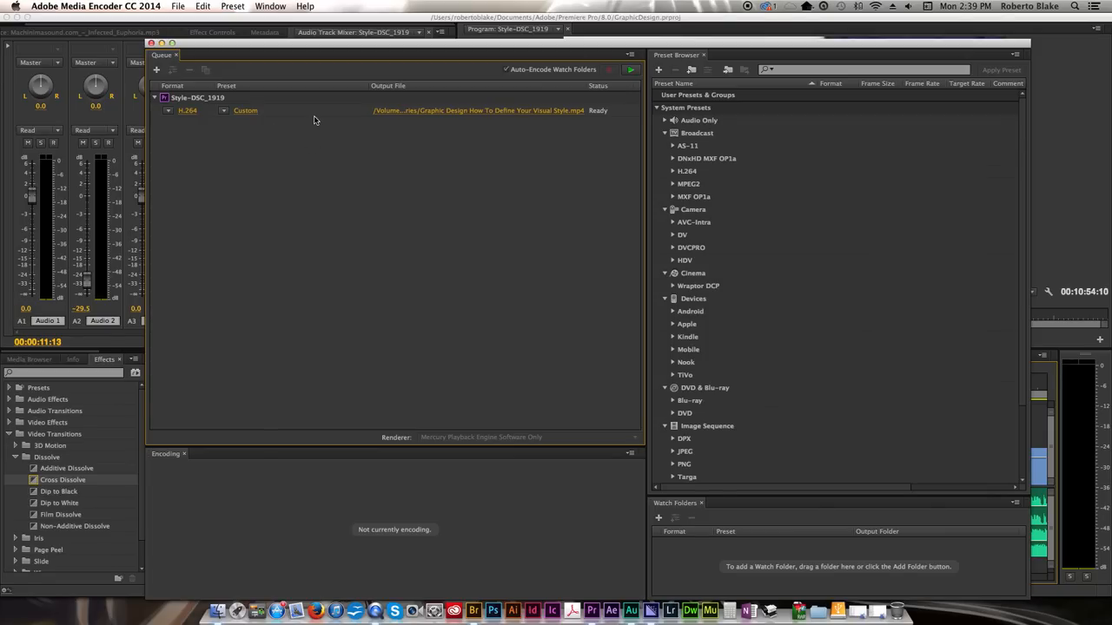
mouse_move(295, 118)
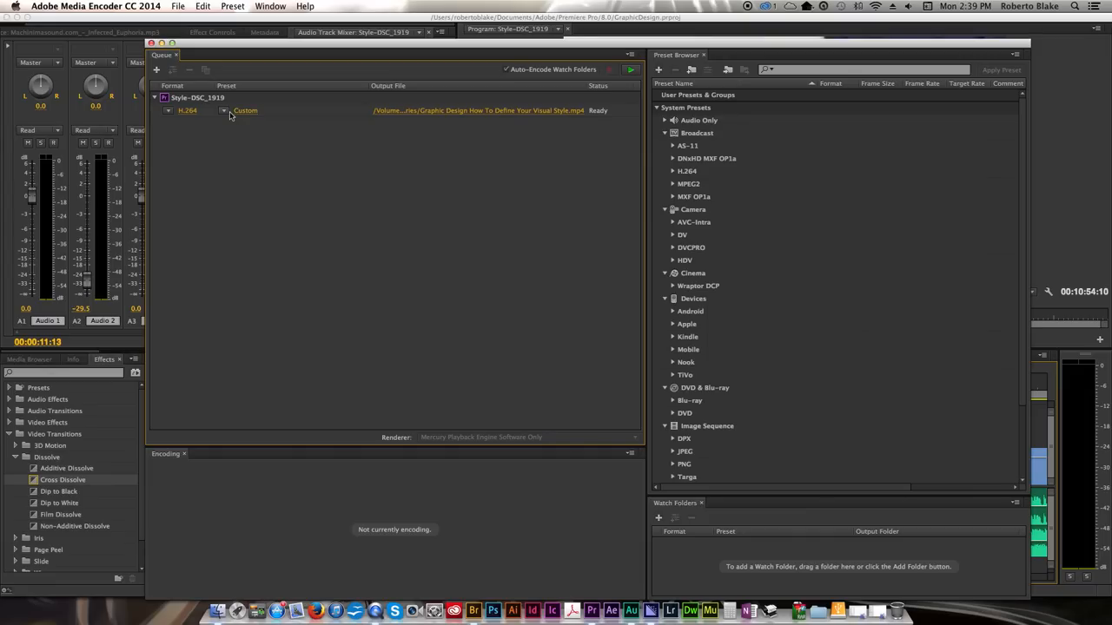
mouse_move(499, 142)
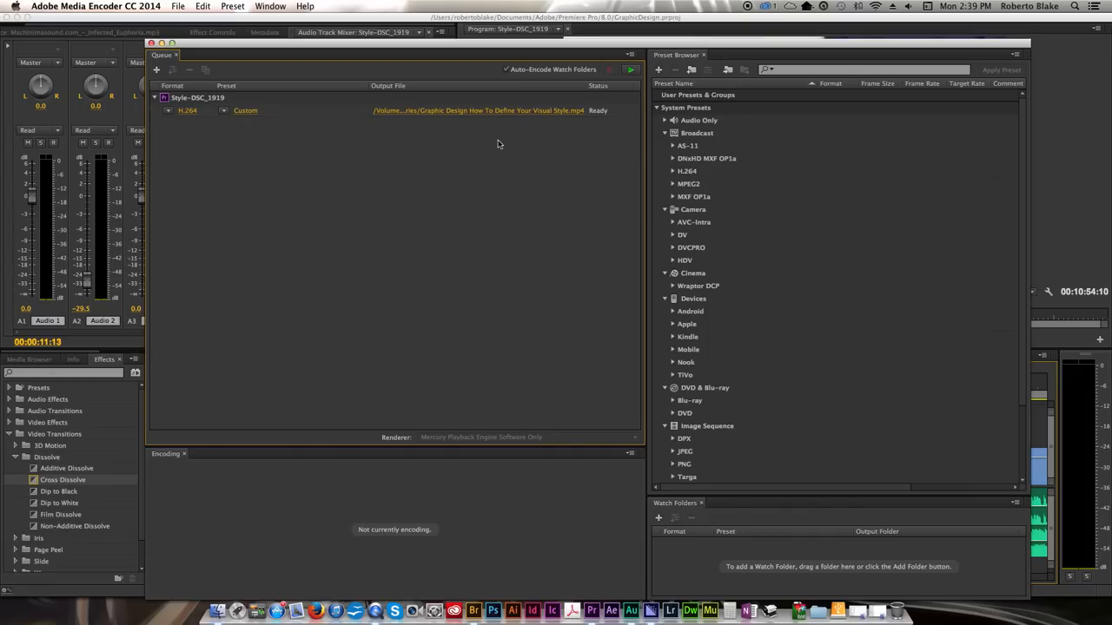
mouse_move(243, 76)
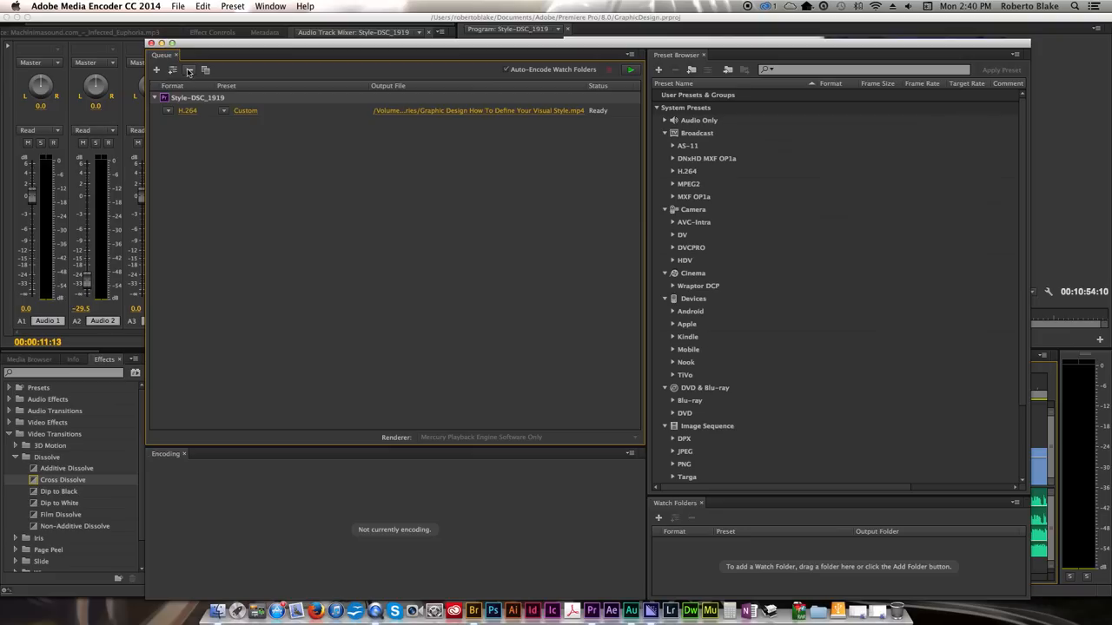
click(187, 70)
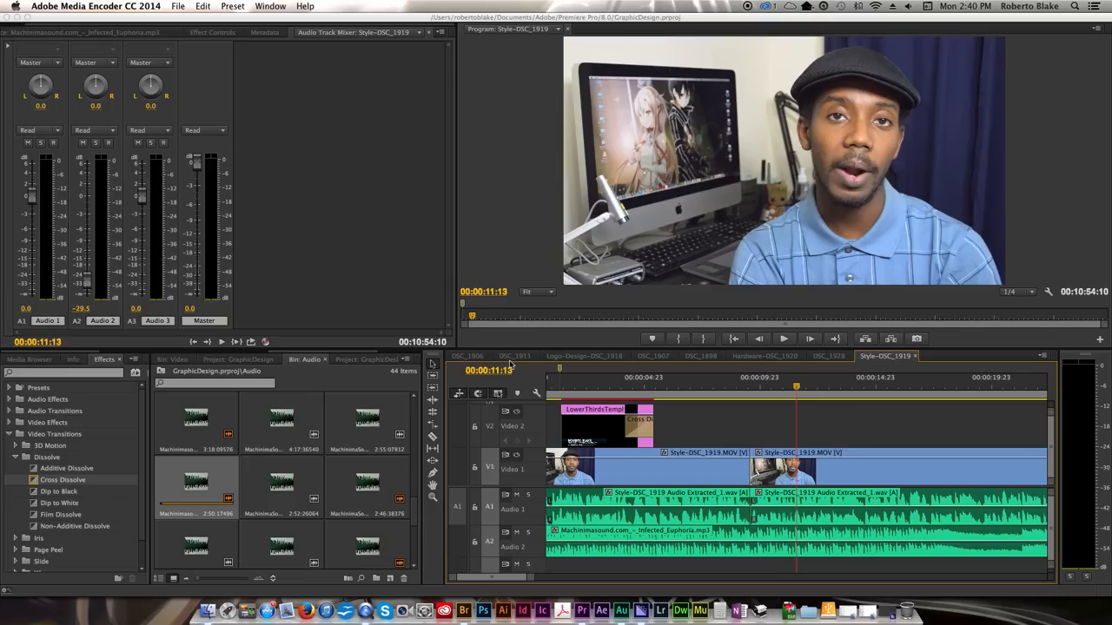
mouse_move(469, 466)
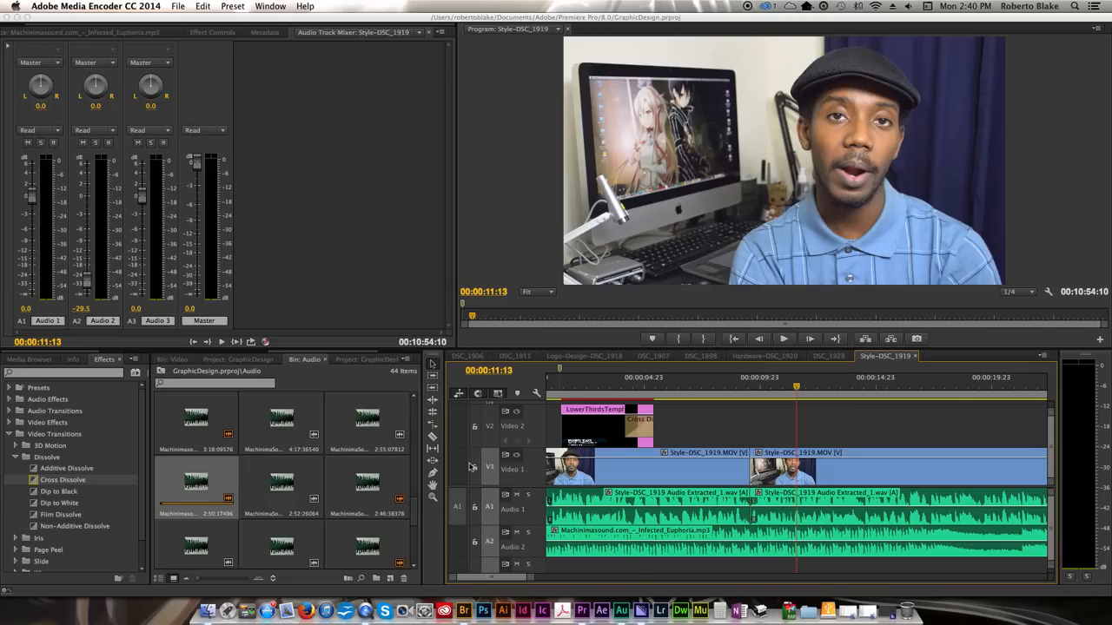
mouse_move(466, 466)
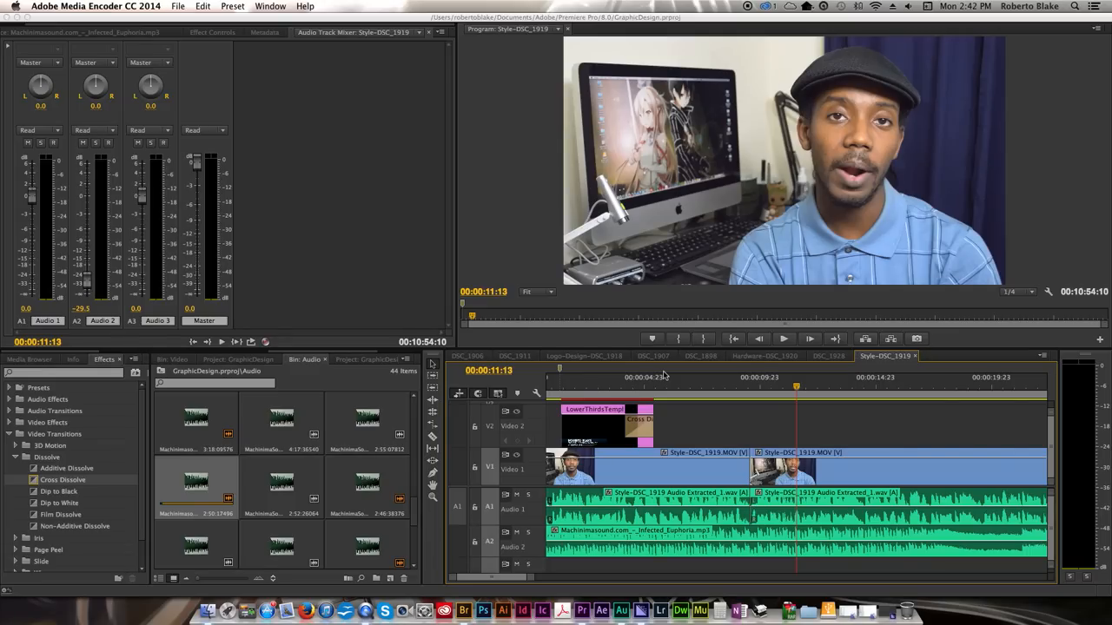
mouse_move(679, 395)
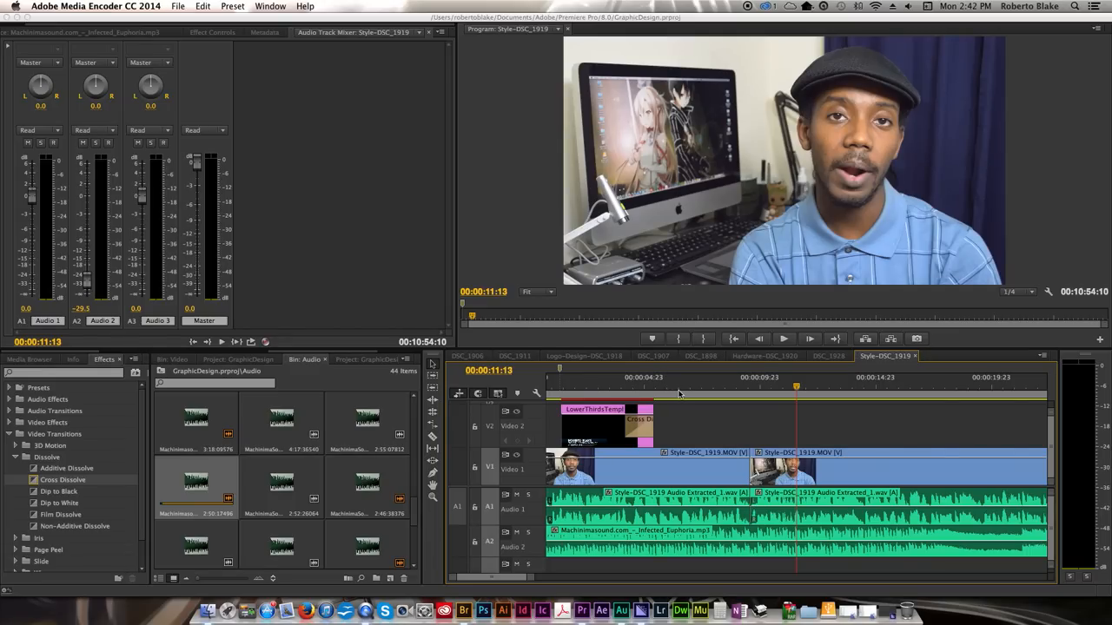
mouse_move(726, 408)
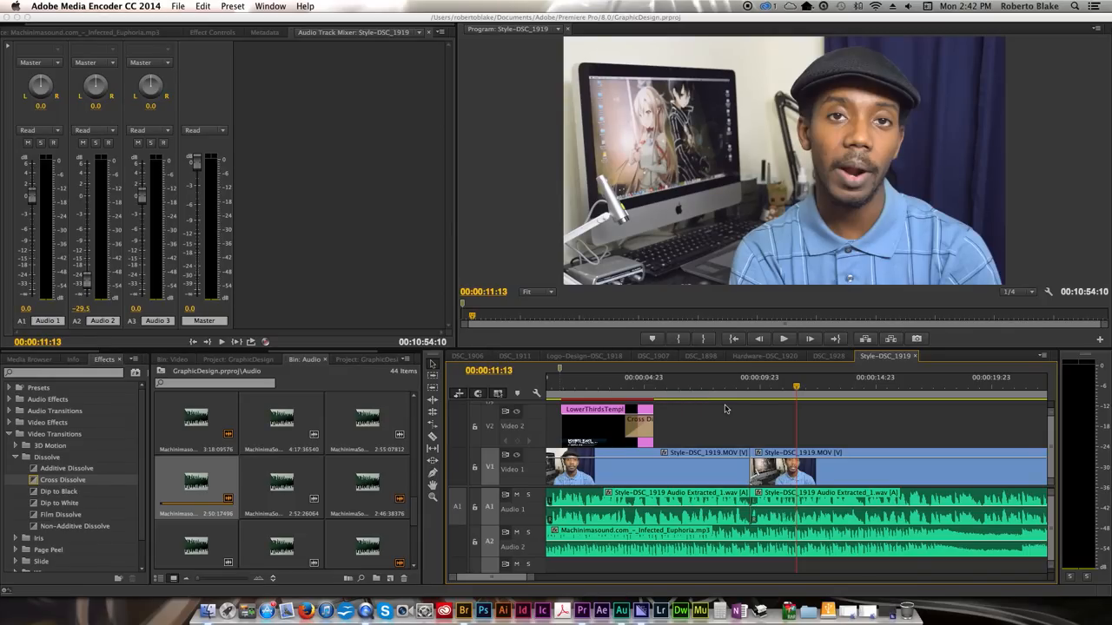
mouse_move(753, 407)
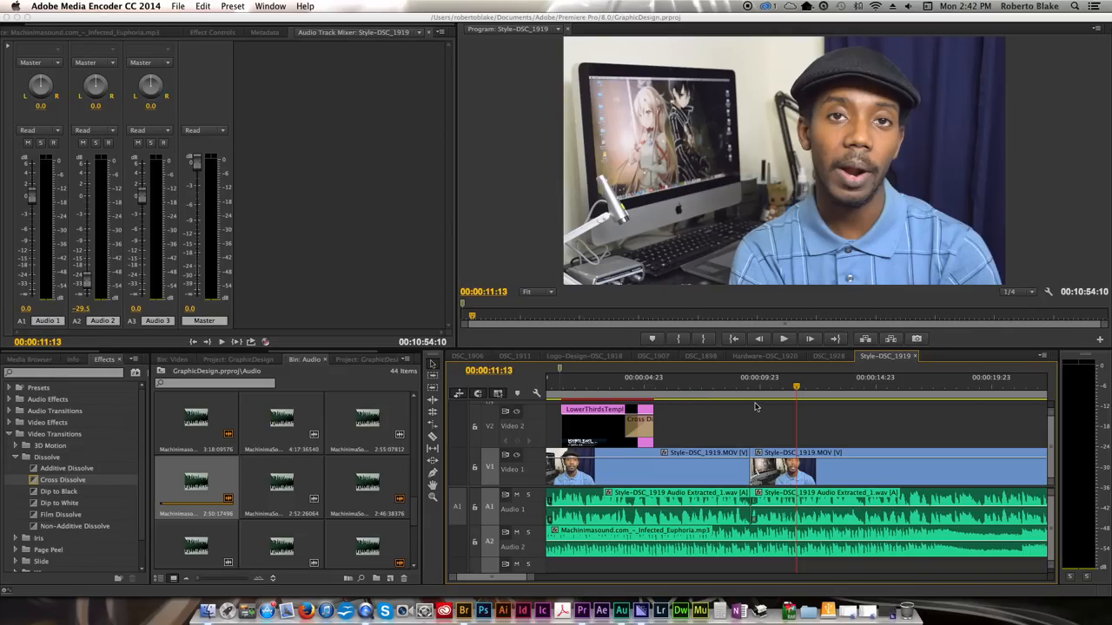